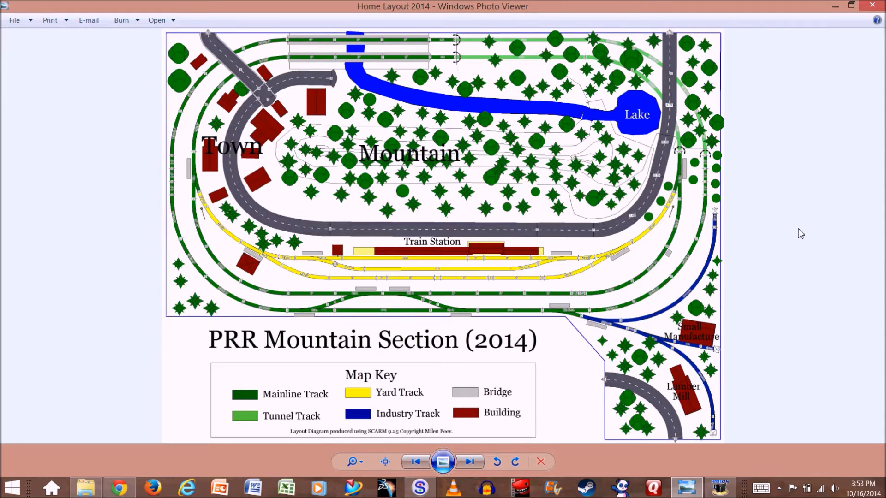
pyautogui.moveTo(425, 184)
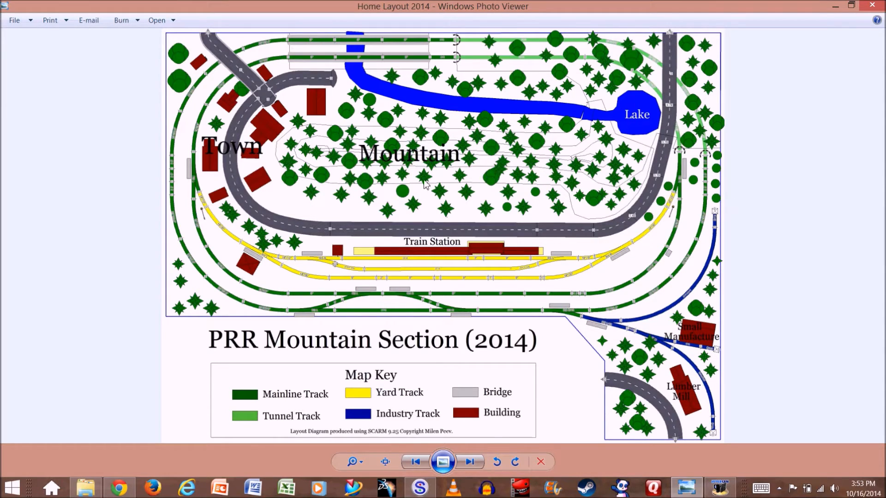
pyautogui.moveTo(590, 143)
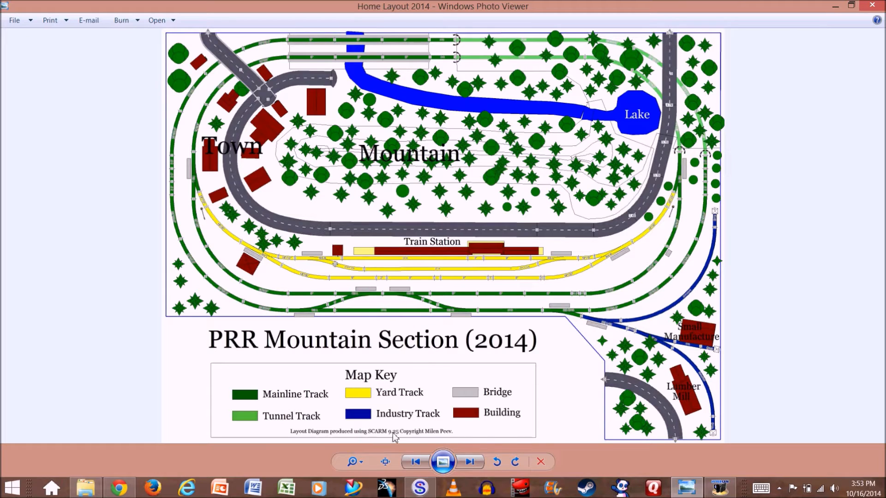
pyautogui.moveTo(426, 404)
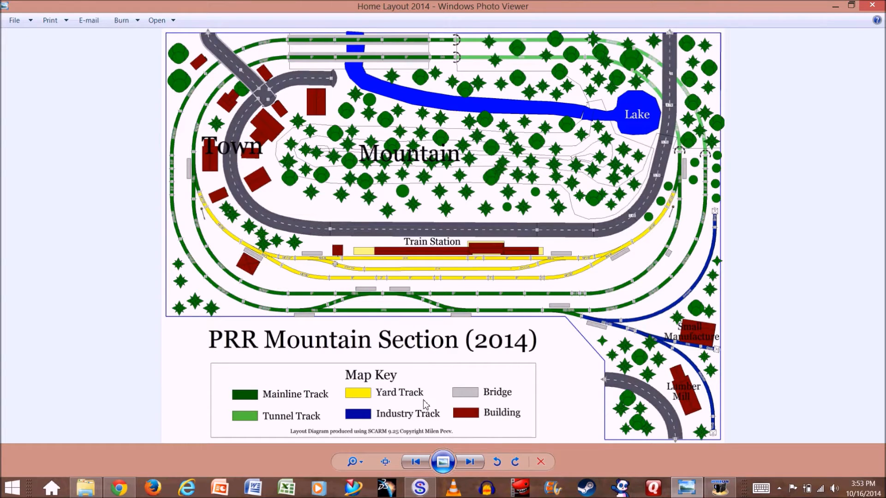
pyautogui.moveTo(567, 288)
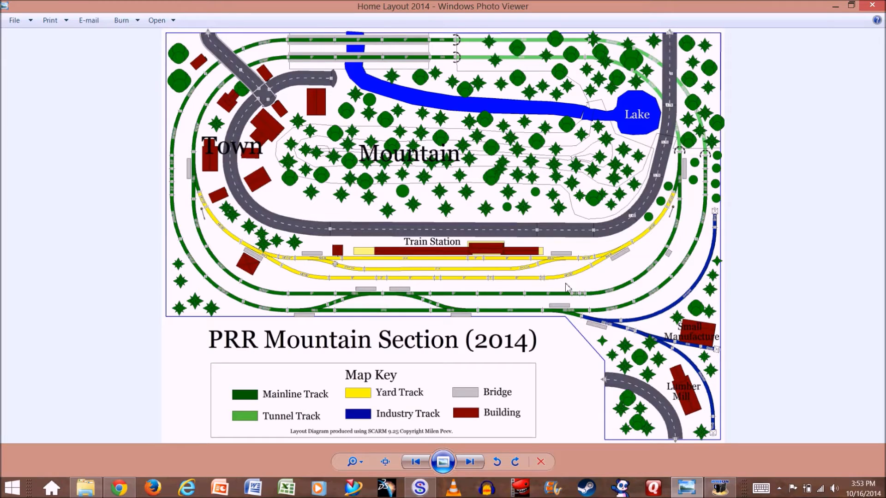
pyautogui.moveTo(807, 223)
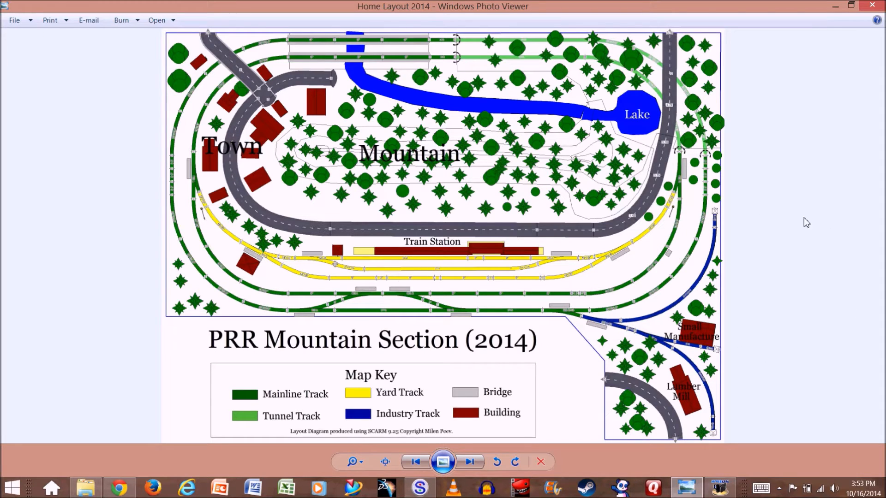
pyautogui.moveTo(756, 234)
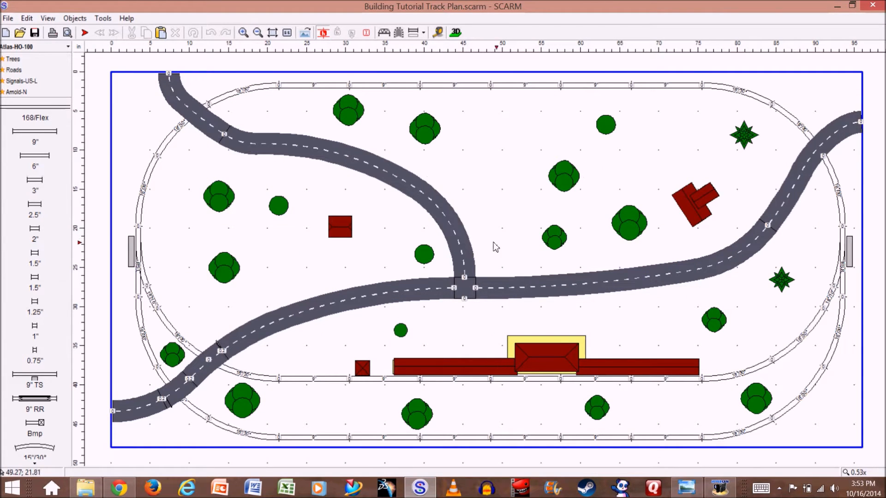
pyautogui.moveTo(524, 198)
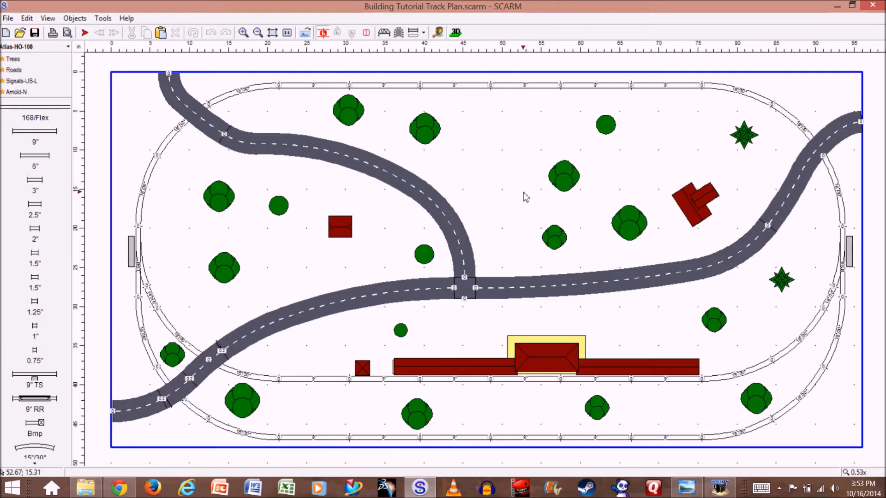
pyautogui.moveTo(616, 179)
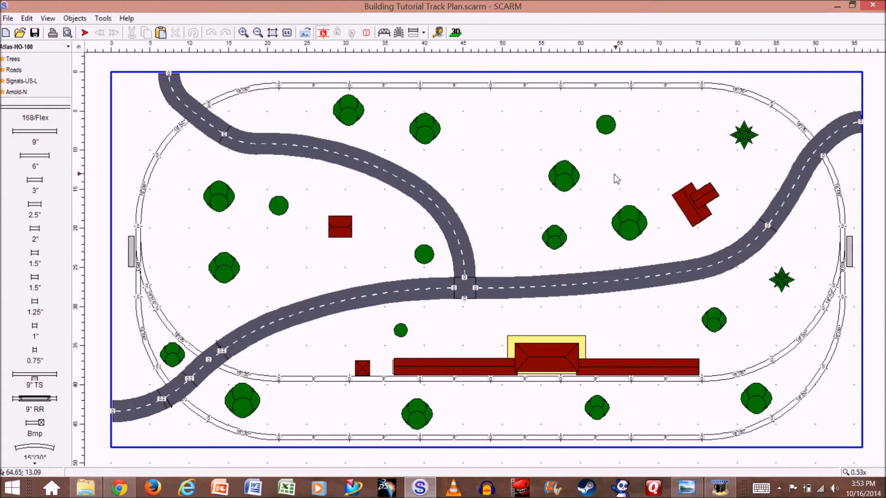
pyautogui.moveTo(545, 182)
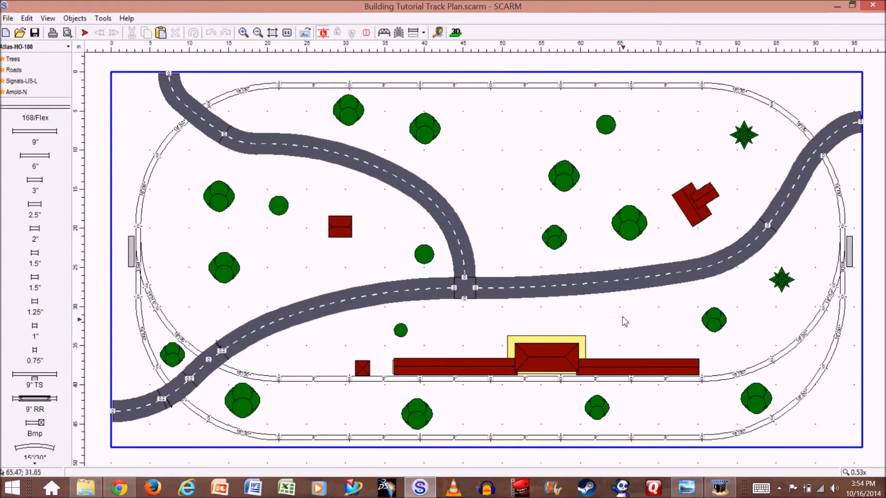
pyautogui.moveTo(615, 325)
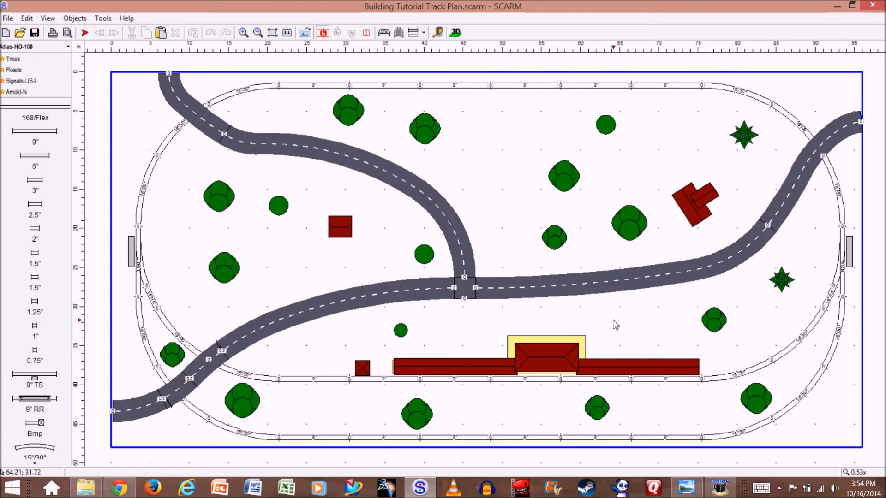
# Step: Place a new text label reading 'Train Station' just above the station building
pyautogui.rightClick(615, 324)
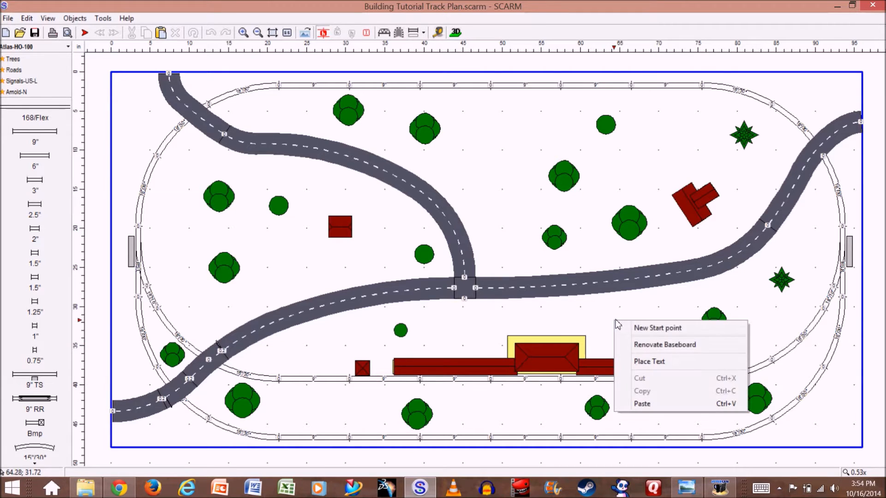
pyautogui.click(648, 362)
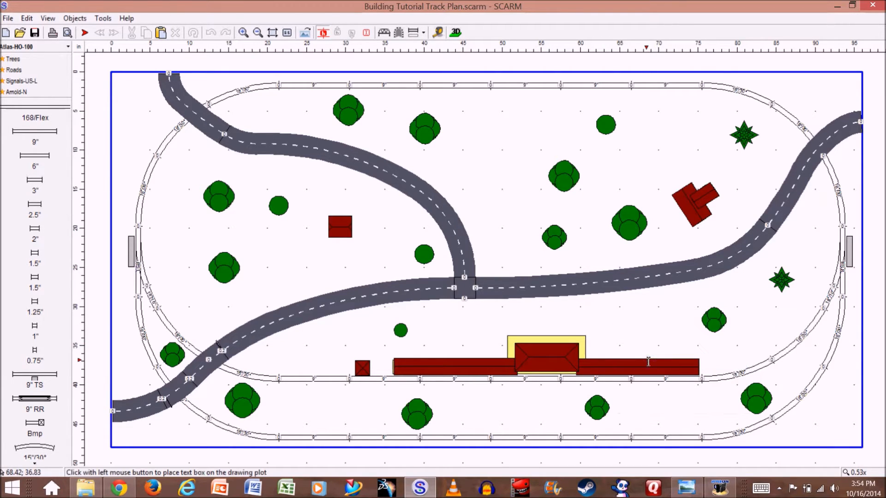
pyautogui.moveTo(593, 346)
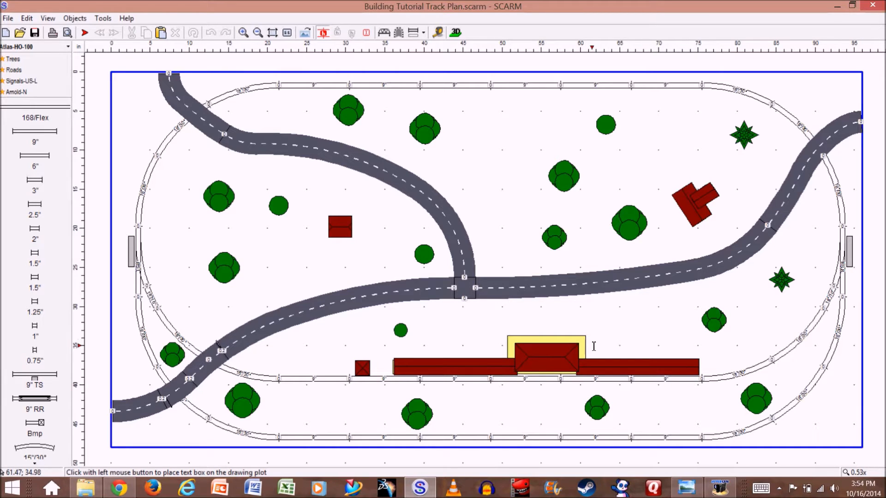
pyautogui.moveTo(505, 326)
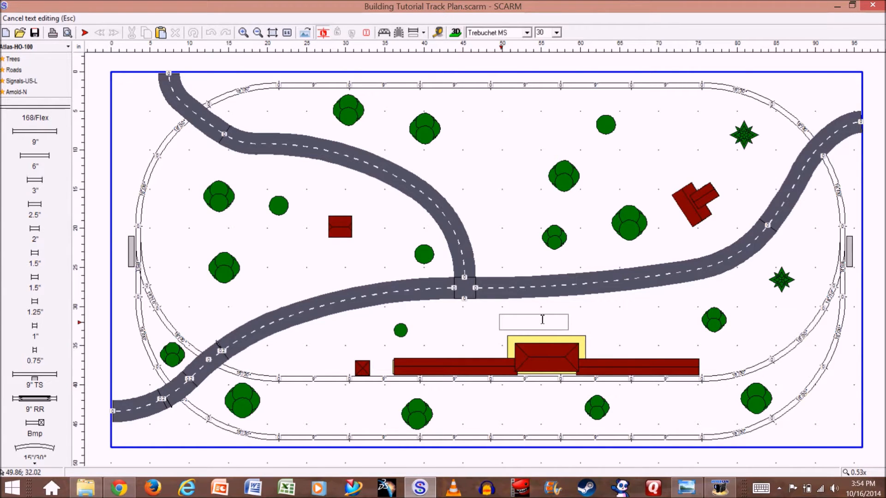
pyautogui.write('Train Stati')
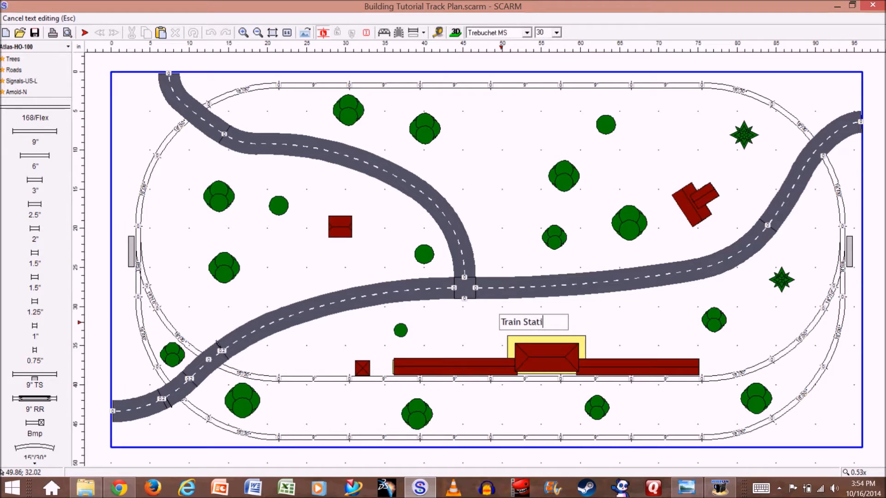
pyautogui.write('on')
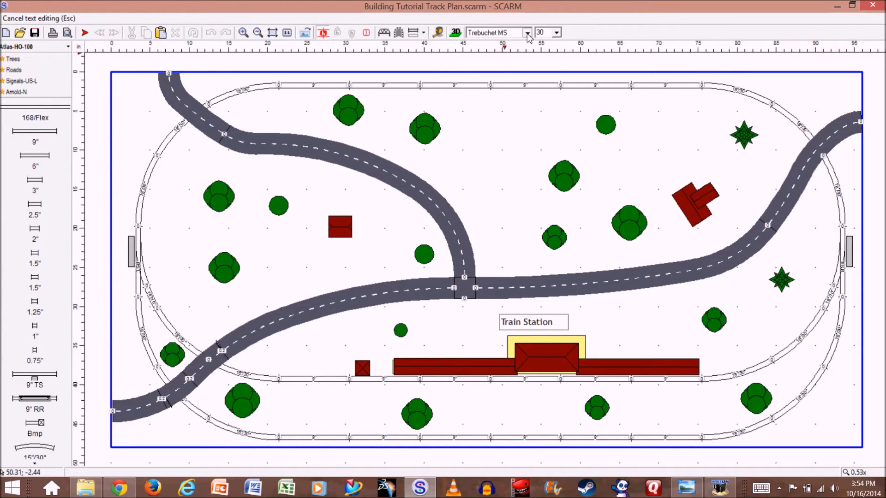
# Step: Set the 'Train Station' label to the Georgia font and drag it down right above the station
pyautogui.click(526, 32)
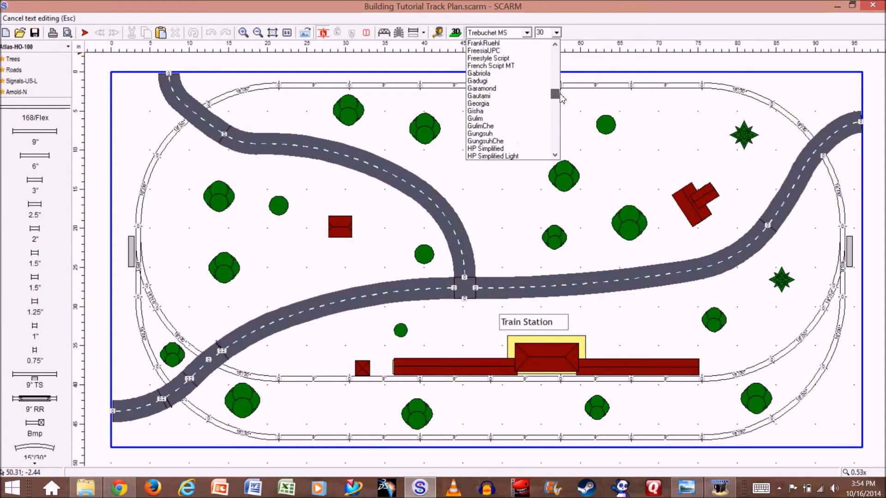
pyautogui.moveTo(507, 95)
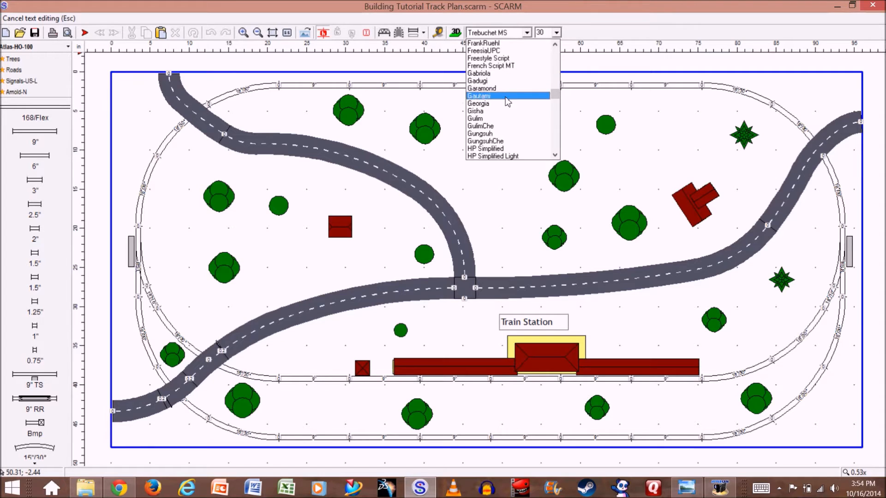
pyautogui.click(479, 103)
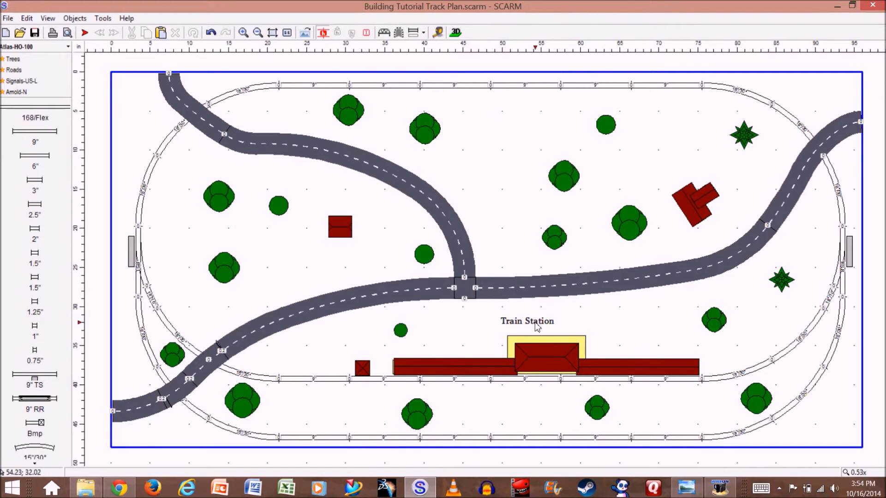
pyautogui.click(527, 321)
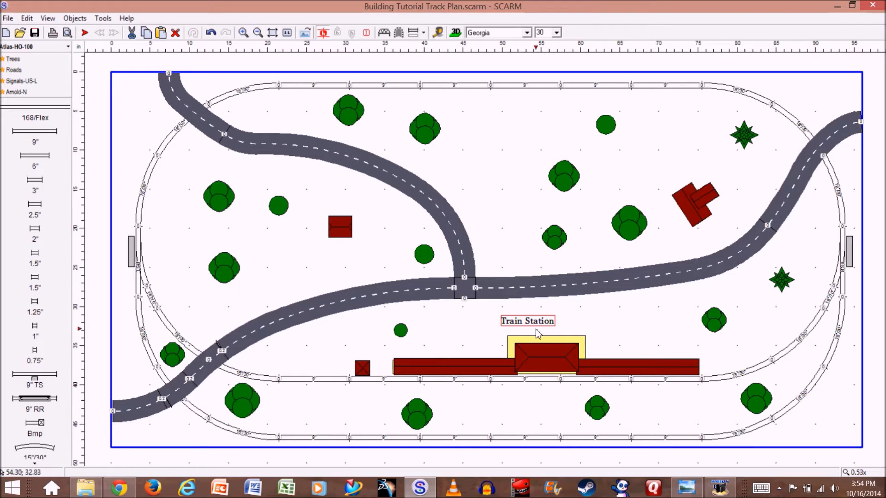
pyautogui.moveTo(532, 328)
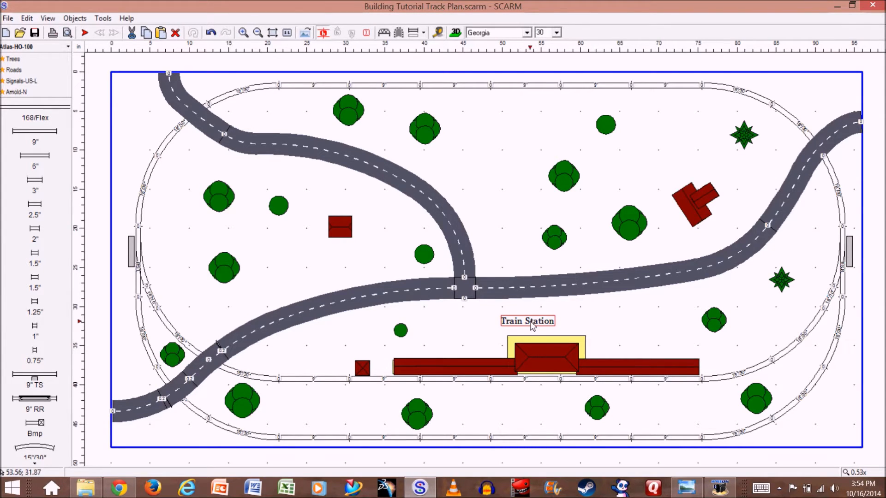
pyautogui.moveTo(527, 321); pyautogui.dragTo(544, 327)
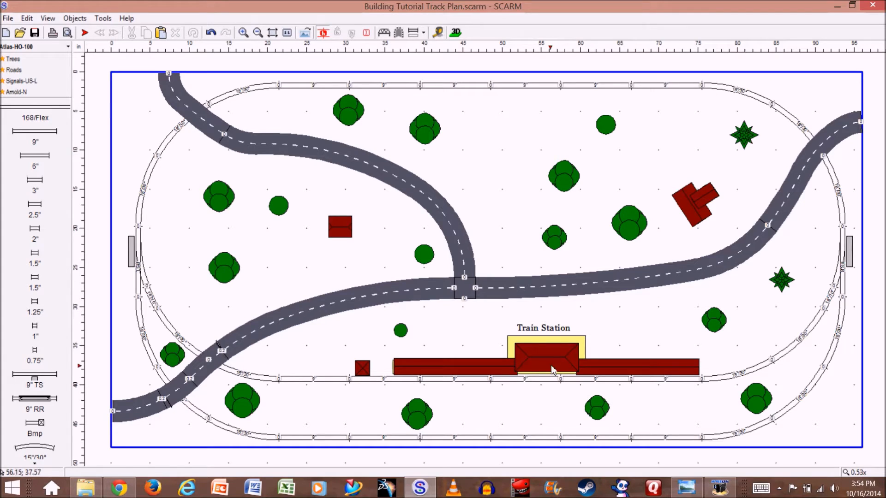
pyautogui.moveTo(558, 333)
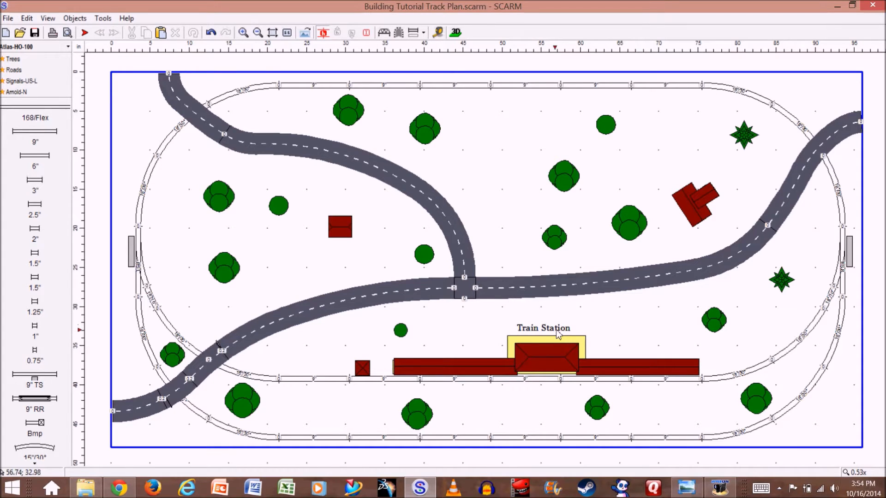
pyautogui.moveTo(551, 332)
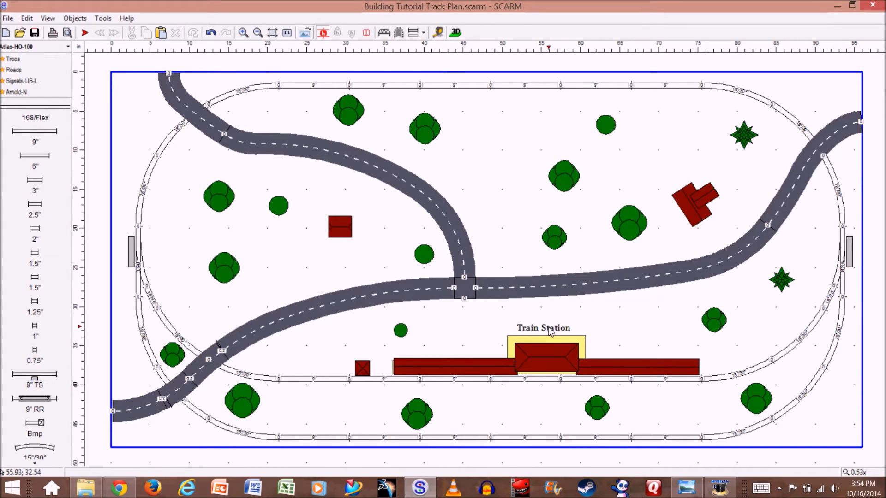
# Step: Change the 'Train Station' label colour to dark blue in its Properties dialog
pyautogui.click(543, 328)
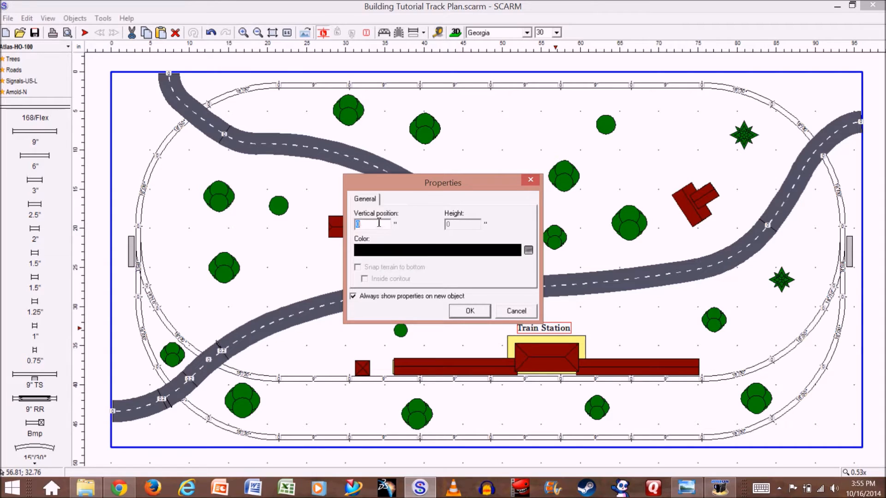
pyautogui.moveTo(530, 292)
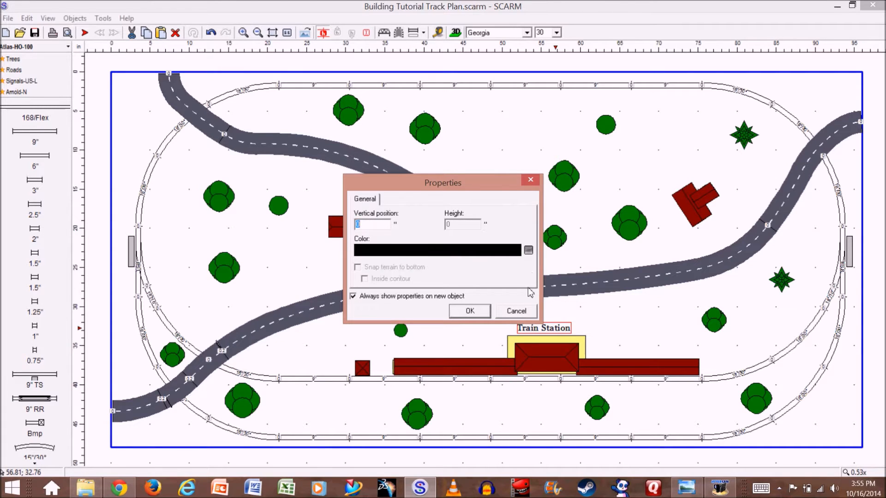
pyautogui.moveTo(634, 243)
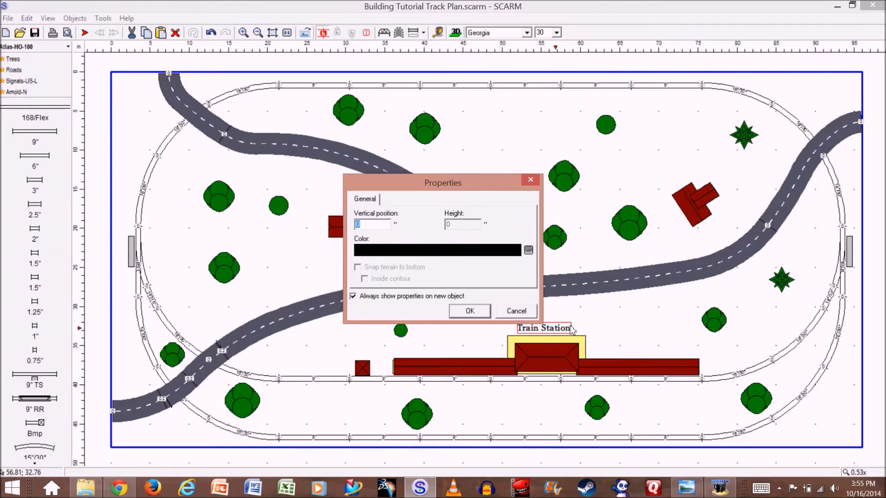
pyautogui.moveTo(567, 299)
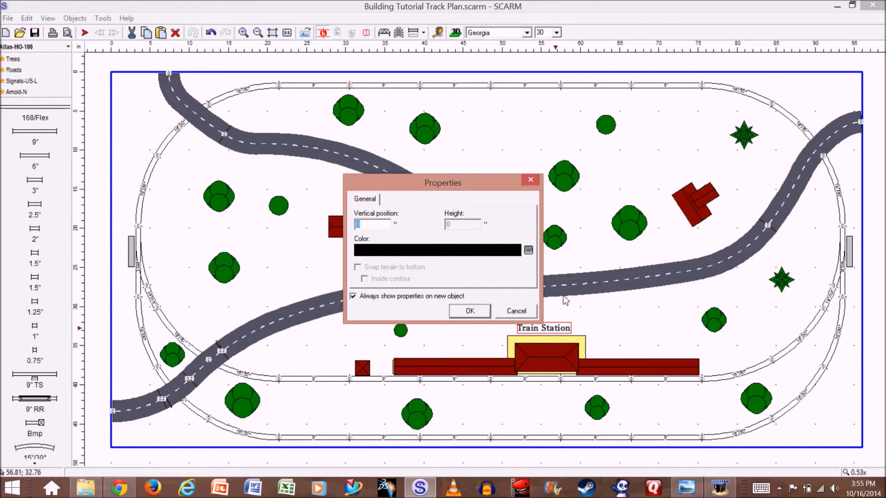
pyautogui.moveTo(543, 339)
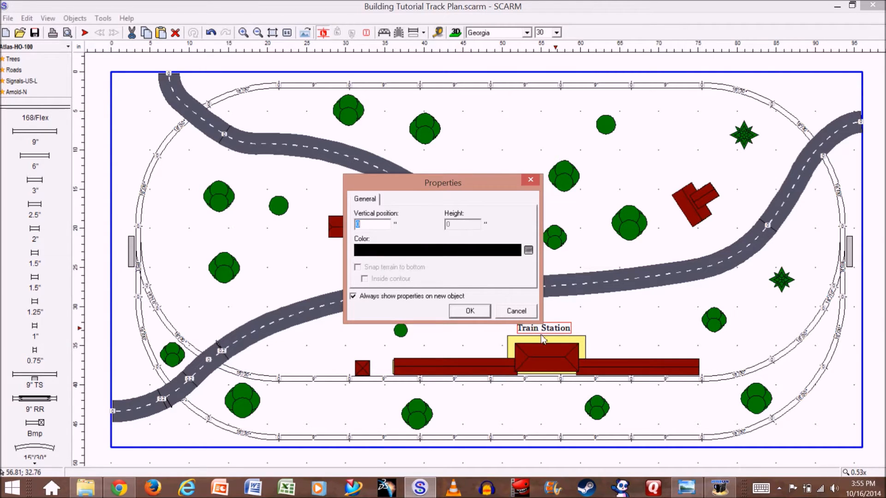
pyautogui.moveTo(455, 257)
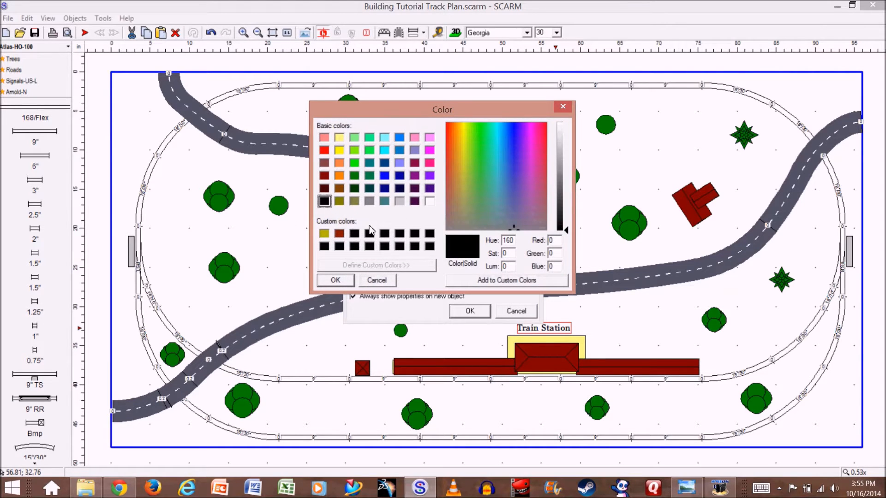
pyautogui.click(384, 189)
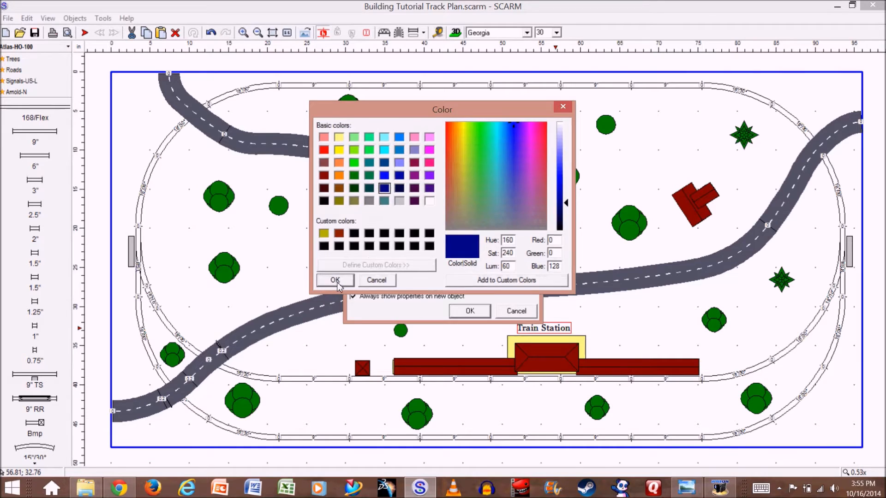
pyautogui.click(334, 281)
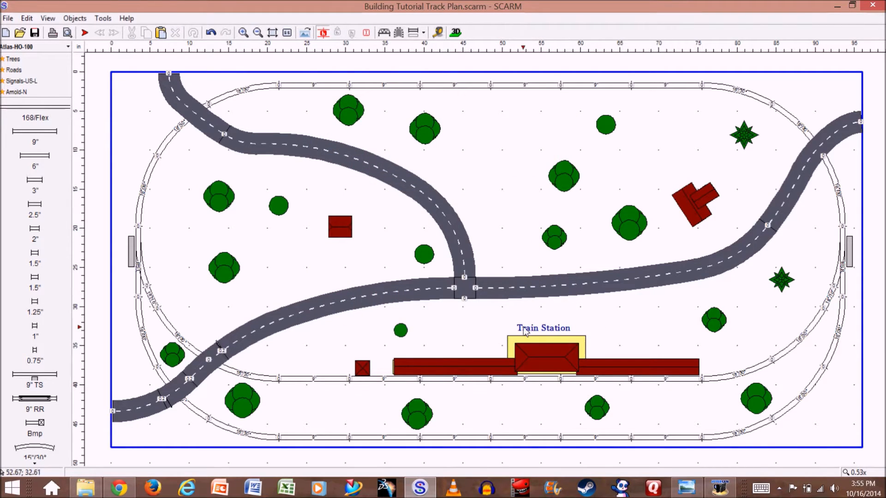
pyautogui.moveTo(572, 305)
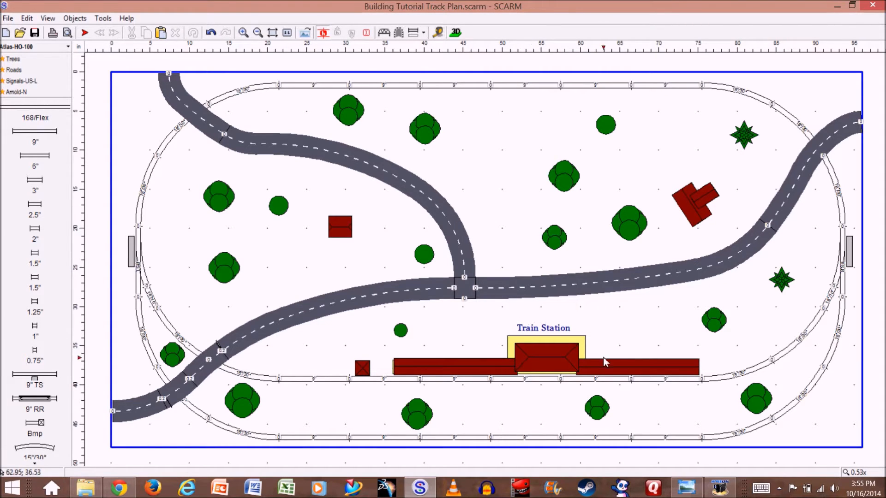
pyautogui.moveTo(473, 316)
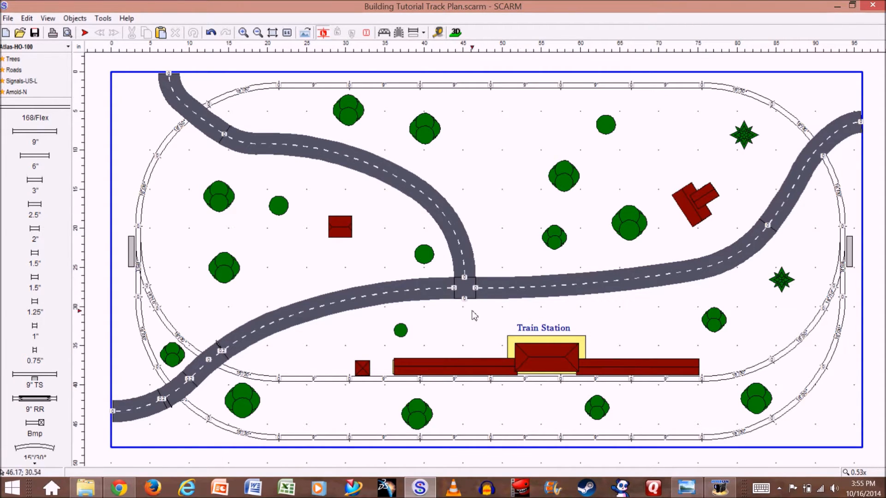
pyautogui.moveTo(250, 118)
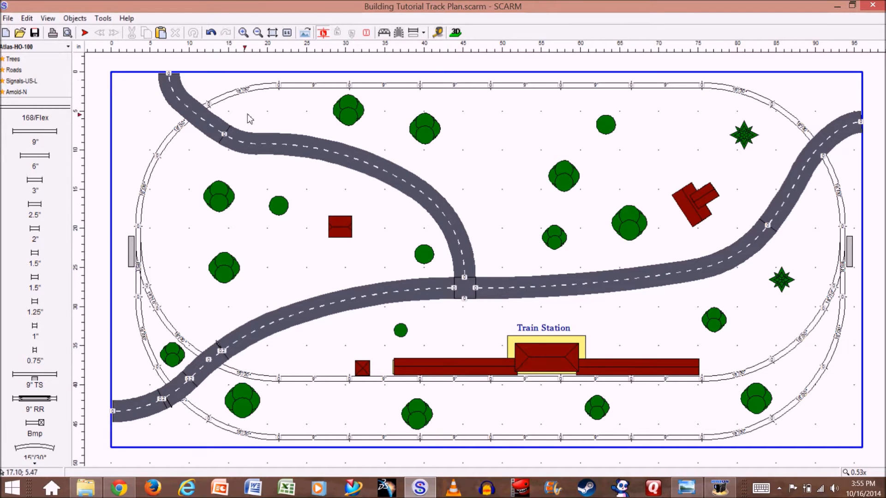
pyautogui.moveTo(309, 131)
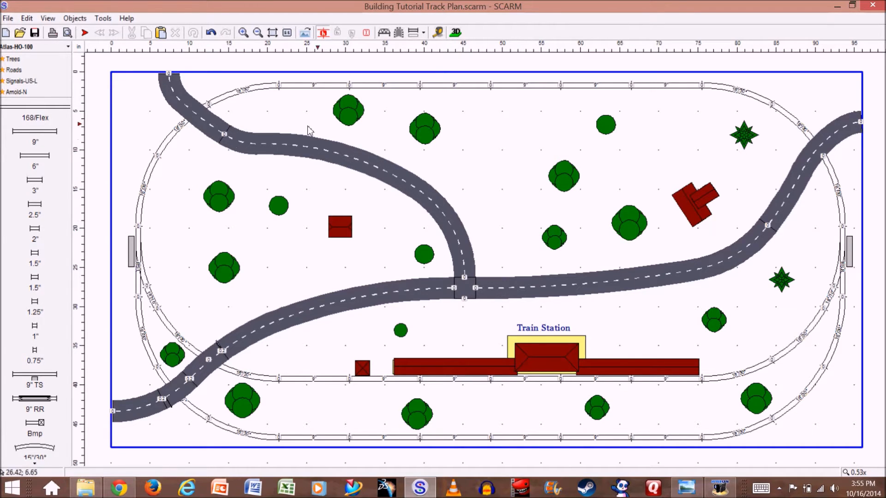
pyautogui.moveTo(502, 329)
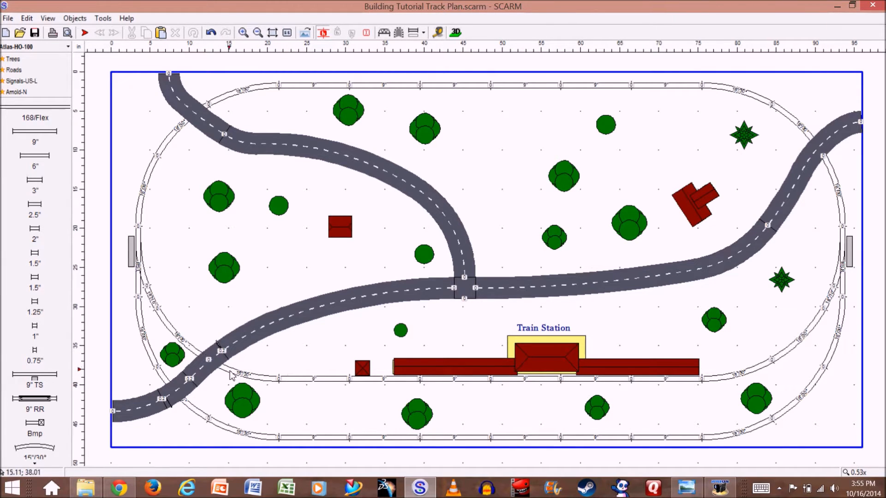
pyautogui.moveTo(779, 357)
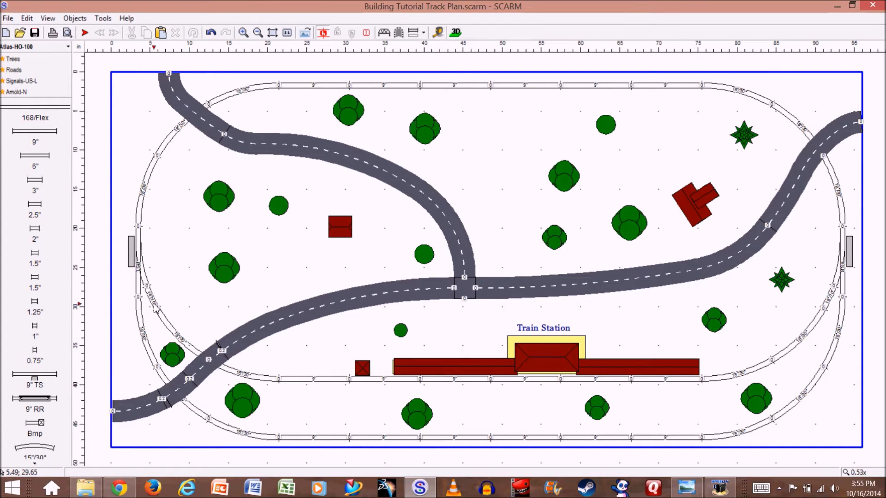
# Step: Select the outer mainline loop's track pieces one by one, extending around the right curve
pyautogui.click(152, 294)
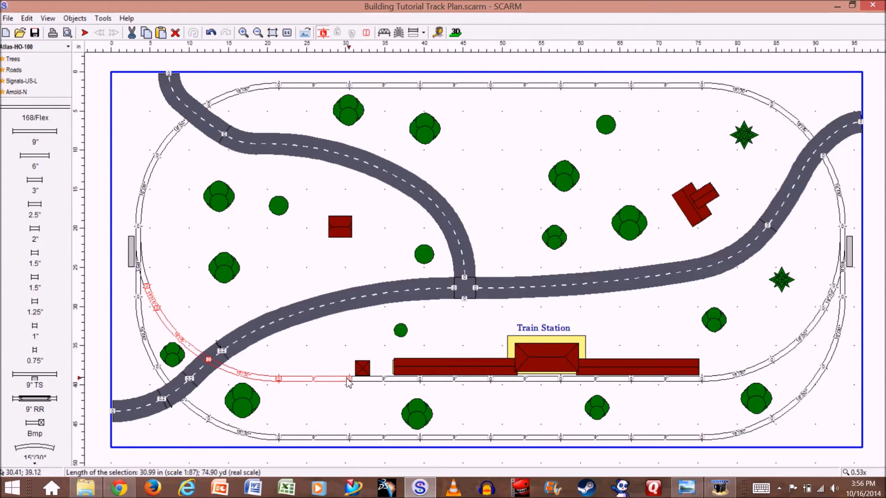
pyautogui.moveTo(294, 301)
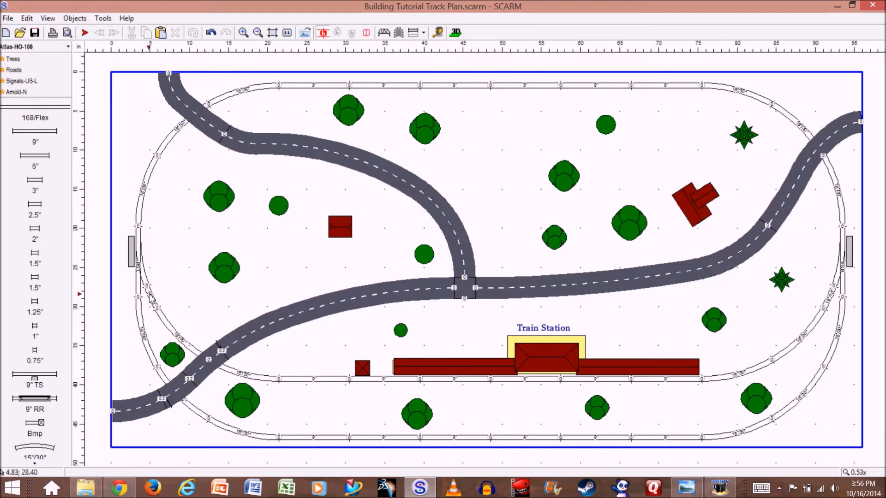
pyautogui.click(147, 297)
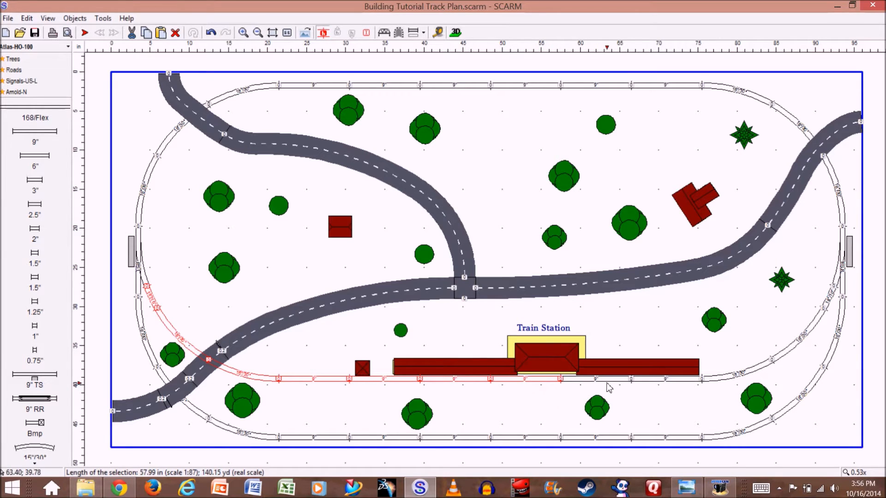
pyautogui.click(631, 378)
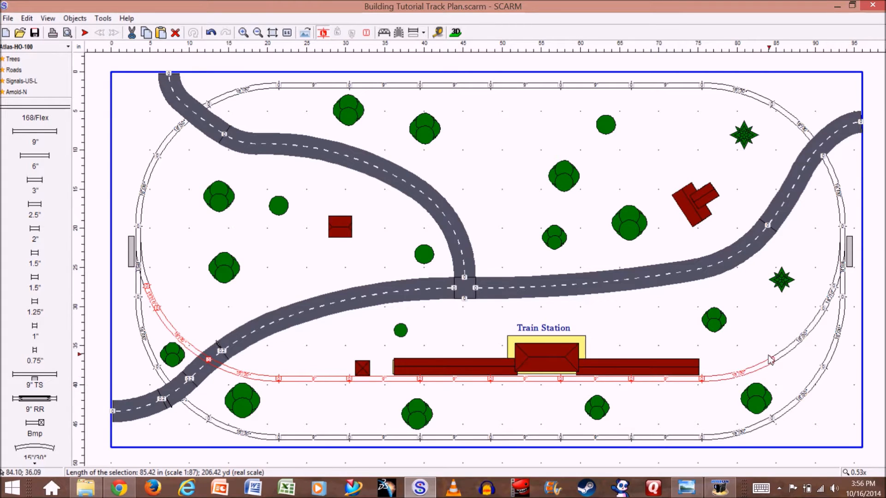
pyautogui.moveTo(772, 361); pyautogui.dragTo(822, 308)
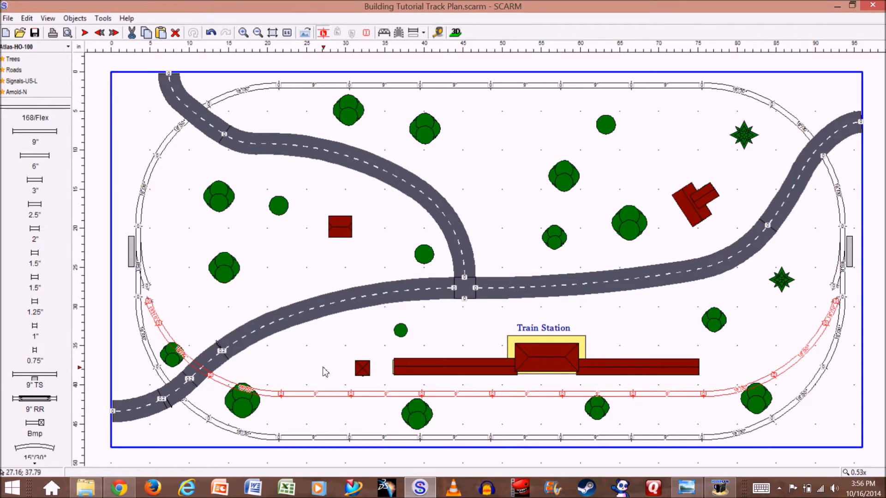
pyautogui.moveTo(181, 164)
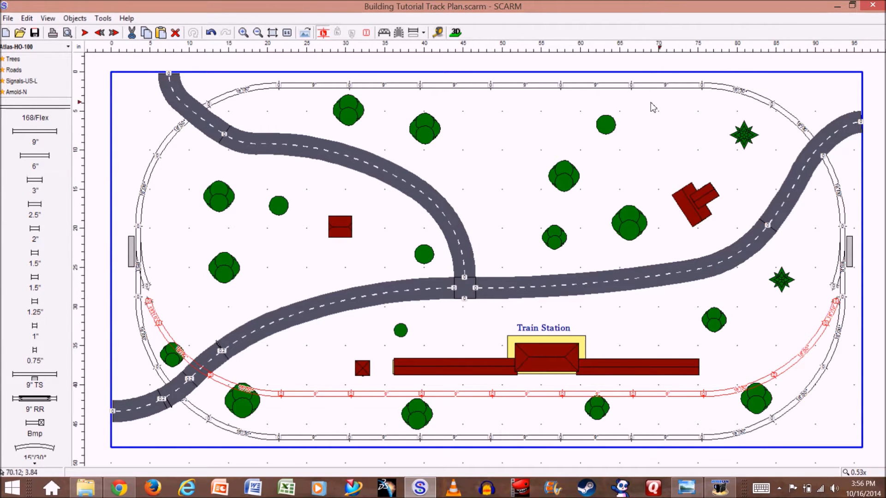
pyautogui.moveTo(594, 157)
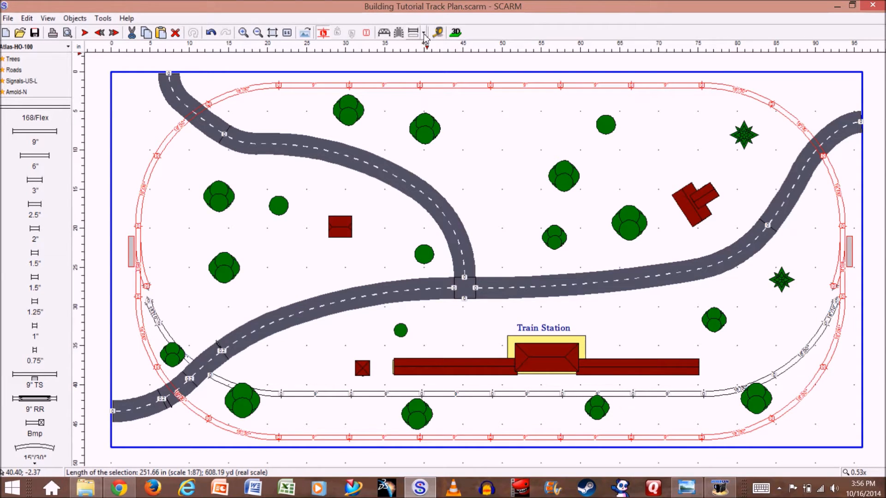
# Step: Bring up the toolbar track colour choices for the selected mainline loop
pyautogui.click(424, 32)
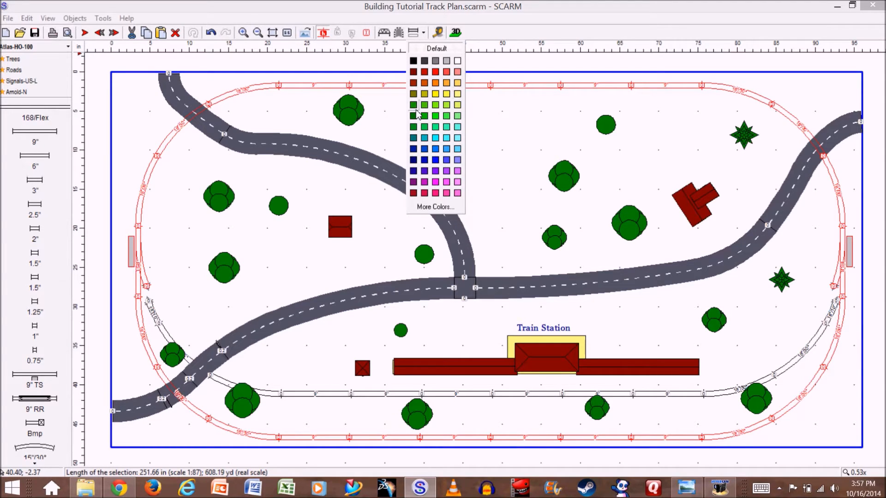
pyautogui.moveTo(435, 141)
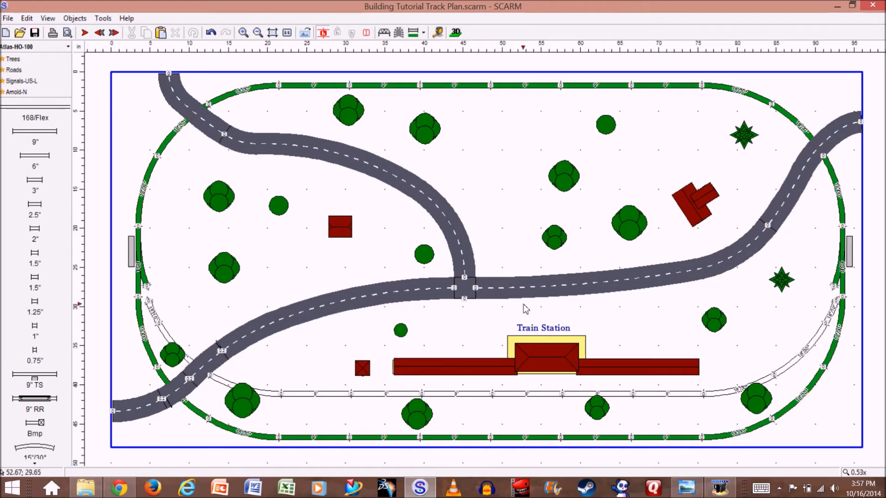
pyautogui.moveTo(330, 400)
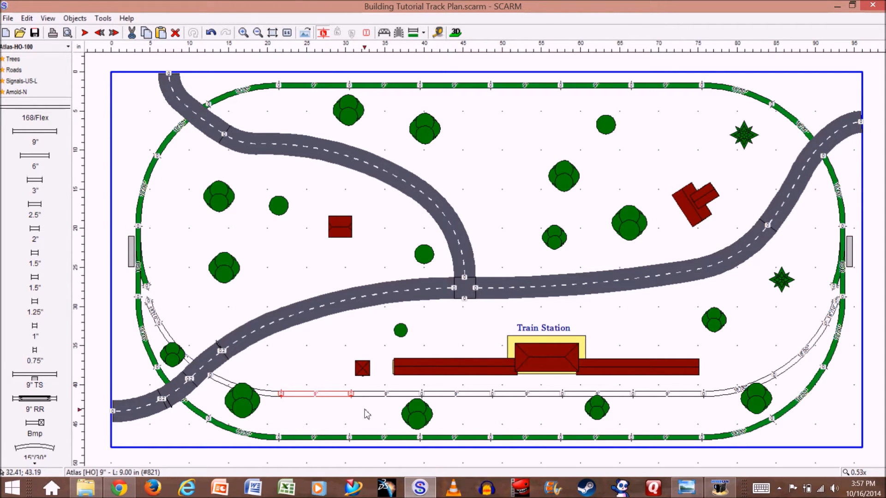
pyautogui.moveTo(370, 396)
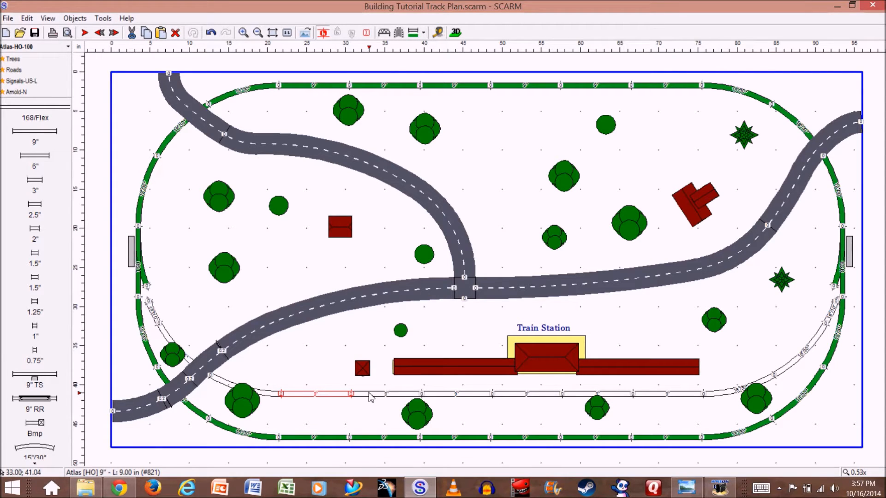
pyautogui.moveTo(219, 398)
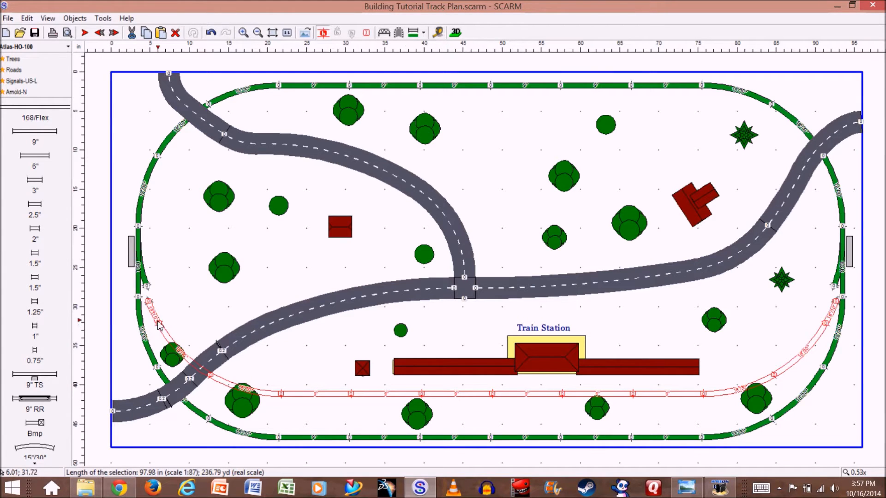
pyautogui.moveTo(160, 328)
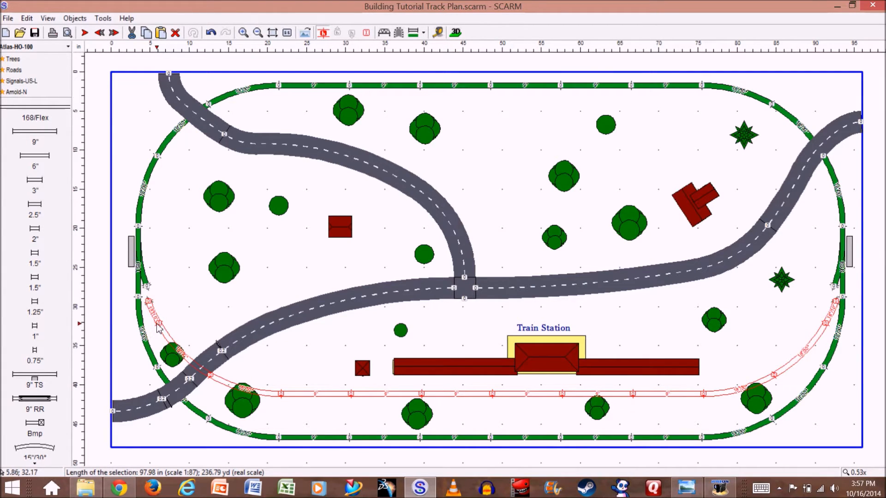
pyautogui.moveTo(160, 331)
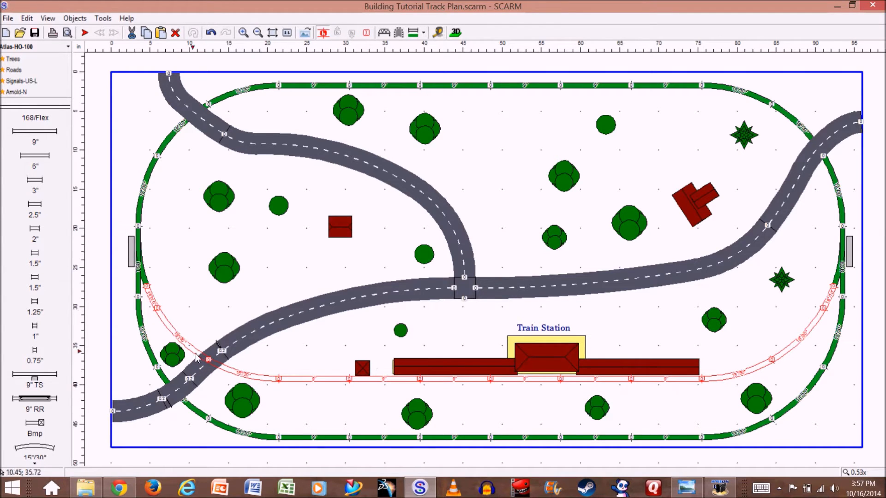
pyautogui.moveTo(347, 149)
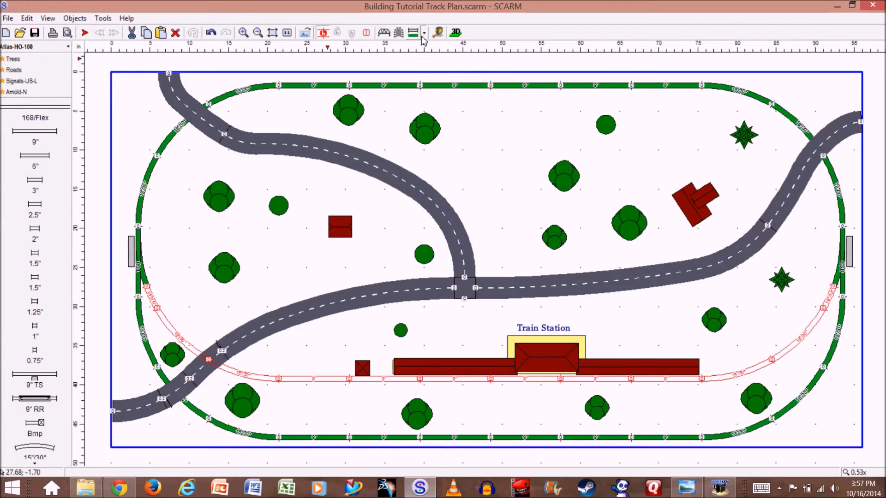
# Step: Colour the selected station loop red from the toolbar track colour choices
pyautogui.click(423, 32)
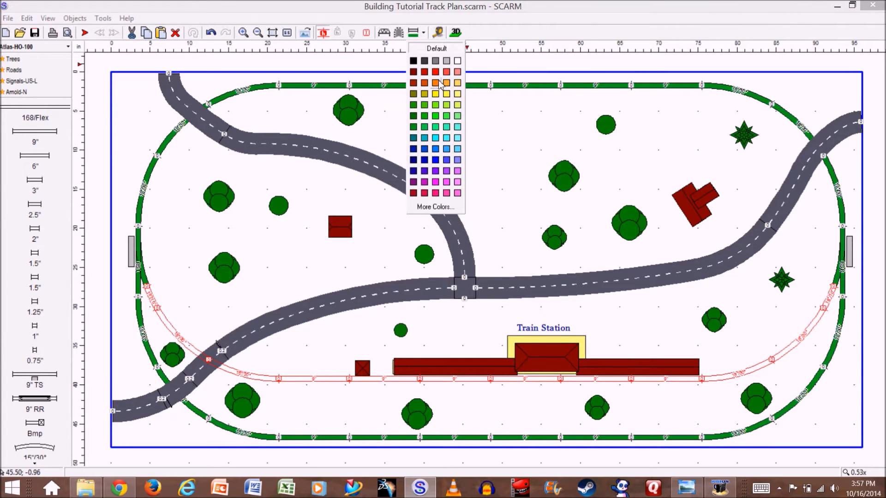
pyautogui.click(435, 72)
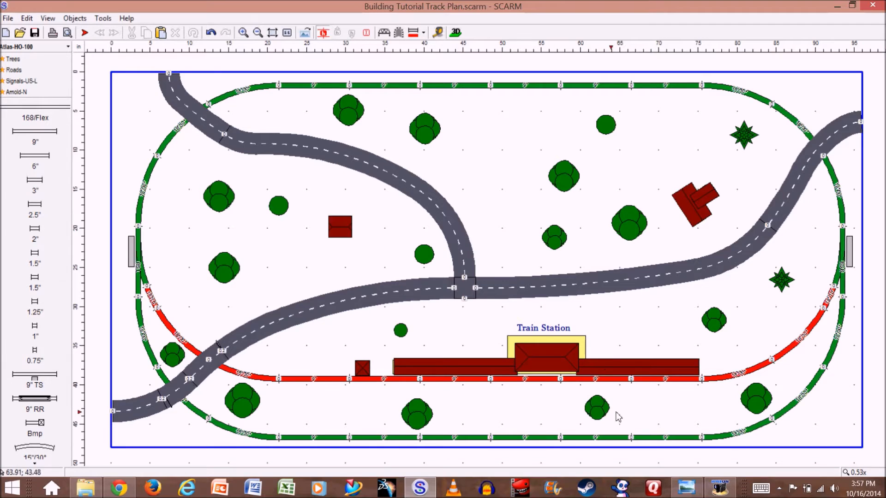
pyautogui.moveTo(547, 442)
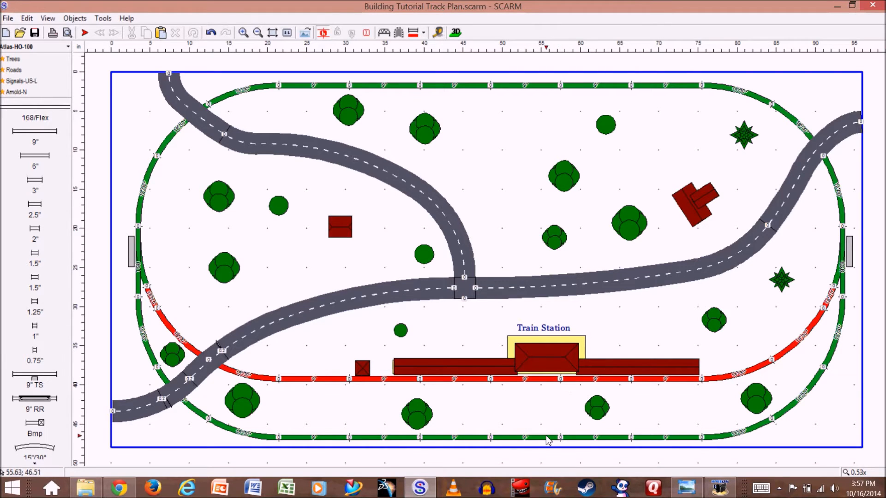
pyautogui.moveTo(760, 339)
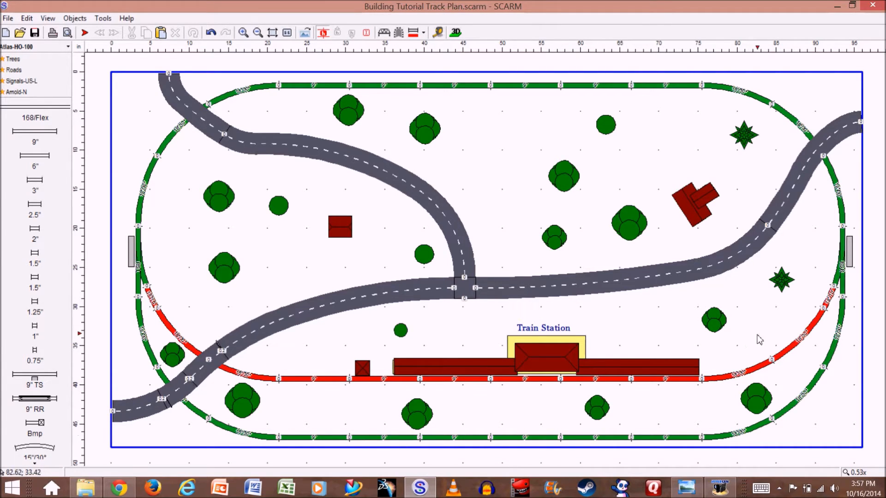
pyautogui.moveTo(676, 316)
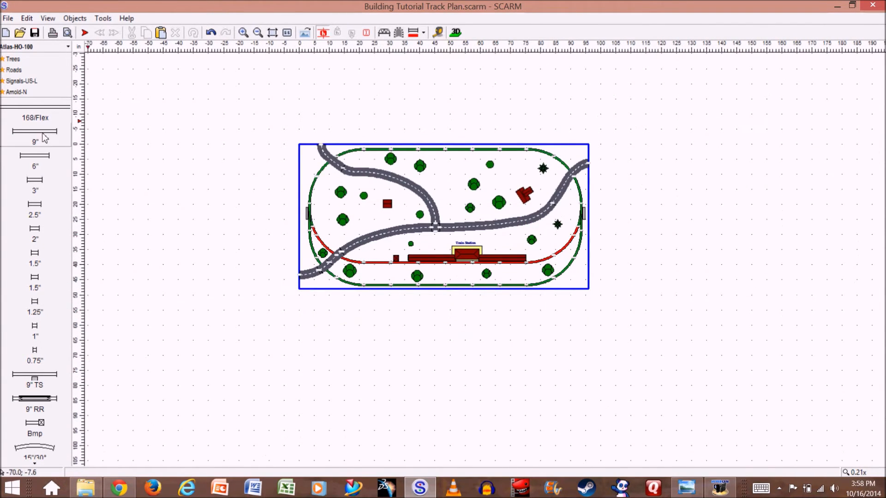
# Step: Draw a Figures-library rectangle below the track plan and accept its default properties
pyautogui.click(35, 46)
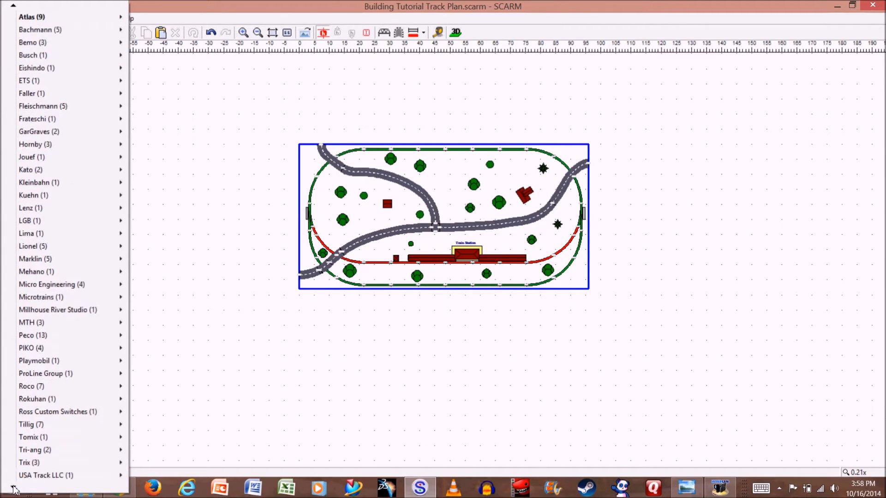
pyautogui.scroll(-3)
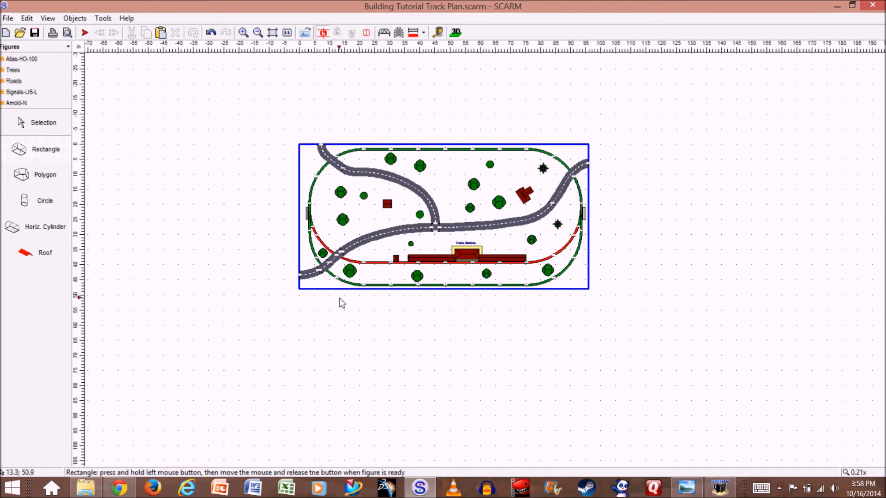
pyautogui.moveTo(340, 301); pyautogui.dragTo(562, 336)
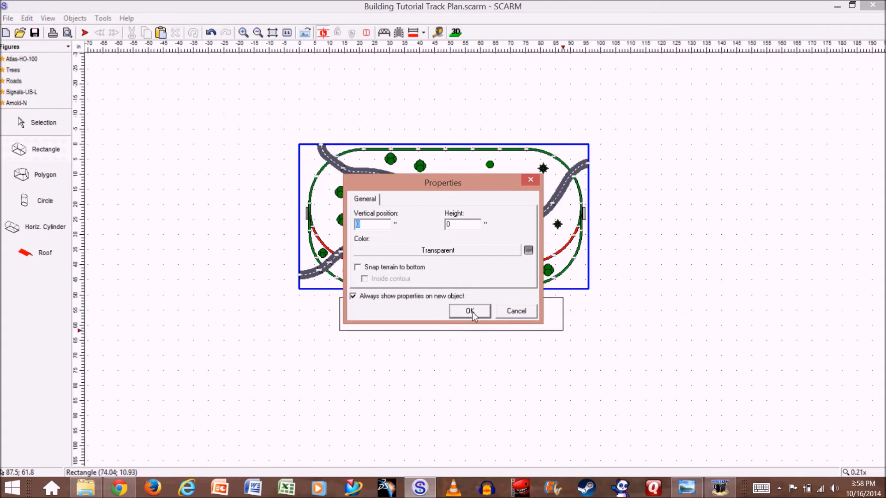
pyautogui.click(470, 312)
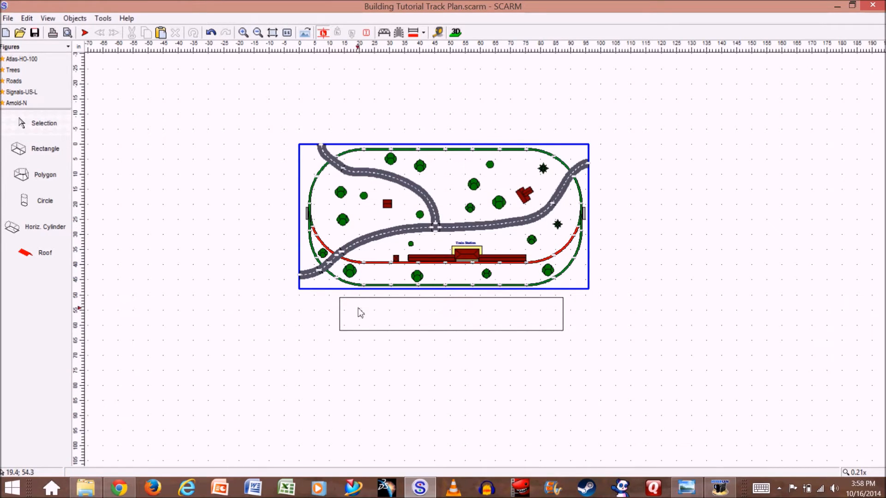
pyautogui.moveTo(435, 319)
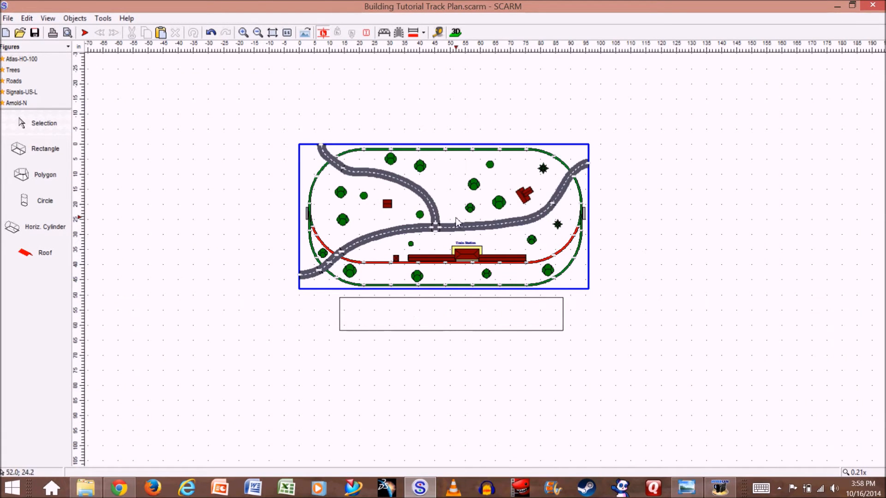
pyautogui.moveTo(525, 285)
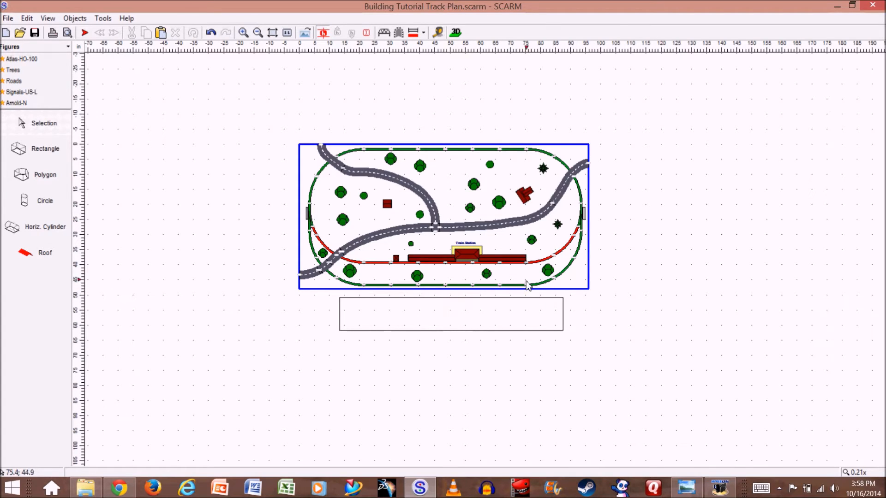
pyautogui.moveTo(574, 150)
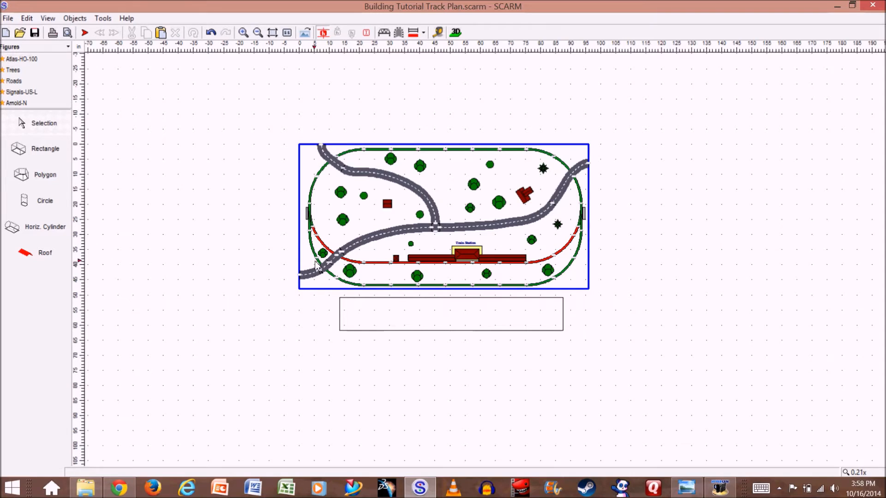
pyautogui.moveTo(385, 215)
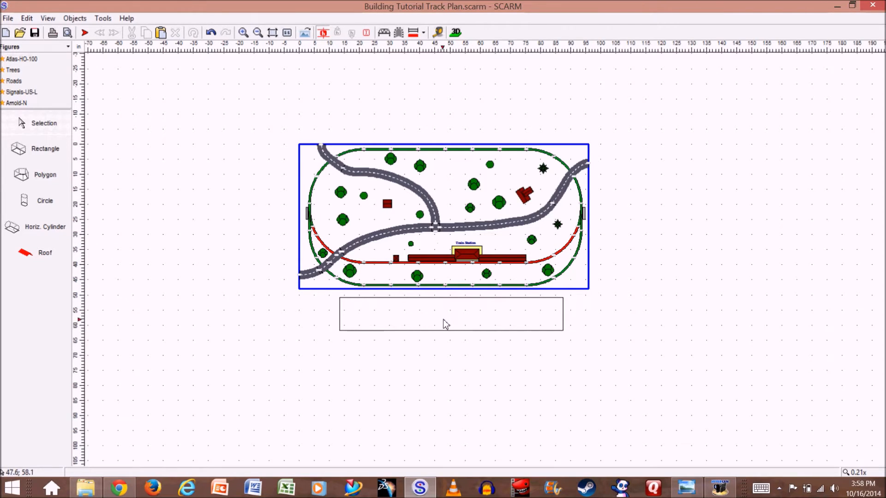
pyautogui.moveTo(679, 251)
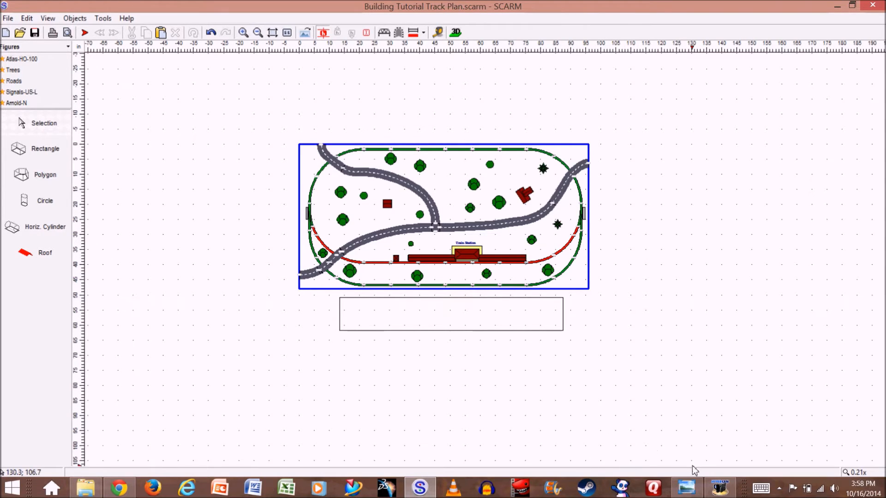
pyautogui.moveTo(687, 487)
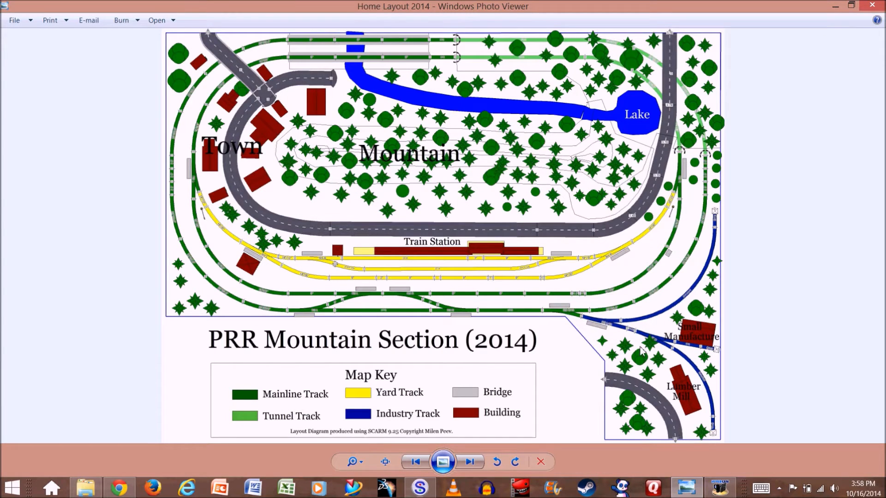
pyautogui.moveTo(362, 339)
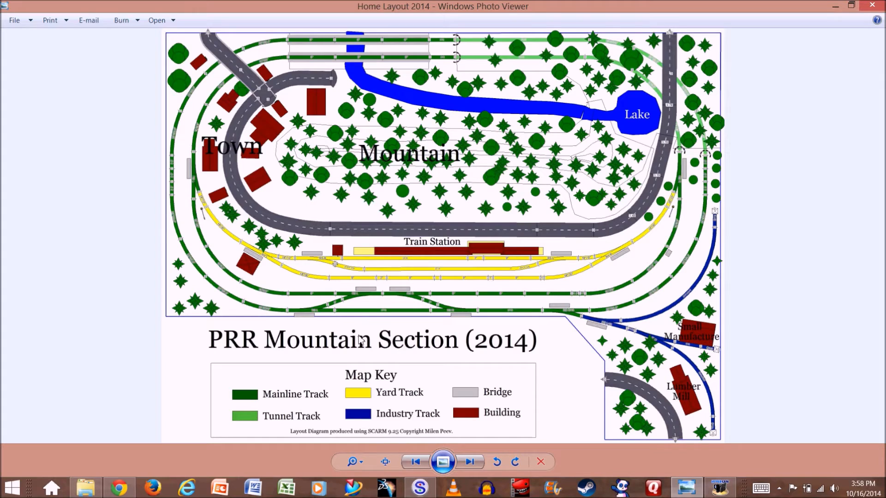
pyautogui.moveTo(372, 323)
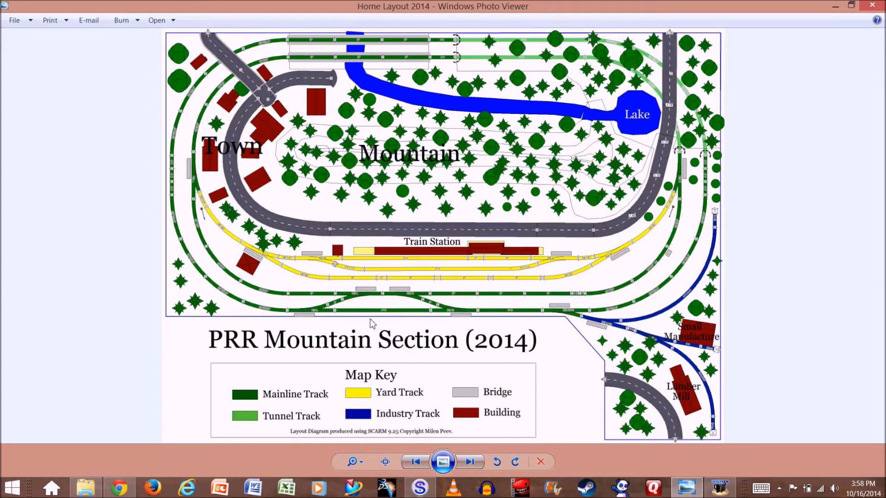
pyautogui.moveTo(300, 406)
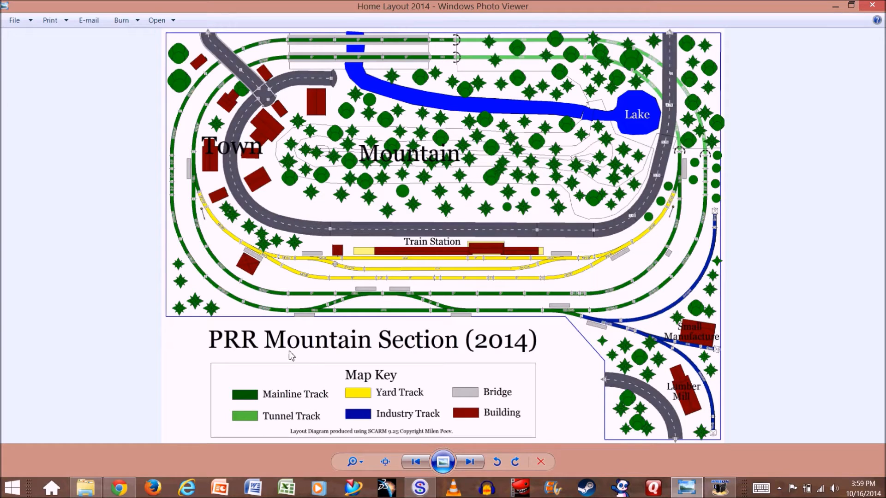
pyautogui.moveTo(381, 367)
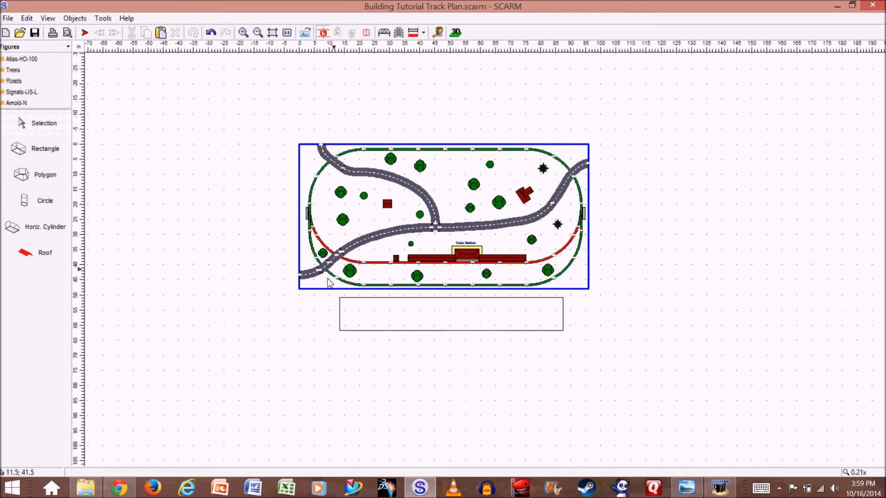
pyautogui.moveTo(575, 270)
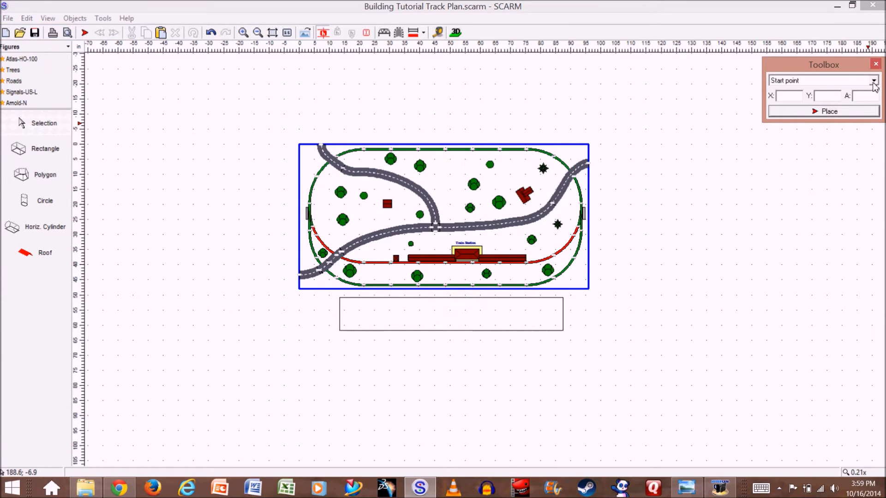
# Step: Resize the rectangular baseboard to 96 by 72 via the Toolbox
pyautogui.click(874, 80)
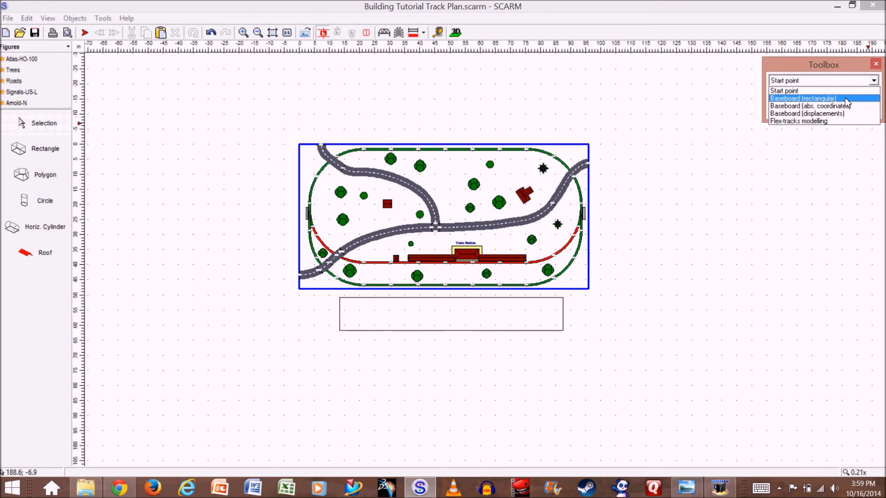
pyautogui.click(802, 99)
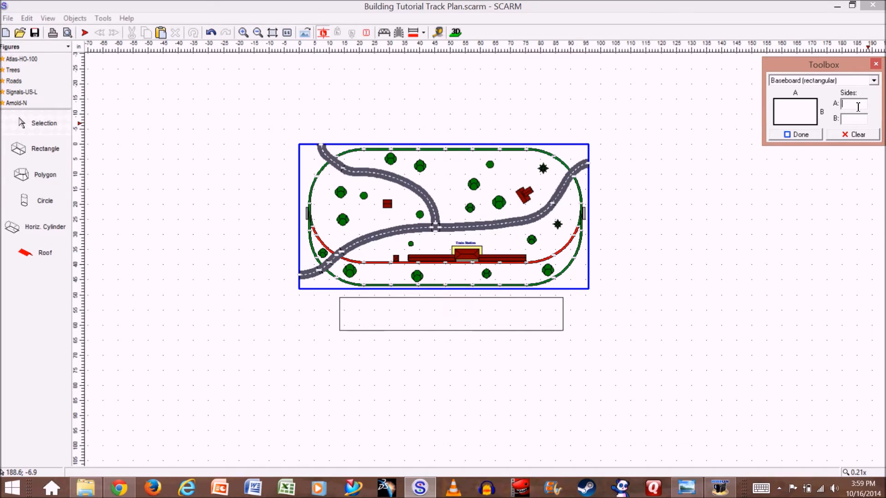
pyautogui.write('9')
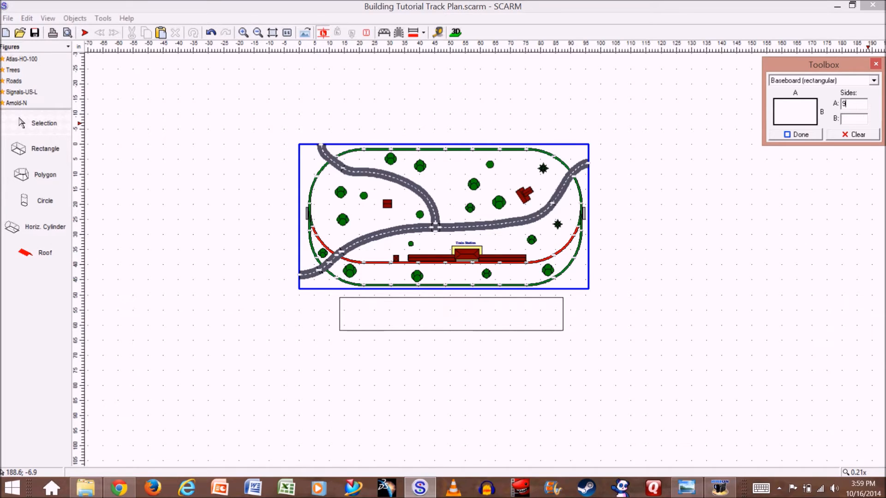
pyautogui.write('6')
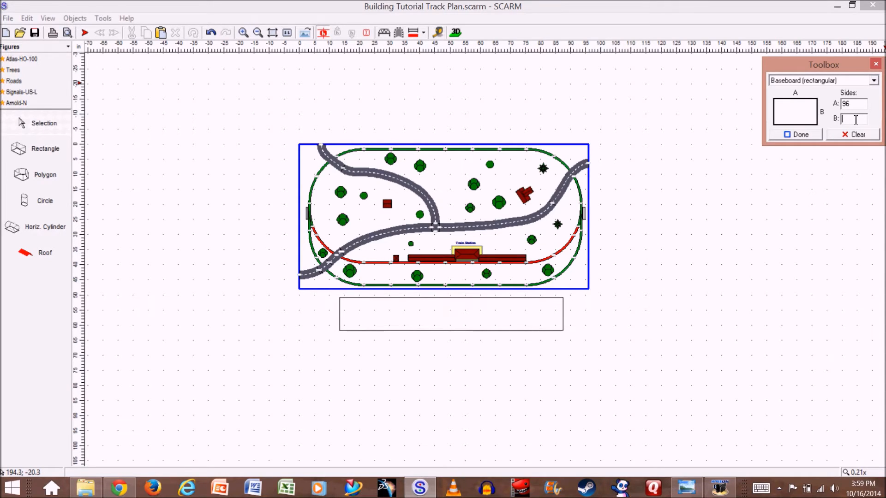
pyautogui.write('72')
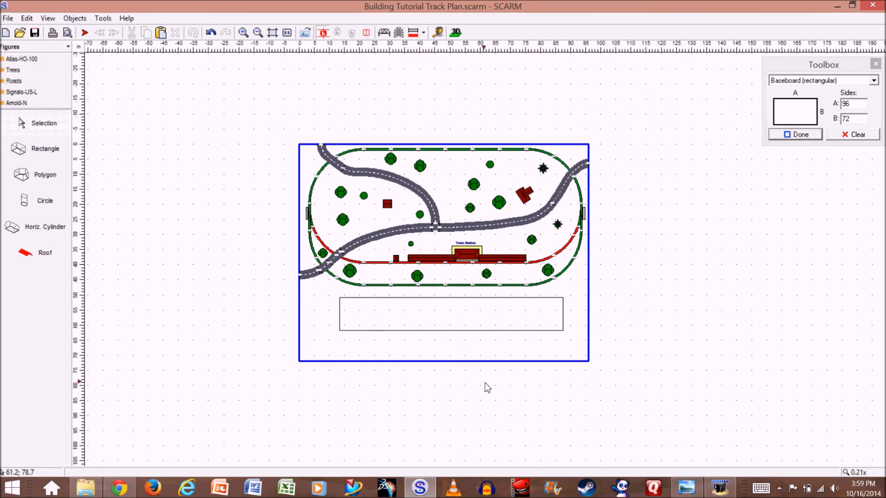
pyautogui.moveTo(261, 303)
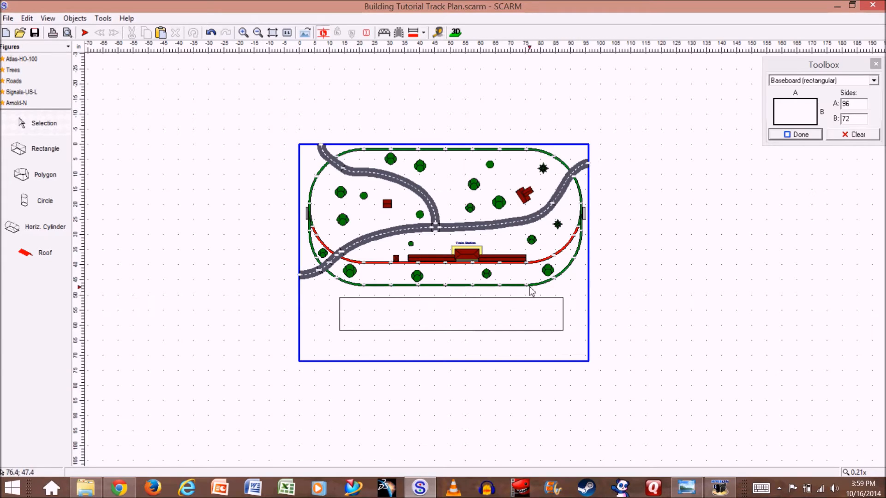
pyautogui.moveTo(348, 327)
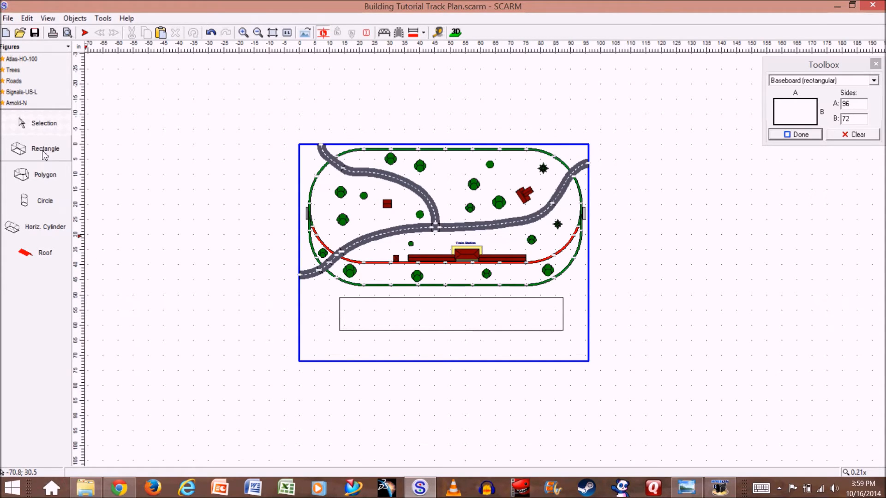
# Step: Draw a thin divider rectangle across the baseboard and make it blue in Properties
pyautogui.click(44, 148)
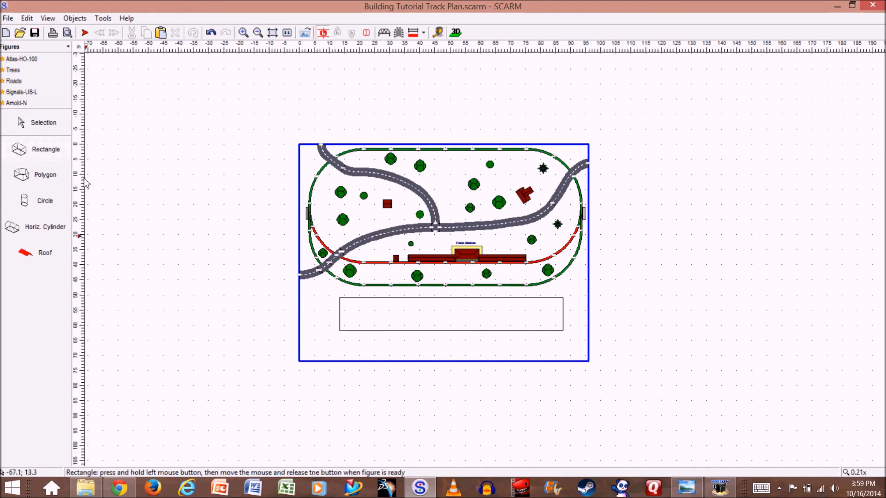
pyautogui.moveTo(299, 296)
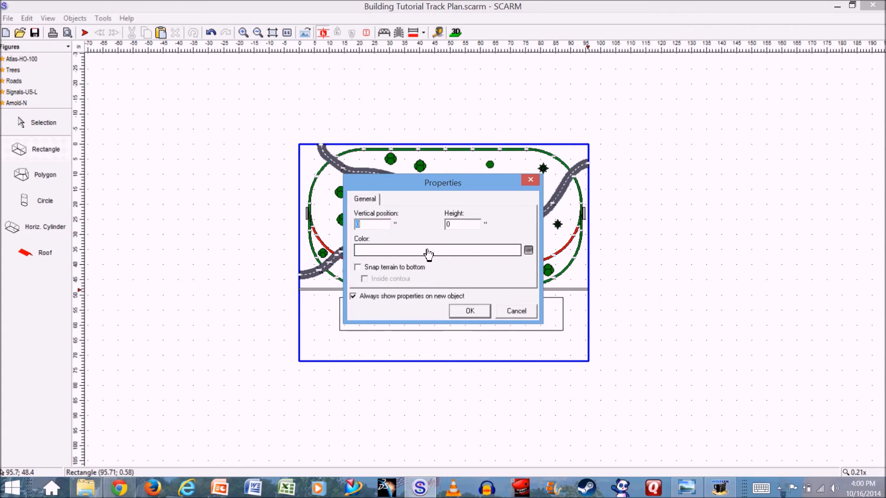
pyautogui.click(528, 250)
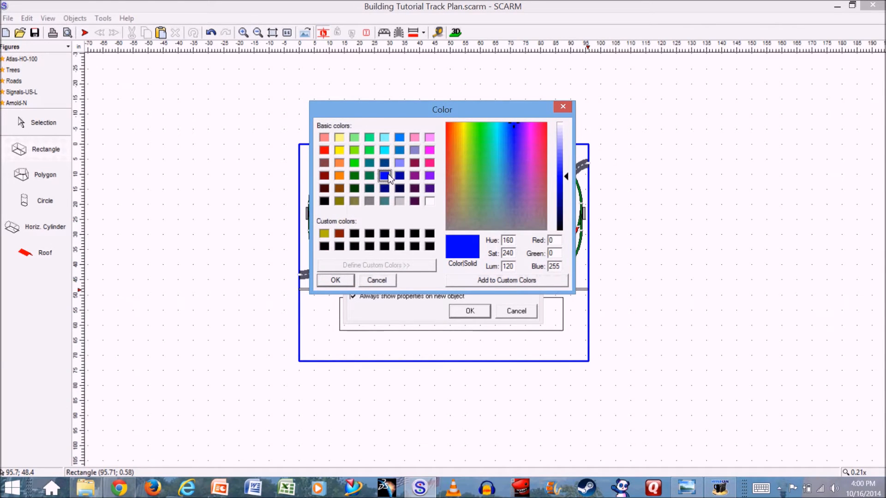
pyautogui.click(335, 281)
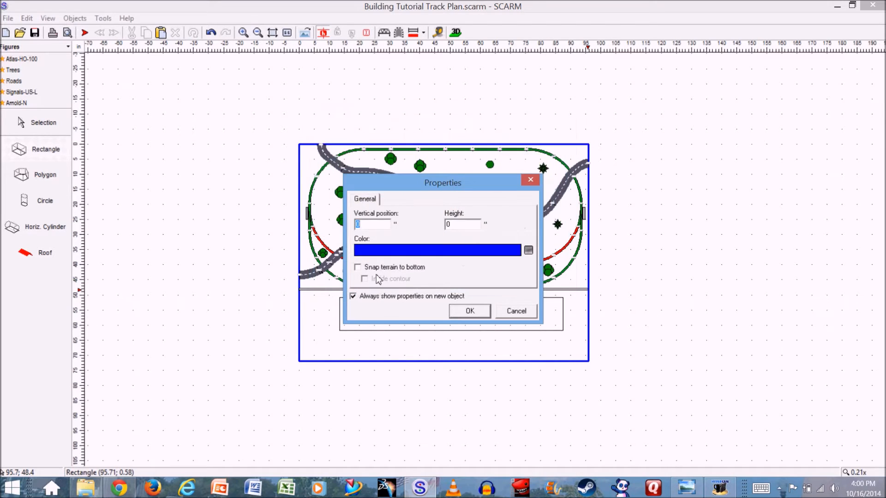
pyautogui.click(469, 311)
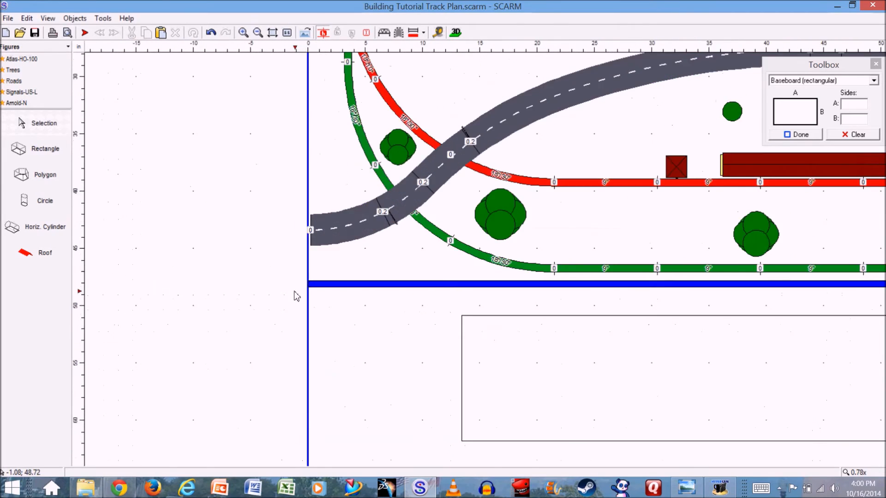
# Step: Align the blue divider strip's left and right ends to the baseboard edges
pyautogui.click(243, 32)
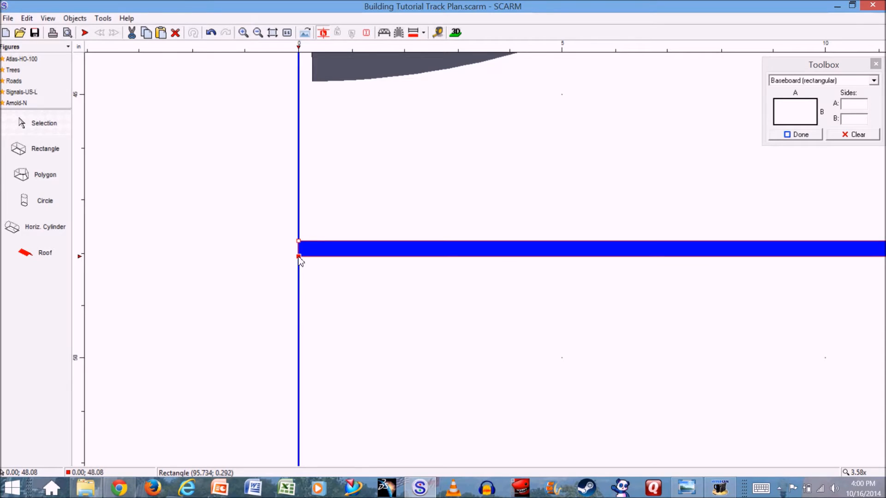
pyautogui.moveTo(402, 280)
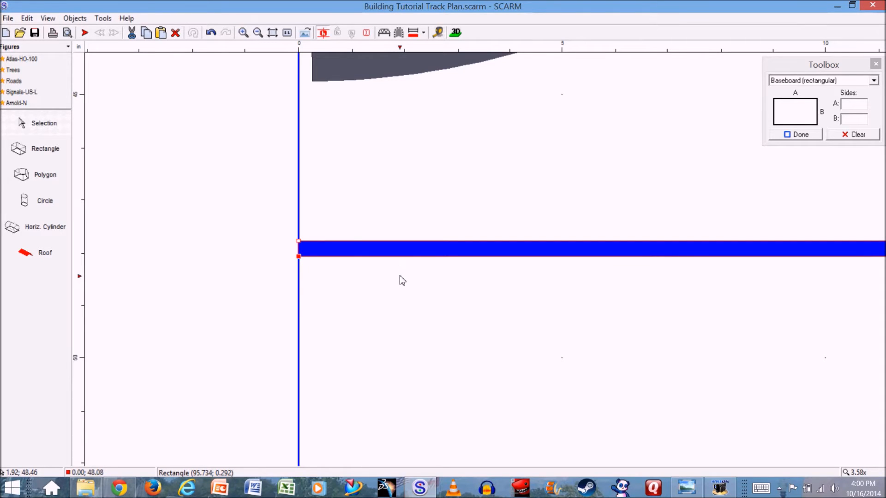
pyautogui.moveTo(466, 258)
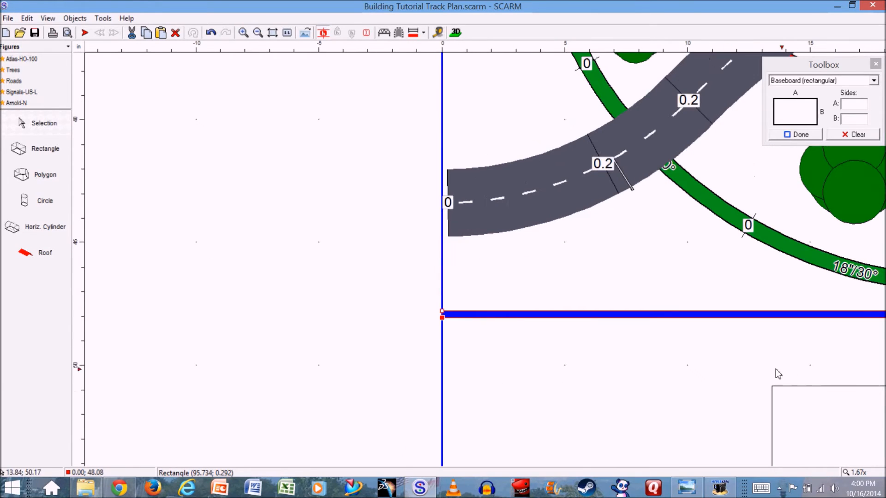
pyautogui.moveTo(708, 320)
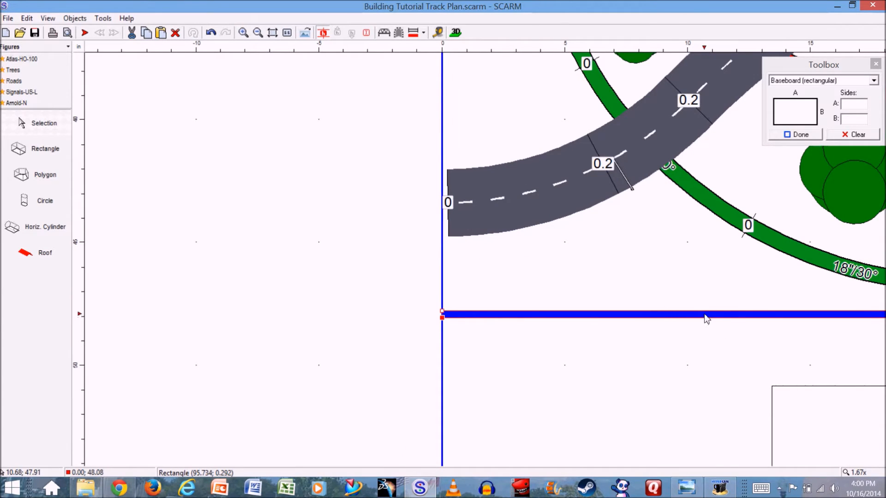
pyautogui.scroll(-3)
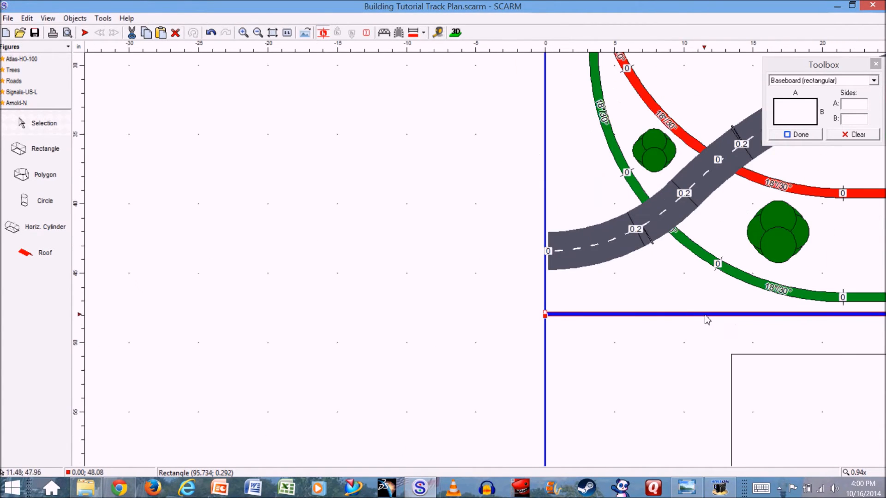
pyautogui.click(257, 32)
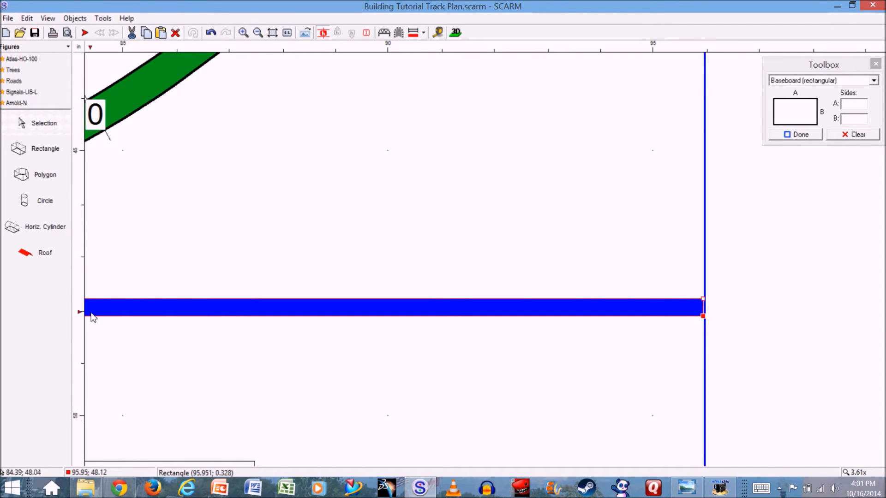
pyautogui.moveTo(569, 194)
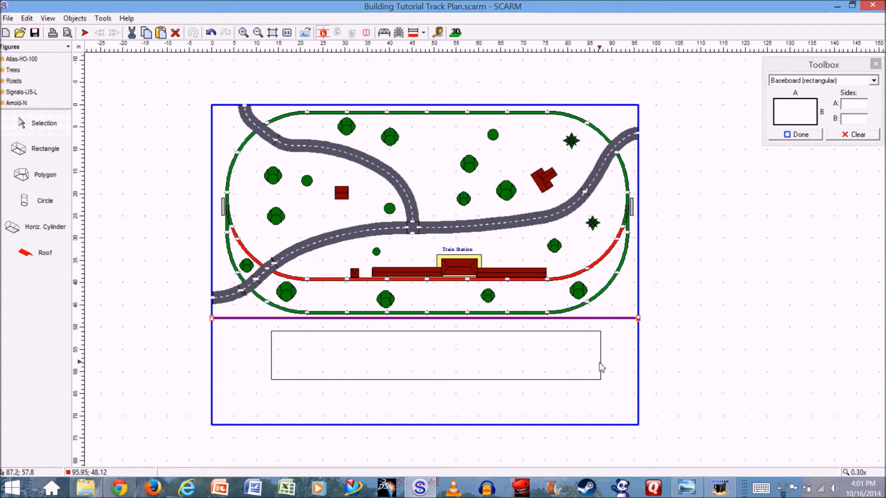
pyautogui.moveTo(508, 331)
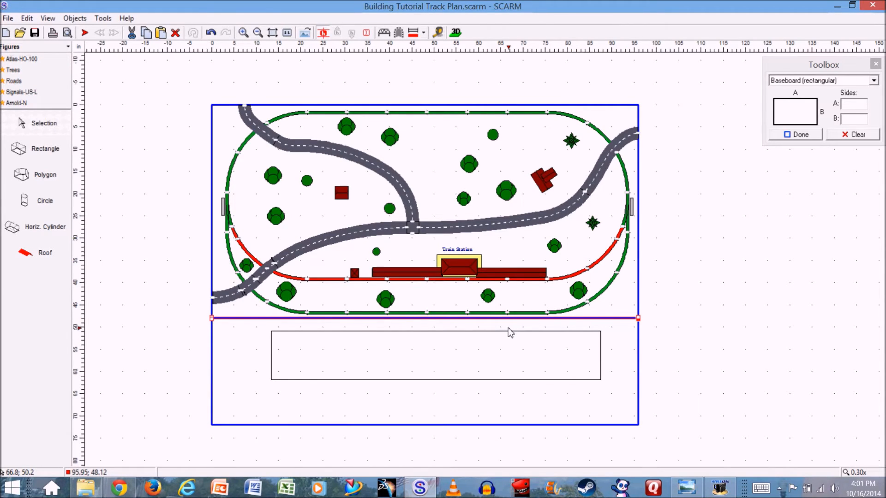
pyautogui.moveTo(584, 358)
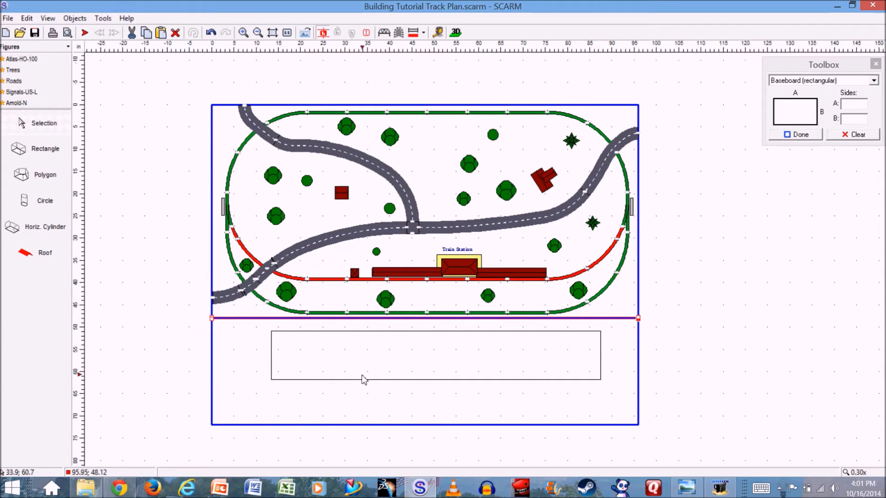
pyautogui.moveTo(394, 364)
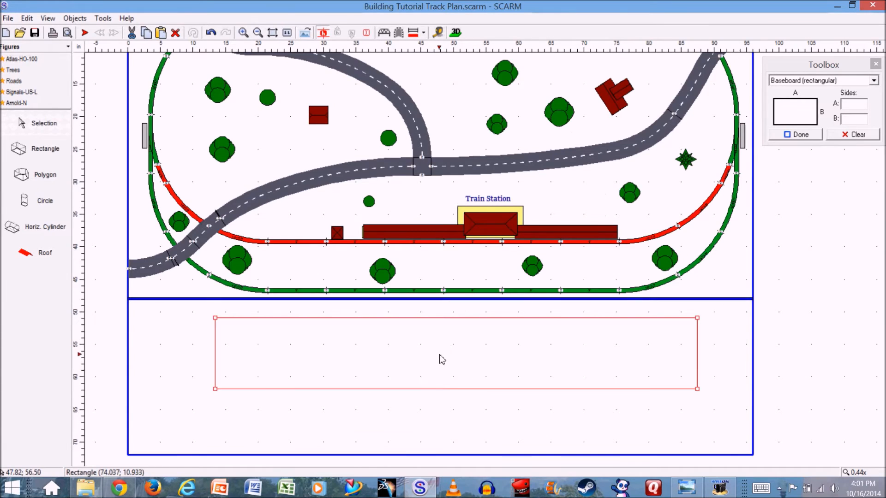
pyautogui.moveTo(408, 360)
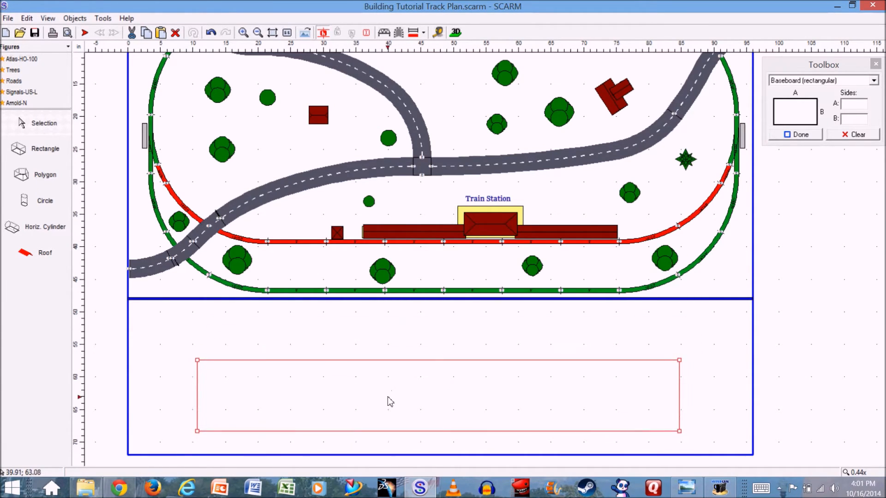
# Step: Drop the empty title rectangle lower in the area below the blue divider
pyautogui.click(389, 336)
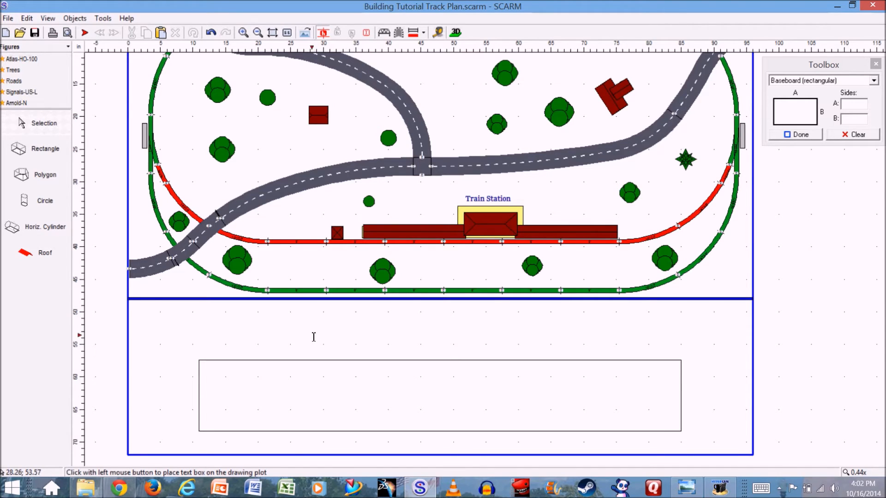
# Step: Place a text box above the label box reading 'Tutorial Track Plan (2014)'
pyautogui.click(424, 330)
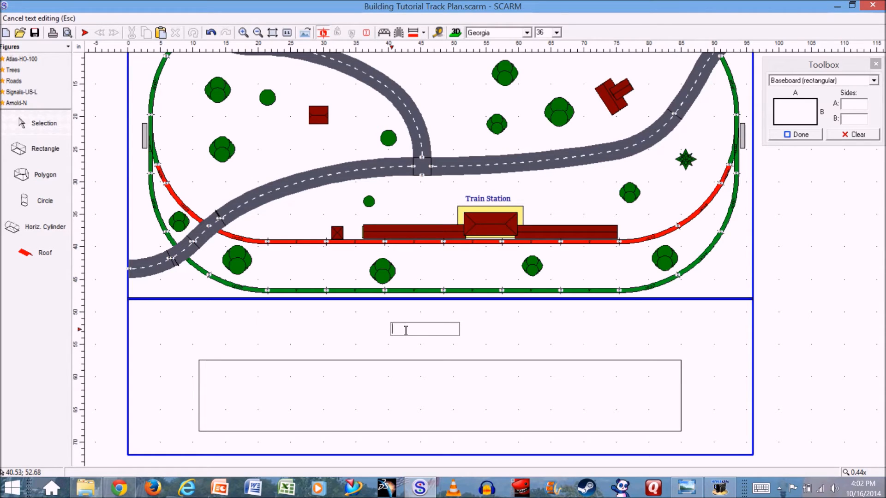
pyautogui.write('Tu')
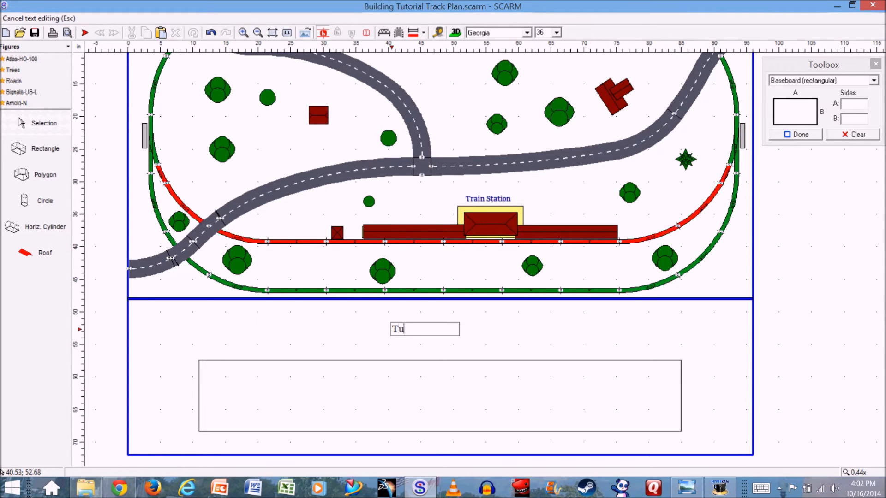
pyautogui.write('torial Tra')
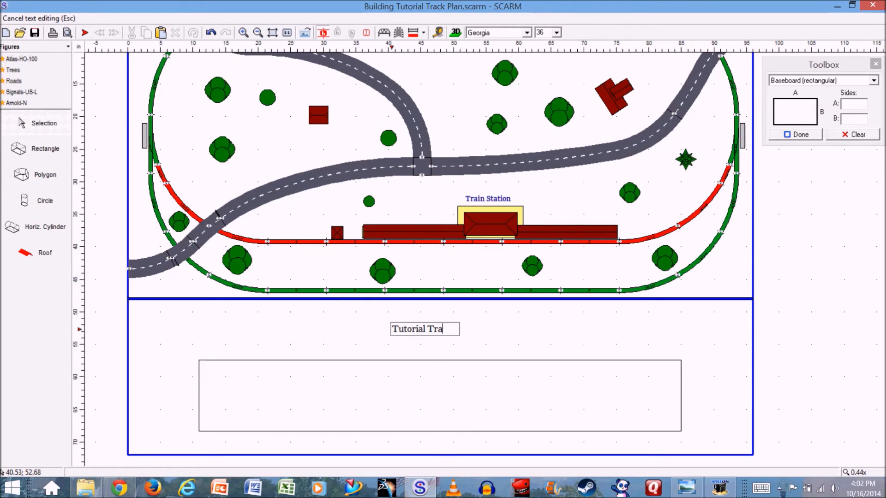
pyautogui.write('ck Plan (')
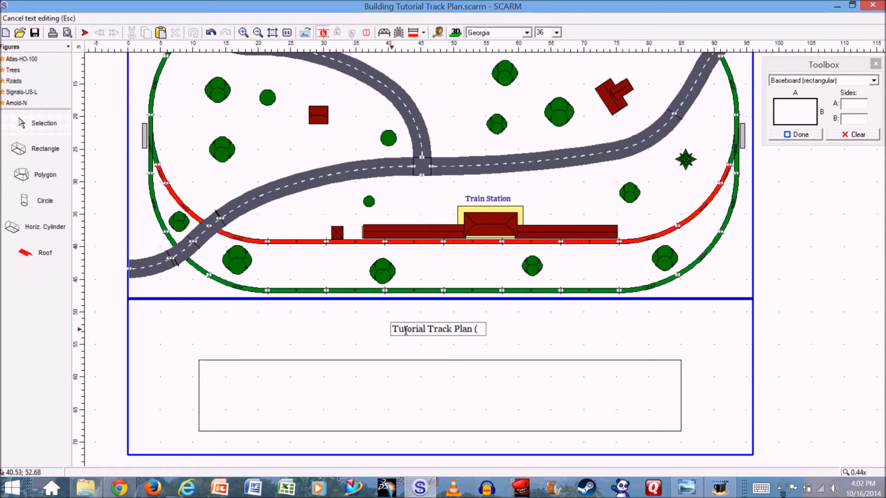
pyautogui.write('201')
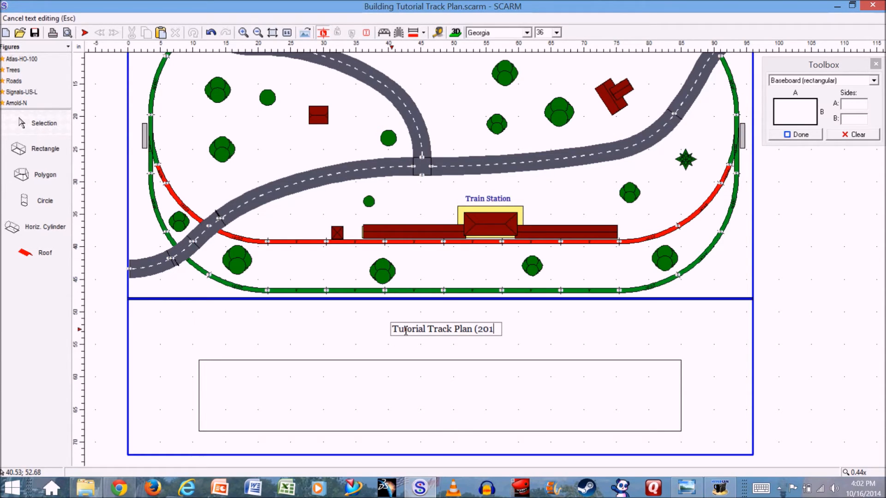
pyautogui.write('4)')
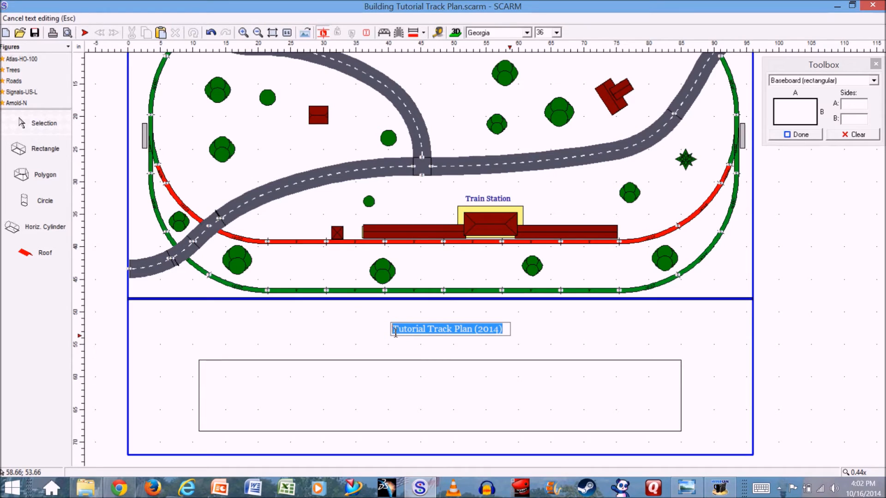
# Step: Enlarge the title to font size 113 and centre it above the label box
pyautogui.click(555, 32)
pyautogui.write('113')
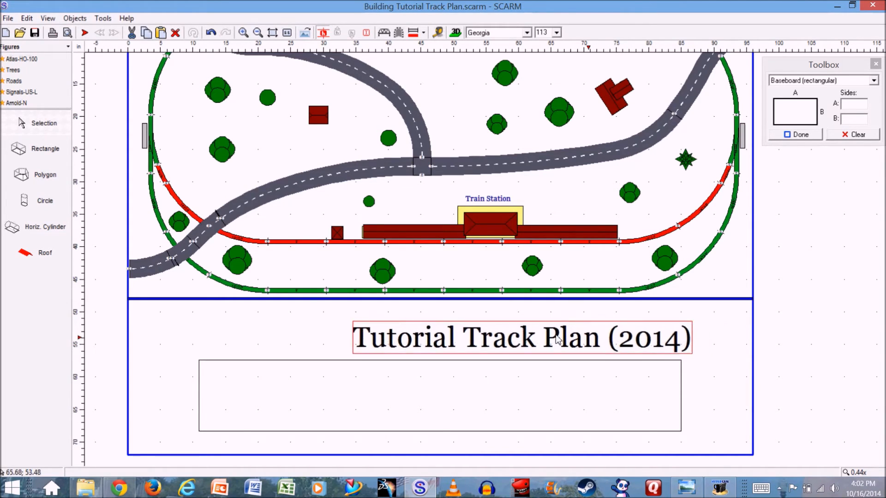
pyautogui.moveTo(519, 338); pyautogui.dragTo(469, 333)
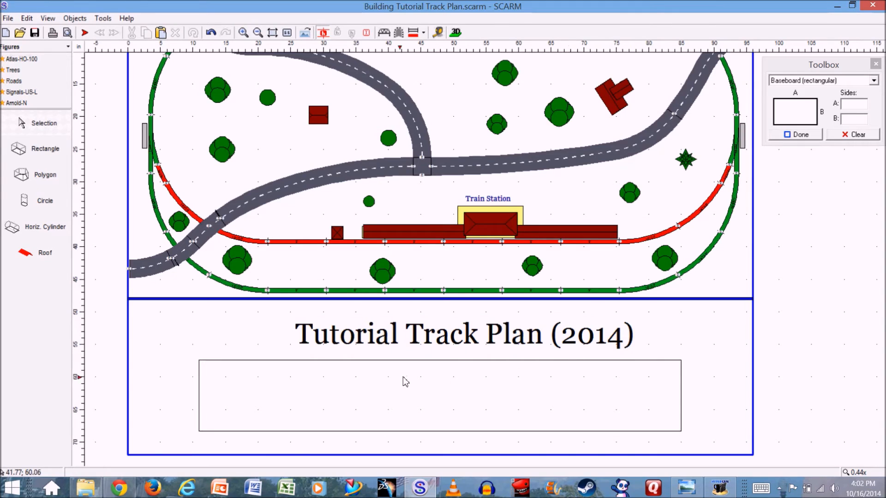
pyautogui.moveTo(450, 397)
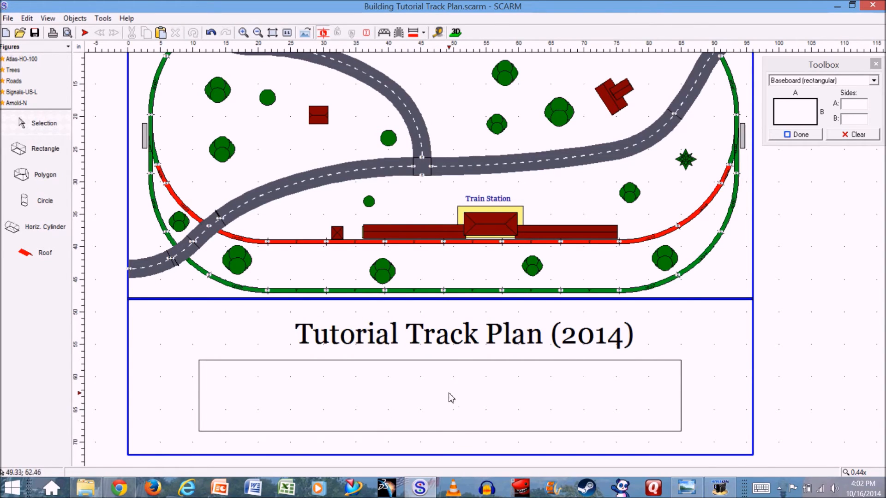
pyautogui.moveTo(310, 393)
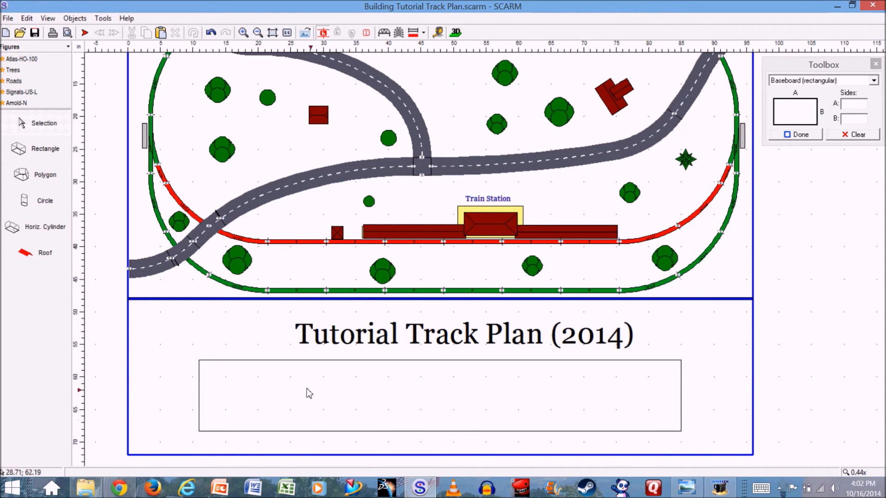
# Step: Place a text heading 'Key' inside the label box
pyautogui.rightClick(309, 394)
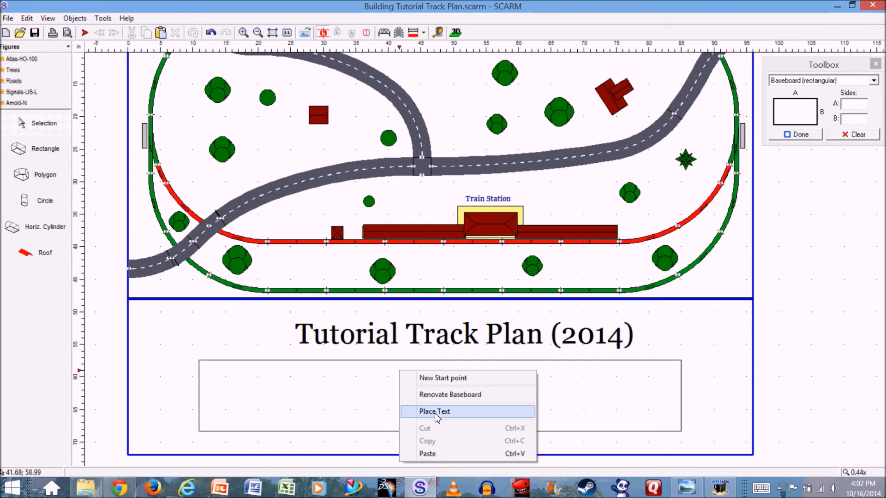
pyautogui.click(434, 412)
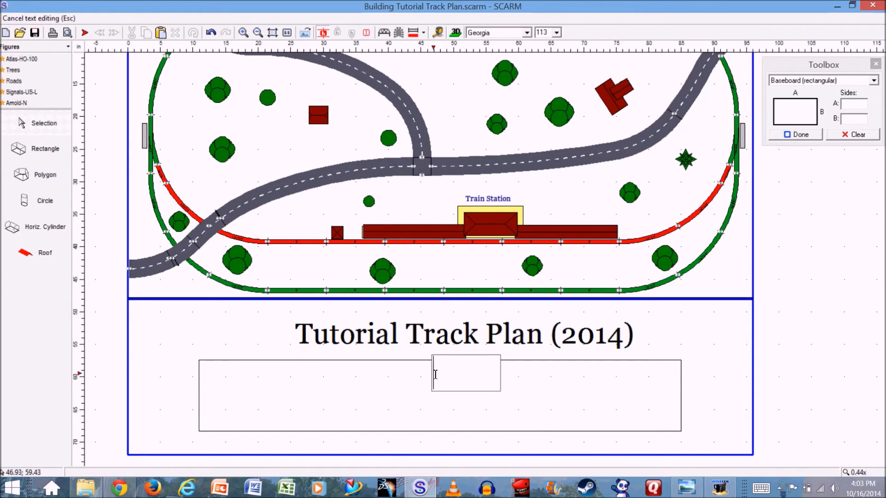
pyautogui.write('K')
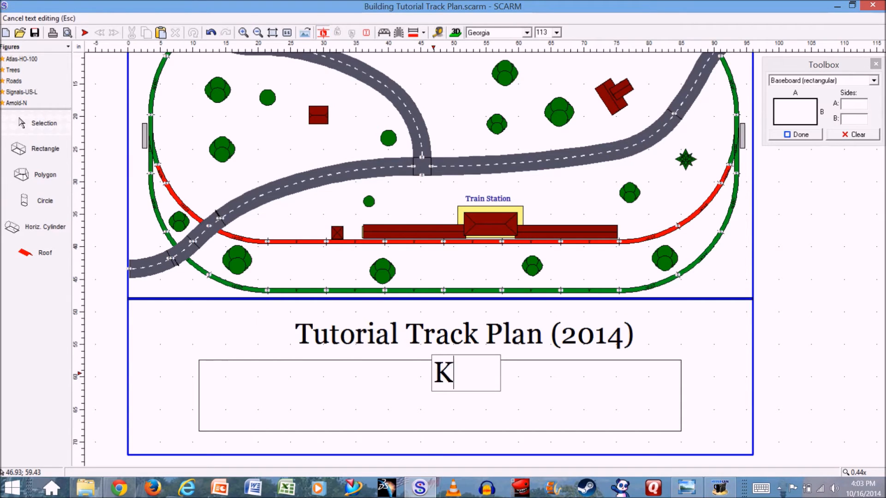
pyautogui.write('ey')
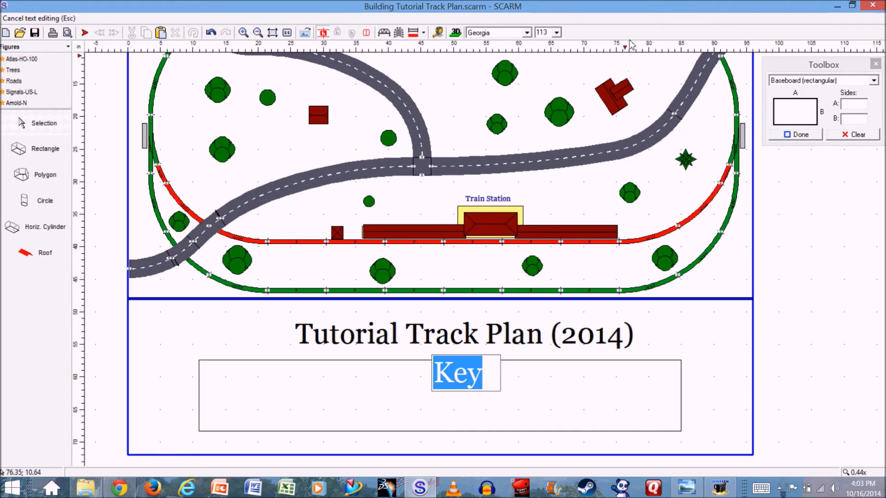
# Step: Give the Key heading a smaller font size and move it to the box's top centre
pyautogui.click(555, 32)
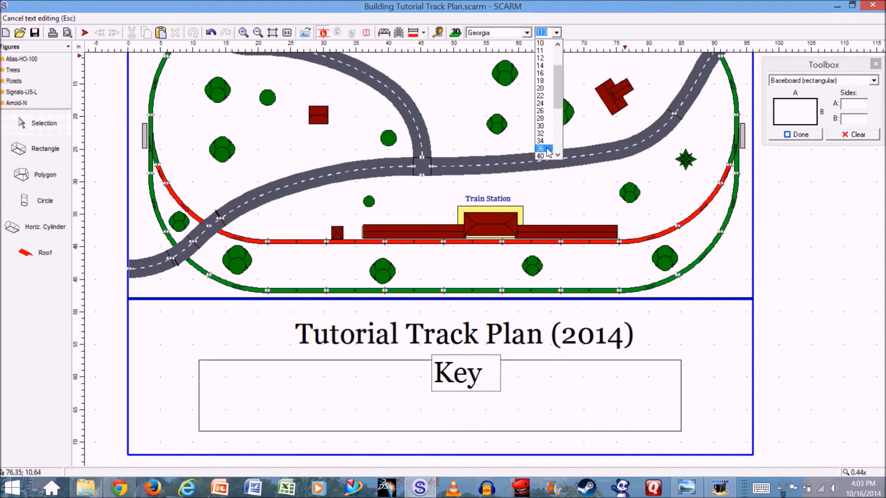
pyautogui.click(540, 155)
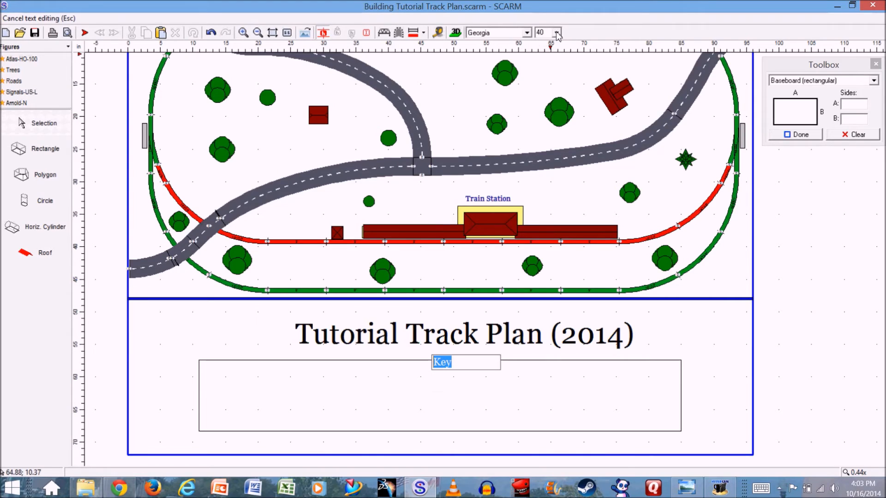
pyautogui.click(557, 32)
pyautogui.write('68')
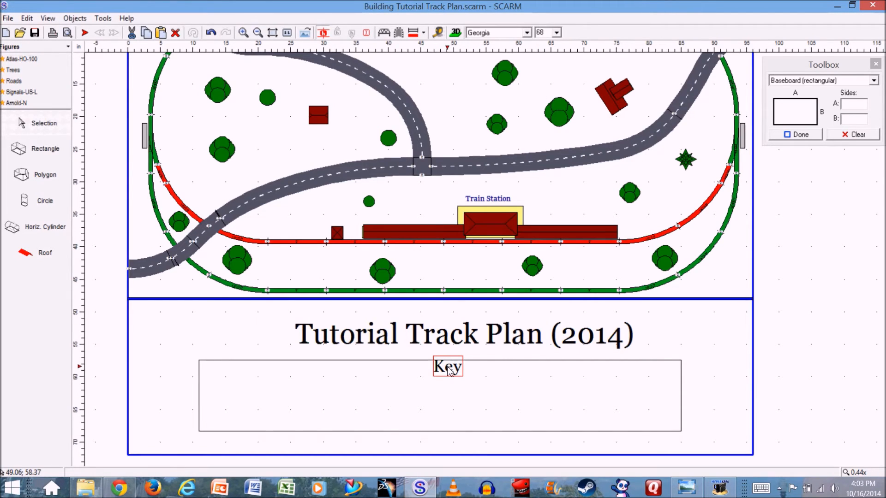
pyautogui.moveTo(447, 366); pyautogui.dragTo(451, 373)
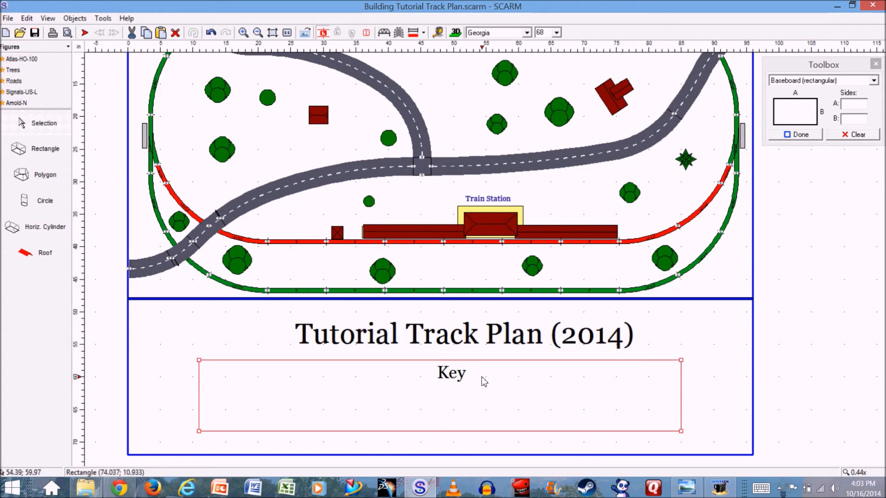
pyautogui.doubleClick(452, 373)
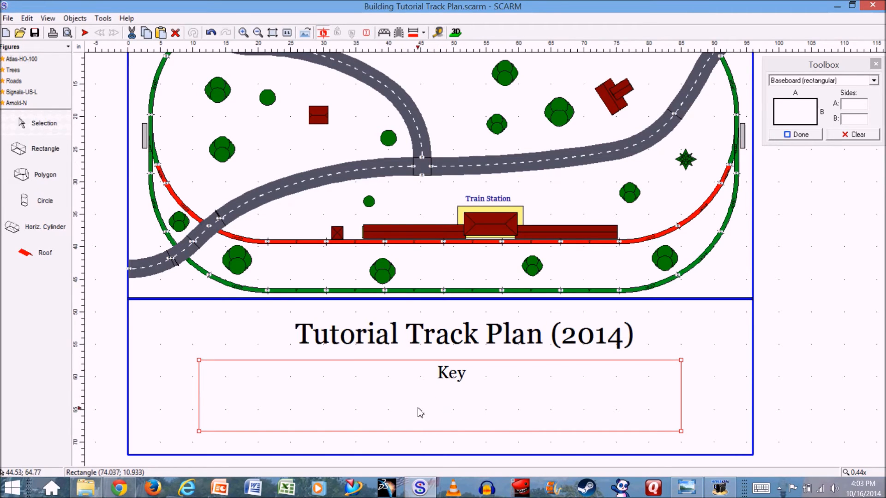
pyautogui.moveTo(420, 421)
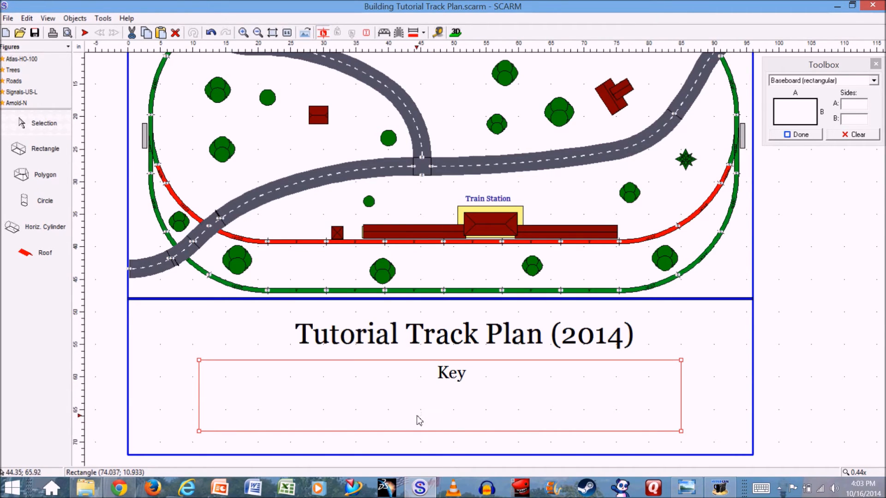
pyautogui.moveTo(346, 266)
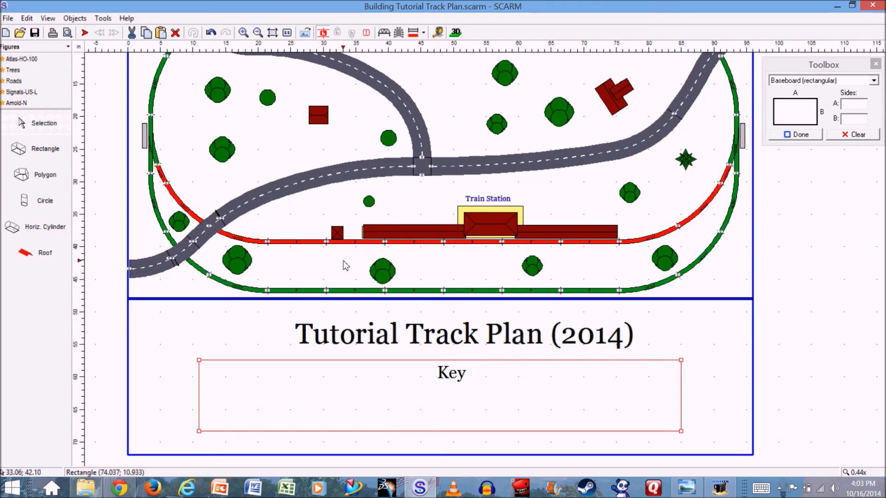
# Step: Draw a small swatch rectangle in the key box and fill it red via Properties
pyautogui.click(45, 149)
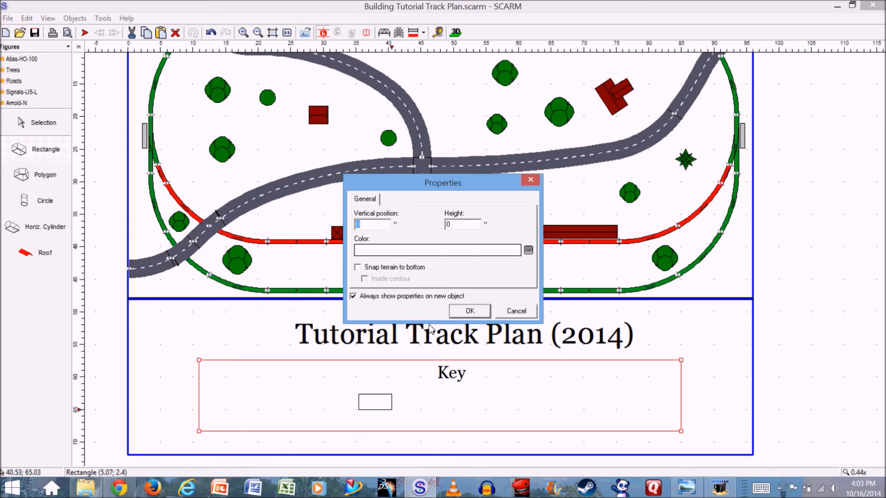
pyautogui.click(527, 250)
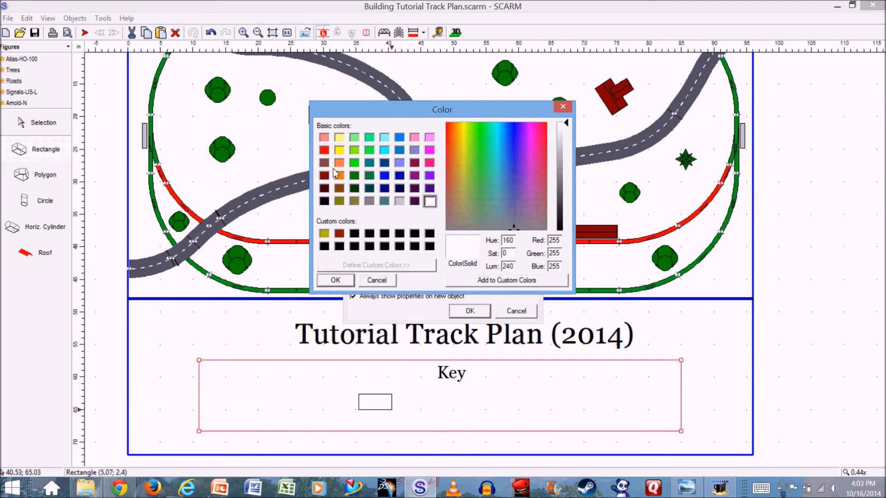
pyautogui.click(324, 149)
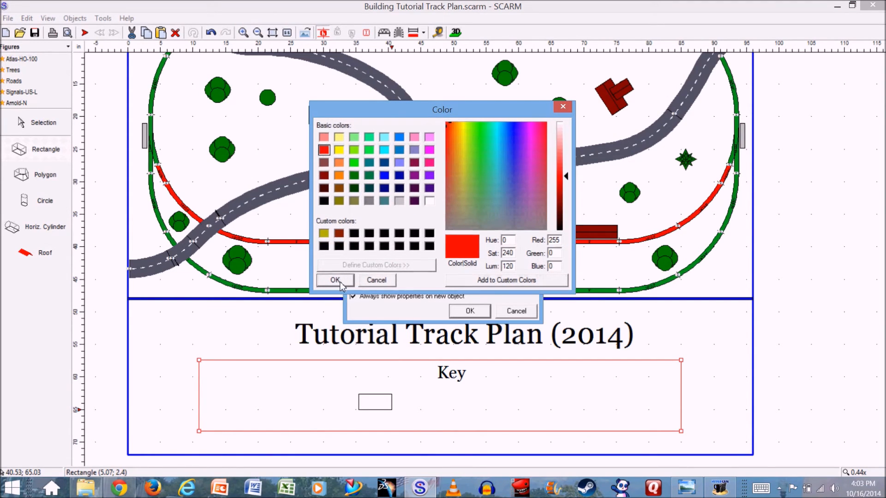
pyautogui.click(334, 281)
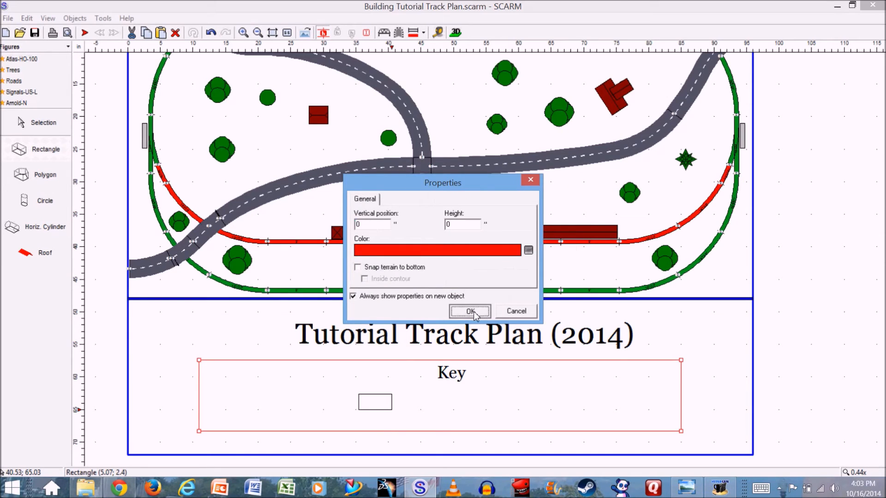
pyautogui.click(470, 311)
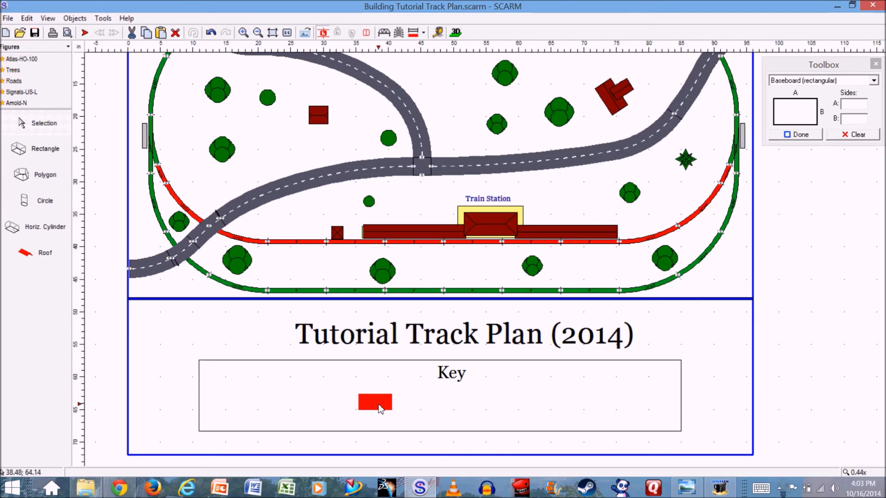
# Step: Add a second red swatch and space the two swatches apart in the key box
pyautogui.click(375, 403)
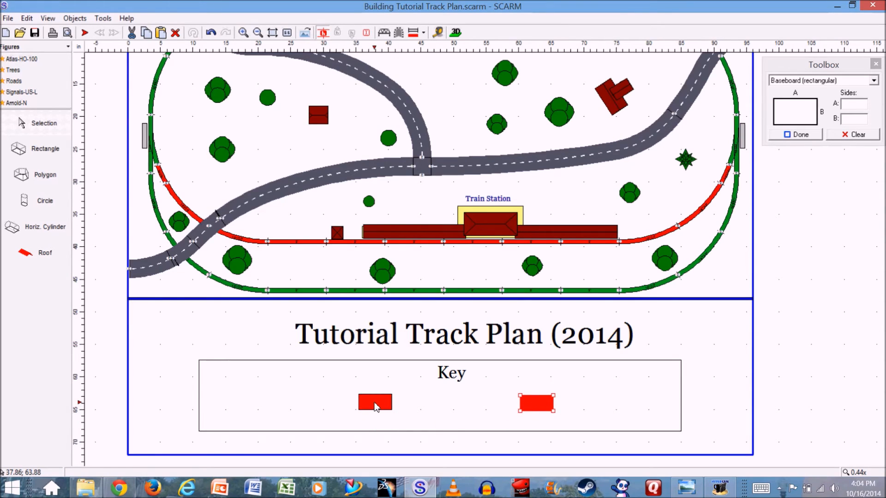
pyautogui.moveTo(375, 404); pyautogui.dragTo(333, 403)
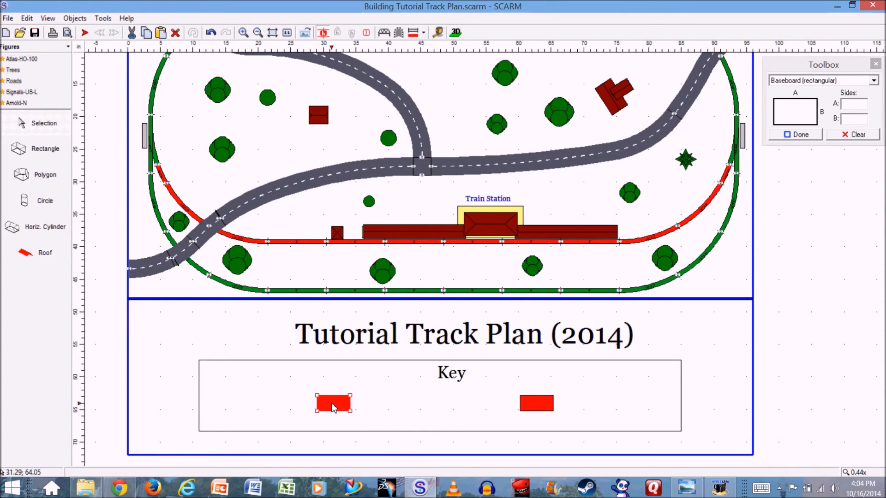
pyautogui.click(535, 403)
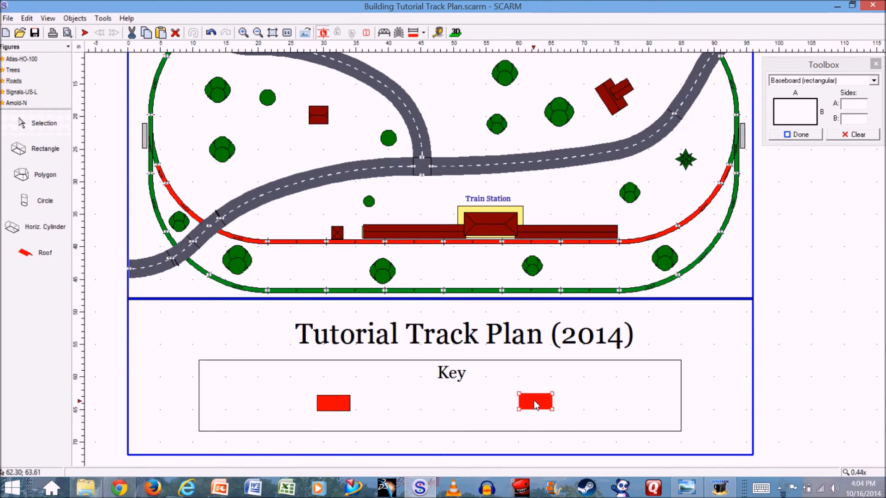
# Step: Recolour the right-hand swatch dark green through its Properties colour dialog
pyautogui.rightClick(535, 402)
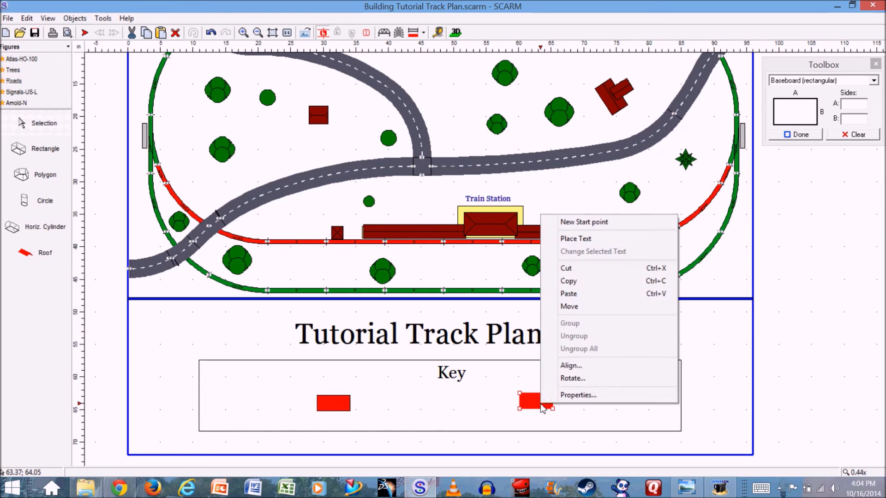
pyautogui.click(577, 395)
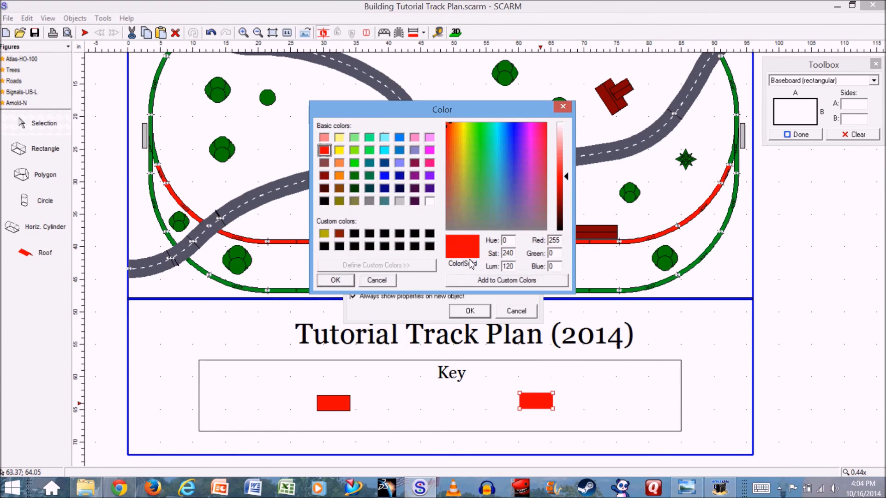
pyautogui.click(354, 175)
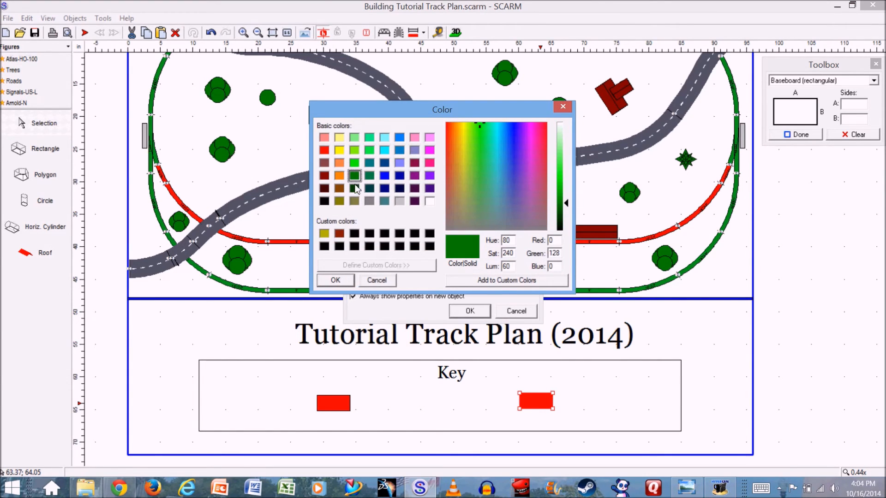
pyautogui.click(335, 281)
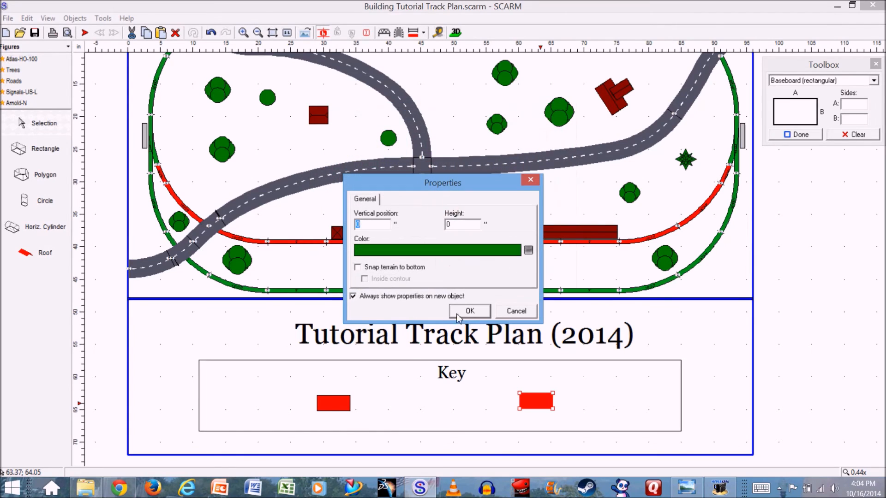
pyautogui.click(470, 311)
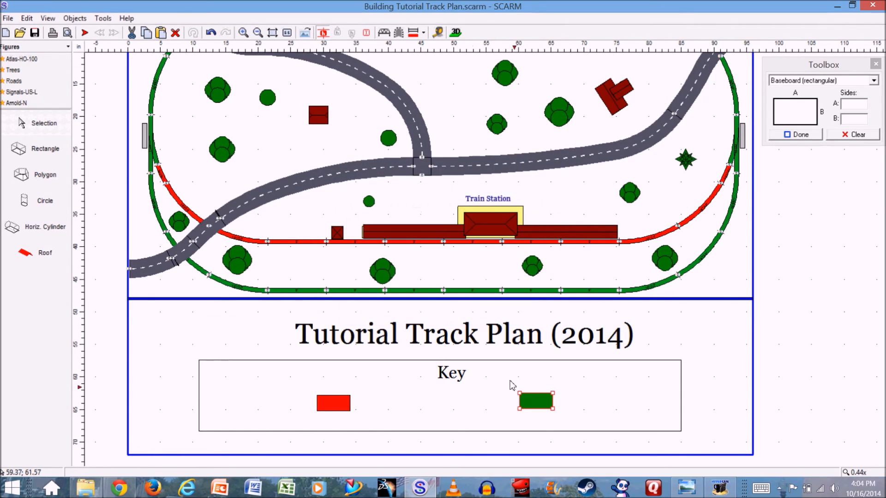
pyautogui.rightClick(534, 400)
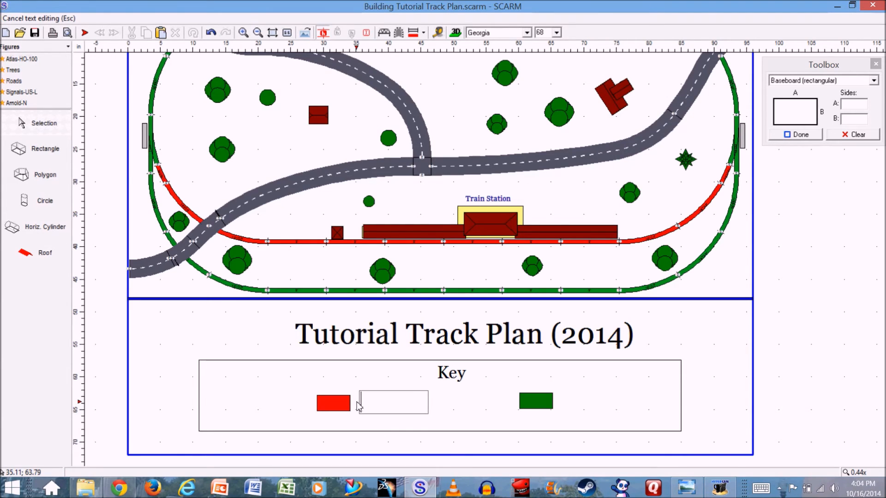
# Step: Label the red swatch 'Station Track'
pyautogui.write('Station Tra')
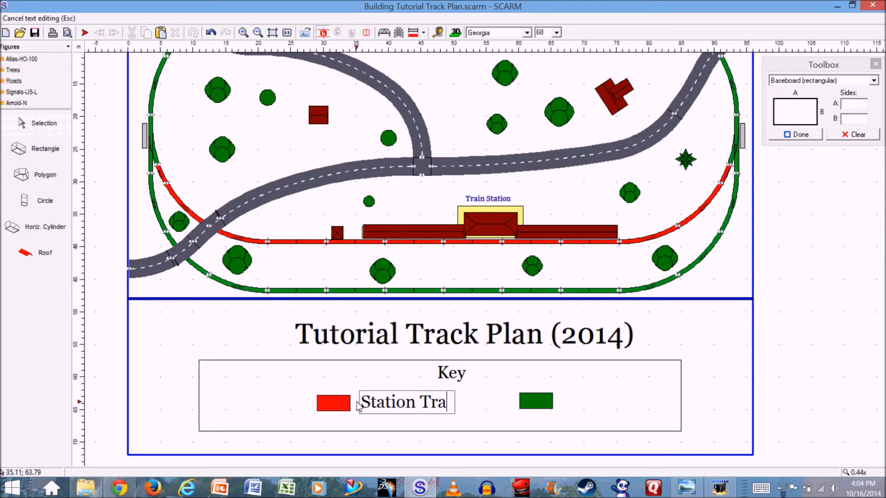
pyautogui.write('ck')
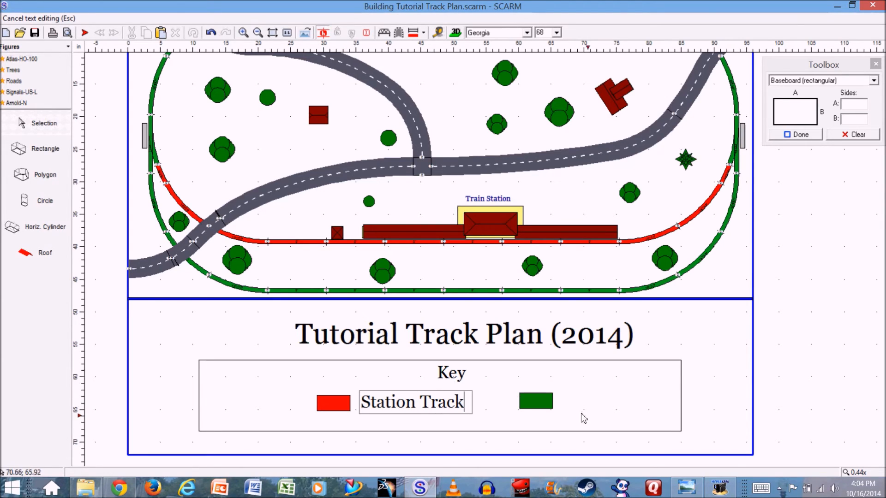
# Step: Place a 'Mainline Track' label beside the green swatch
pyautogui.rightClick(583, 418)
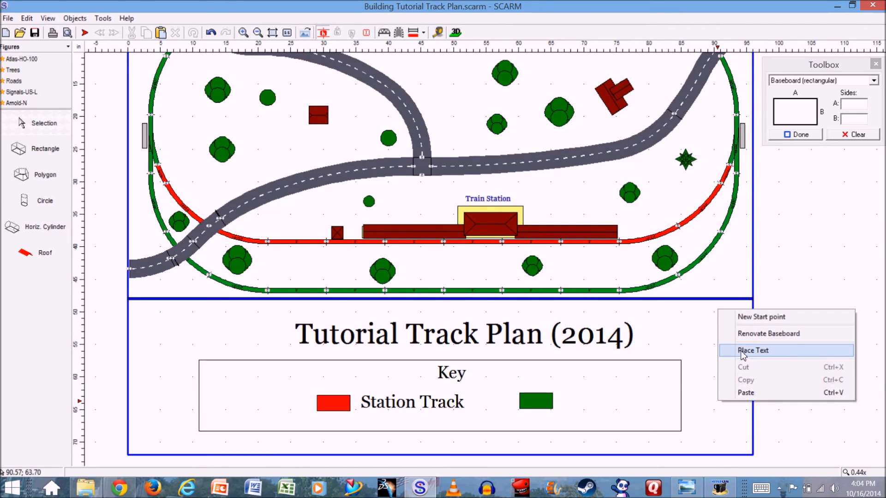
pyautogui.click(753, 351)
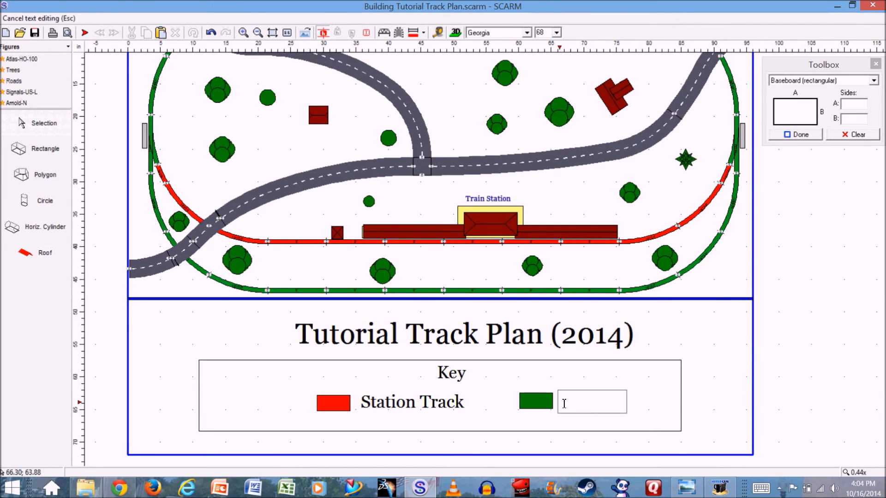
pyautogui.write('Mainline')
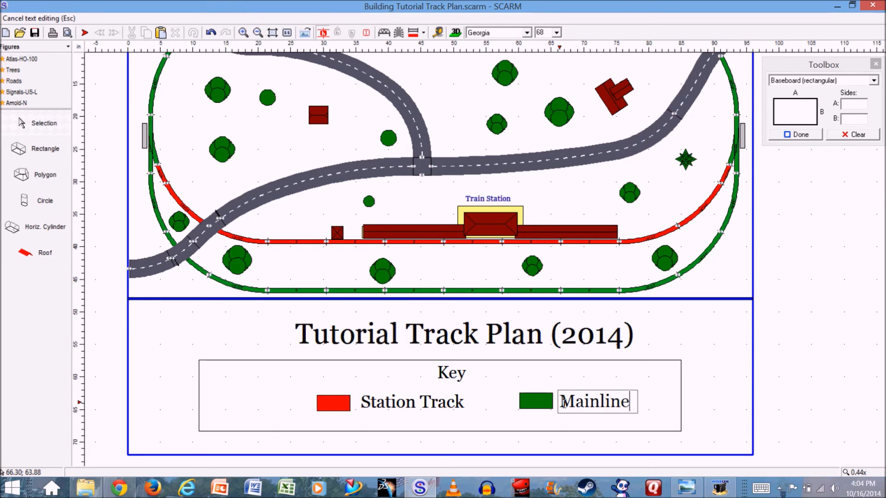
pyautogui.write('Track')
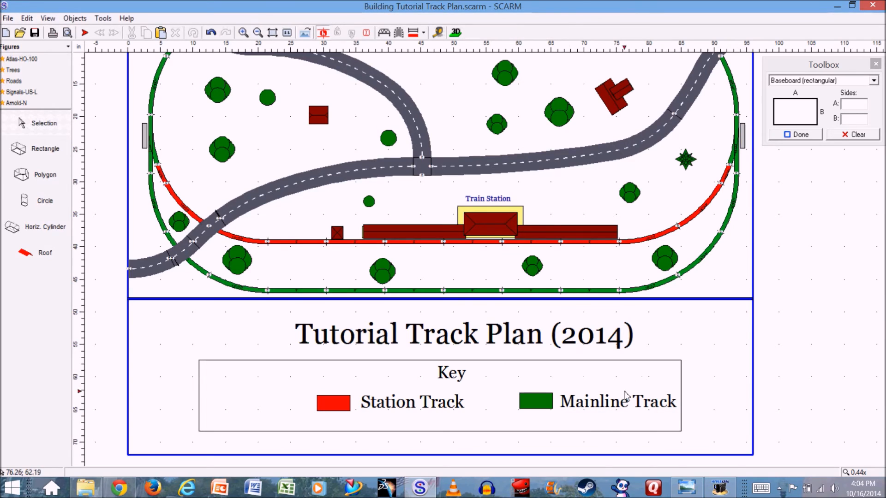
pyautogui.doubleClick(618, 401)
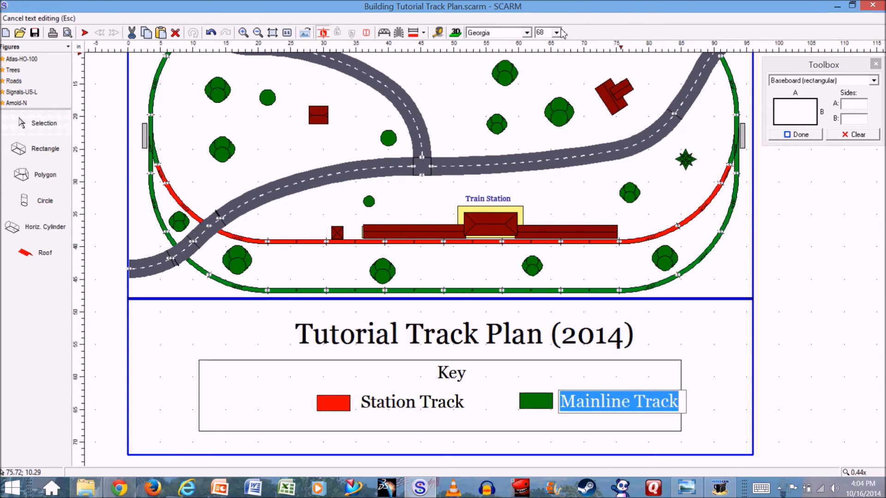
# Step: Give the Mainline Track label a smaller font size
pyautogui.click(556, 32)
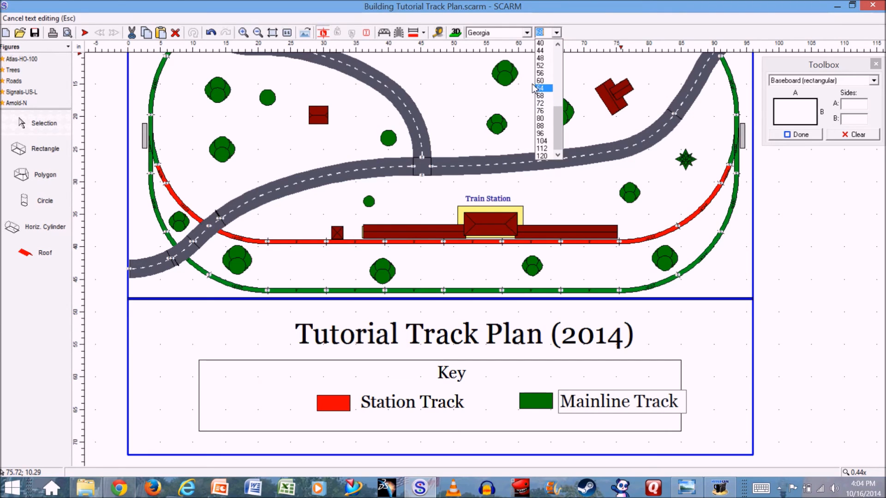
pyautogui.click(540, 73)
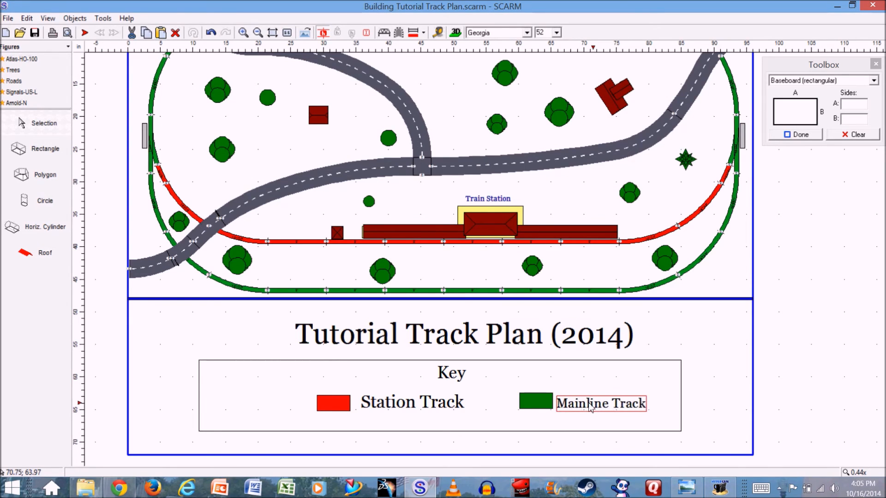
pyautogui.moveTo(402, 405)
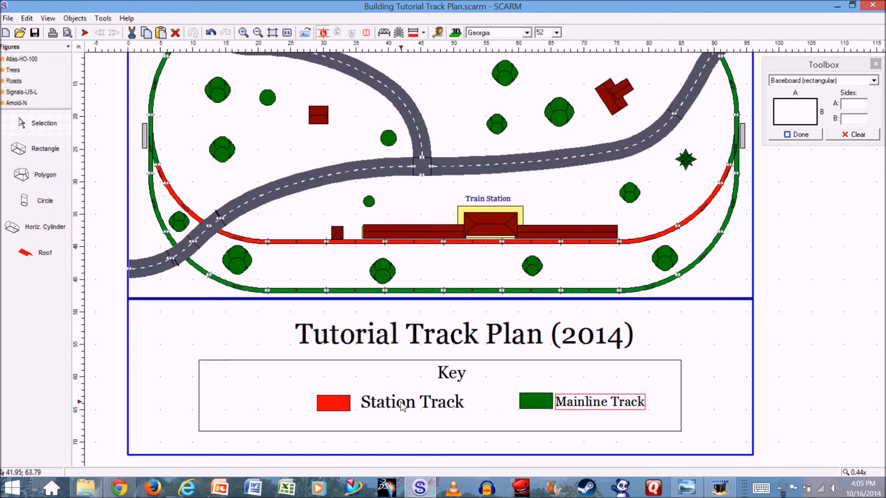
# Step: Give the Station Track label a smaller font size and select the key box for resizing
pyautogui.doubleClick(411, 402)
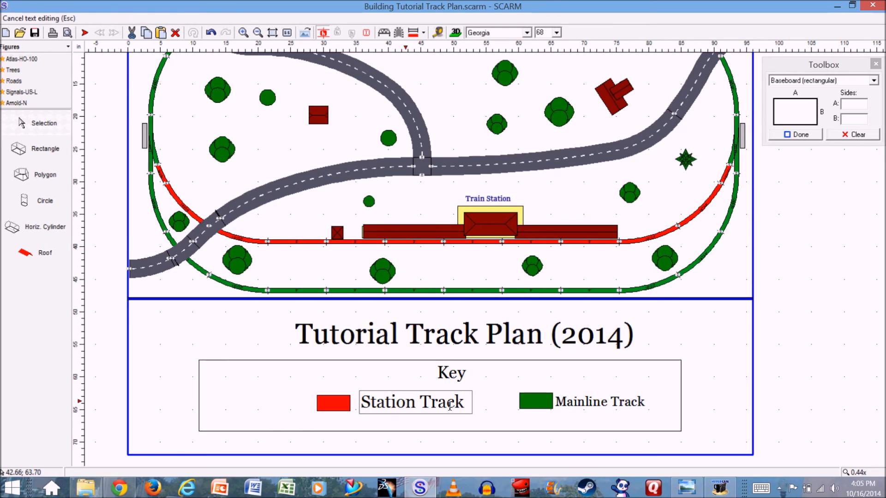
pyautogui.tripleClick(413, 402)
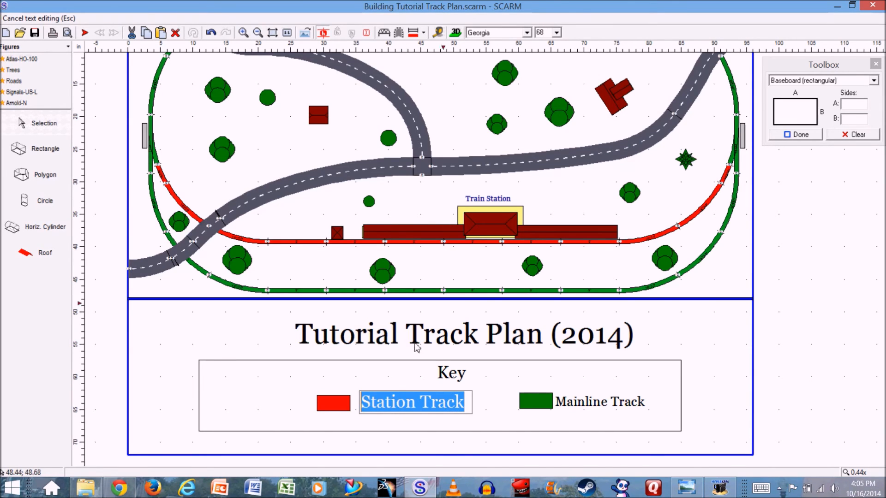
pyautogui.click(556, 32)
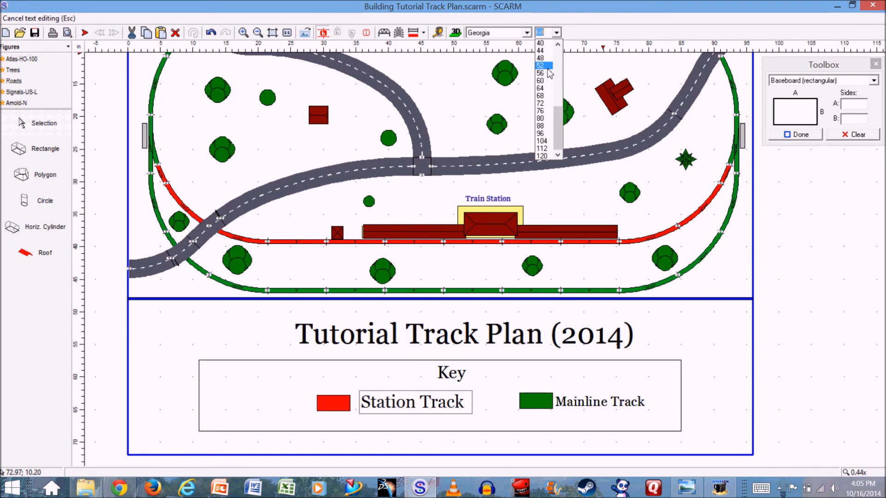
pyautogui.click(540, 65)
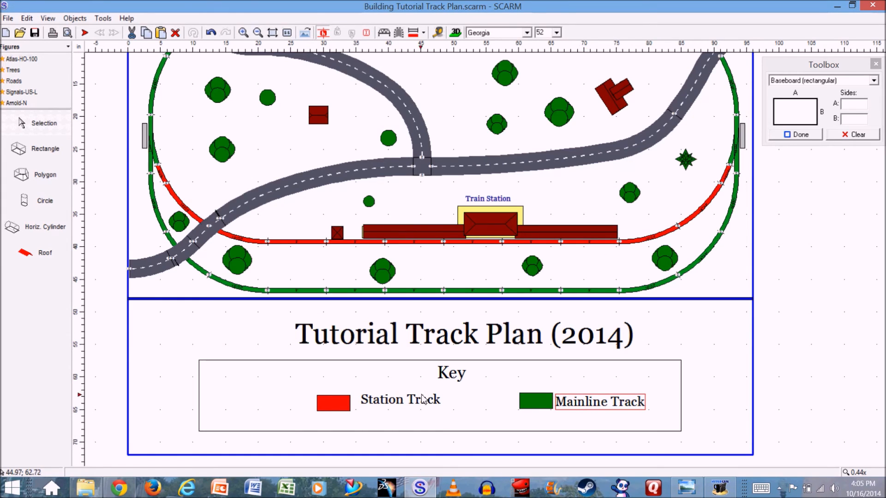
pyautogui.click(394, 402)
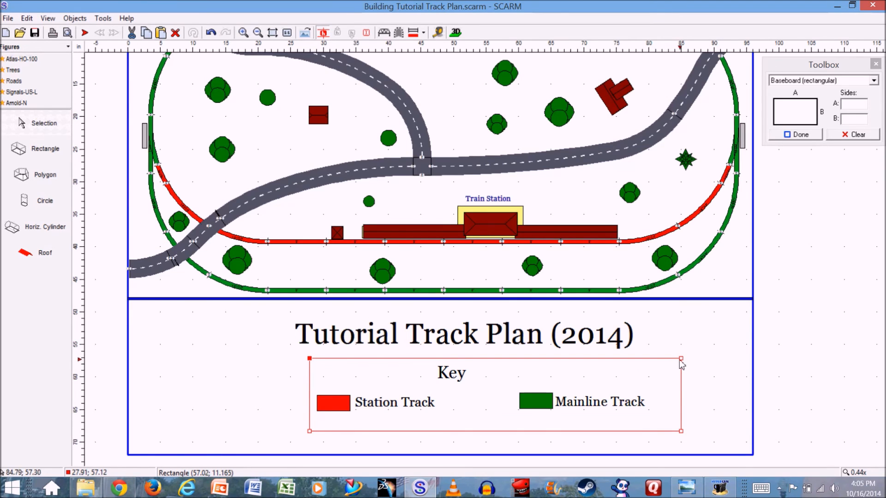
# Step: Pull the key box's right edge inward and move the key and title to centre beneath the plan
pyautogui.moveTo(681, 362); pyautogui.dragTo(653, 361)
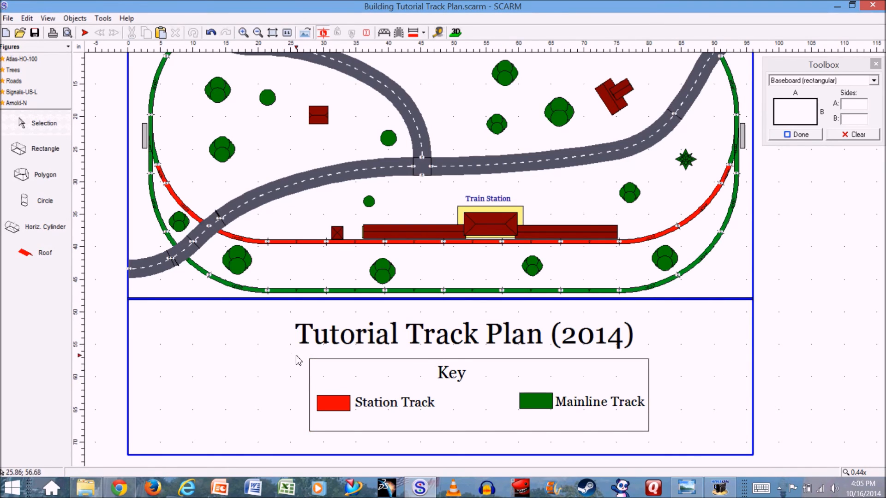
pyautogui.moveTo(265, 356)
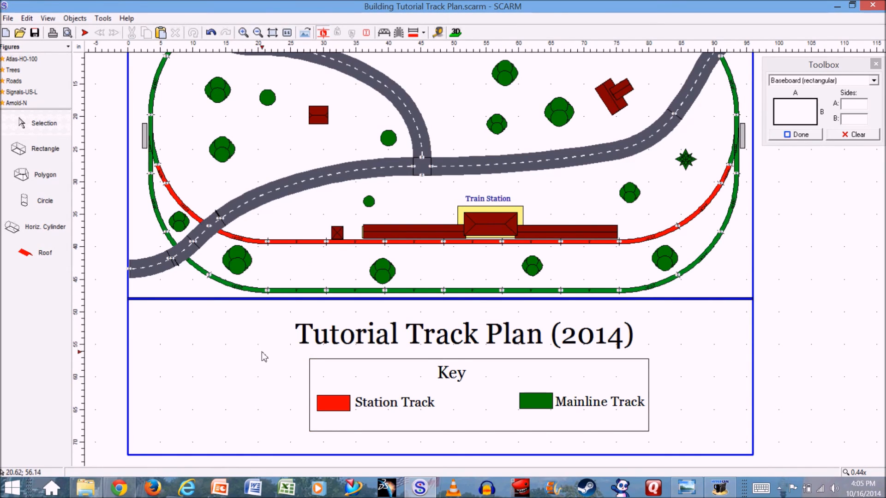
pyautogui.moveTo(262, 354); pyautogui.dragTo(457, 428)
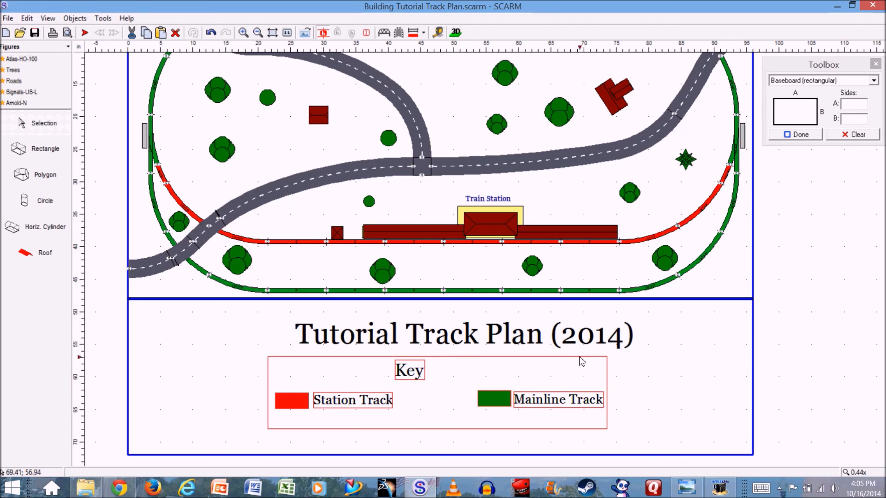
pyautogui.click(464, 333)
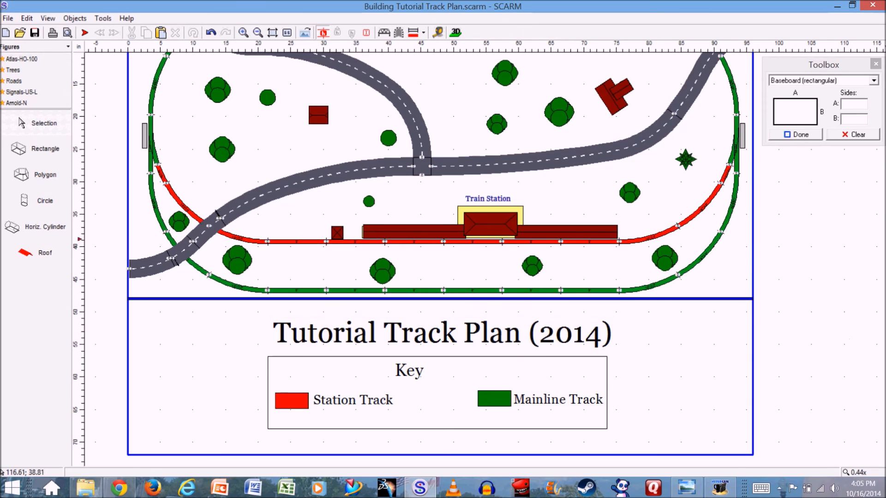
pyautogui.click(875, 63)
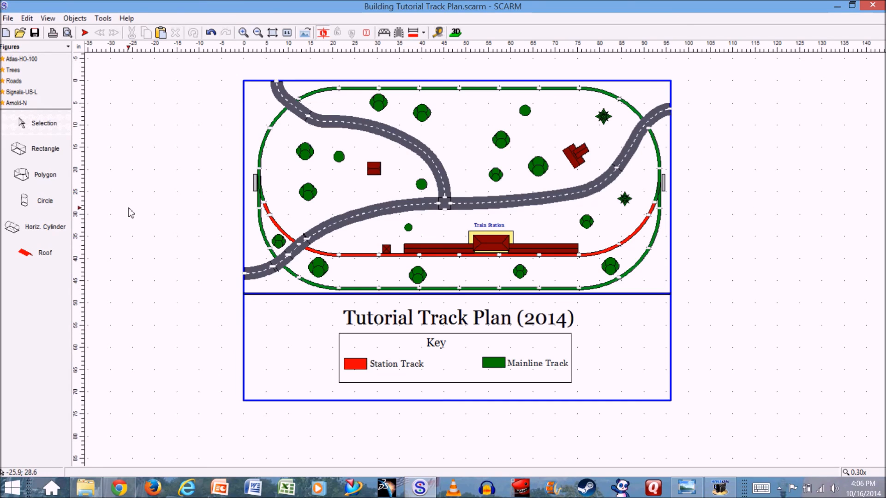
pyautogui.moveTo(5, 17)
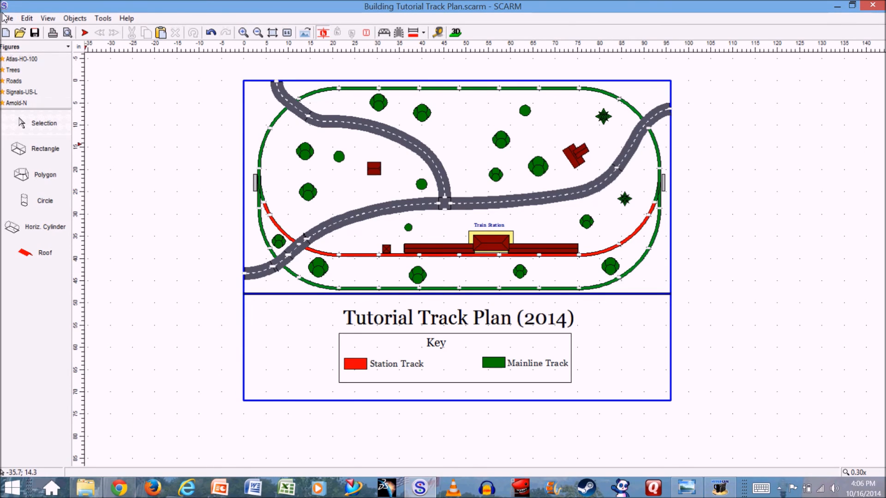
# Step: Export the plan via File > Export as a JPEG named Building Tutorial Track Plan
pyautogui.click(8, 18)
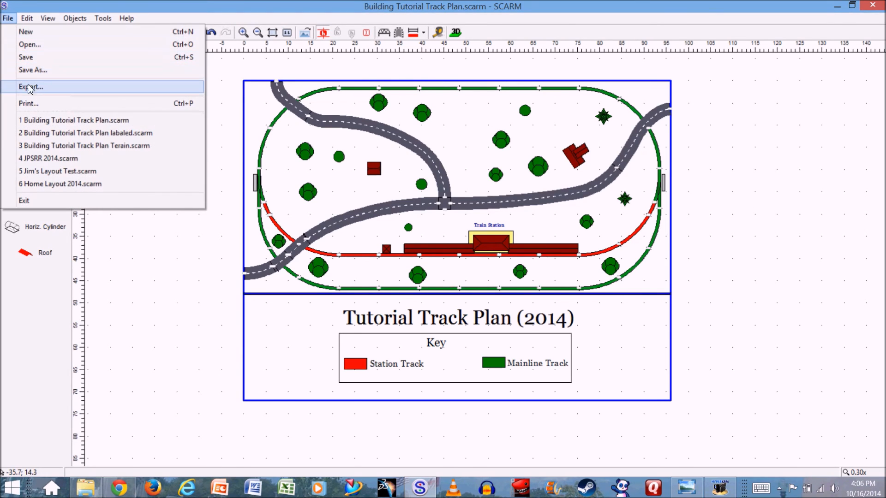
pyautogui.click(30, 87)
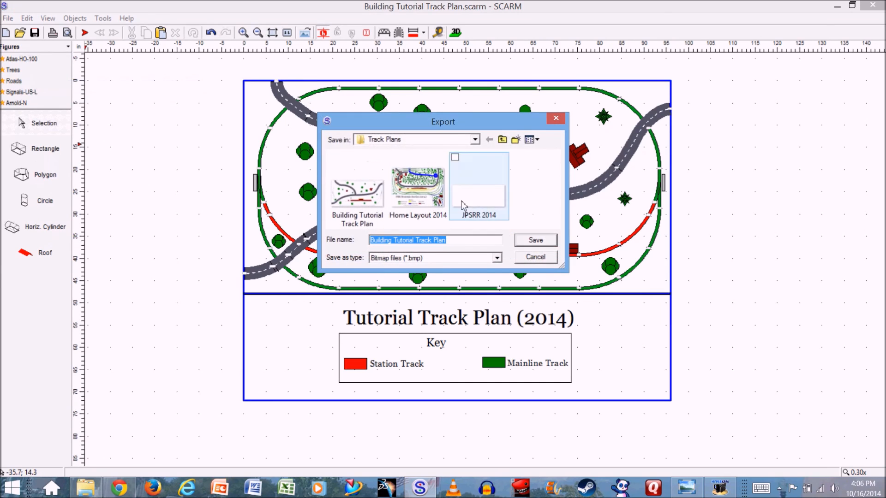
pyautogui.click(496, 258)
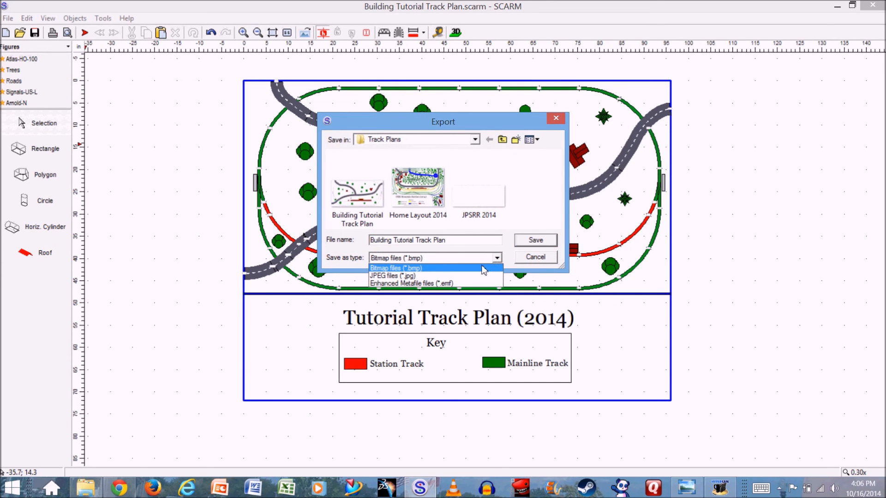
pyautogui.moveTo(483, 276)
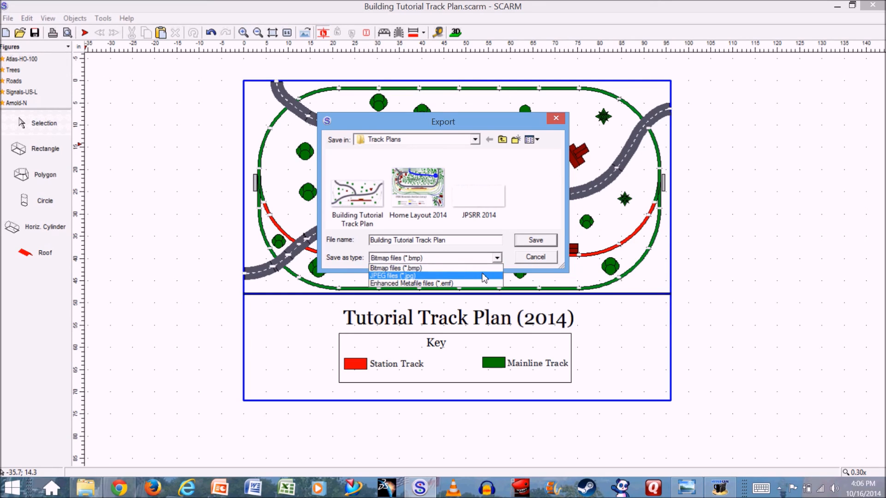
pyautogui.moveTo(469, 283)
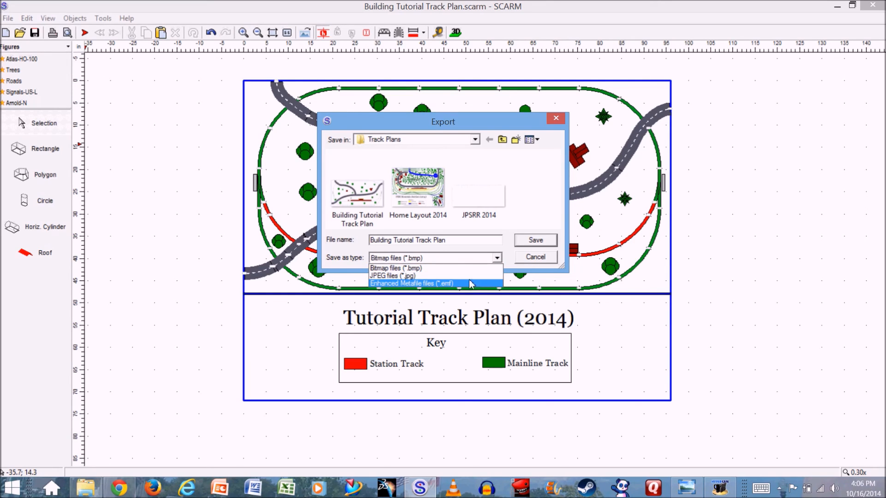
pyautogui.click(392, 276)
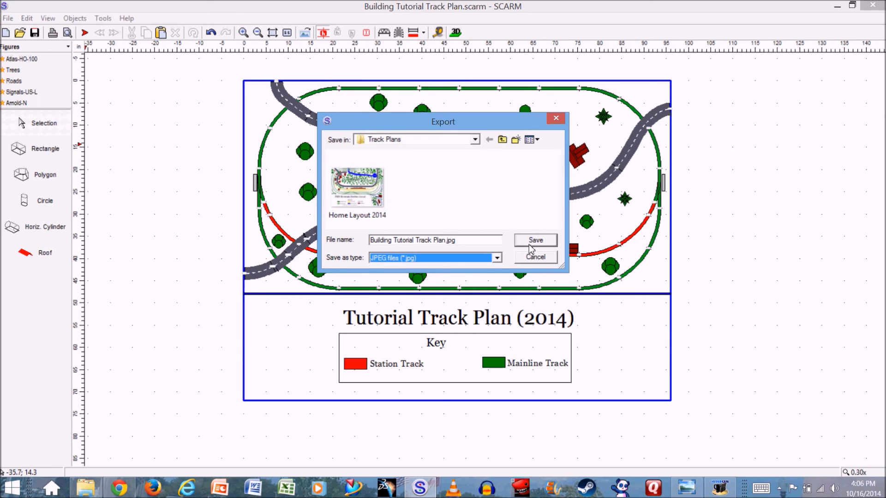
pyautogui.click(534, 240)
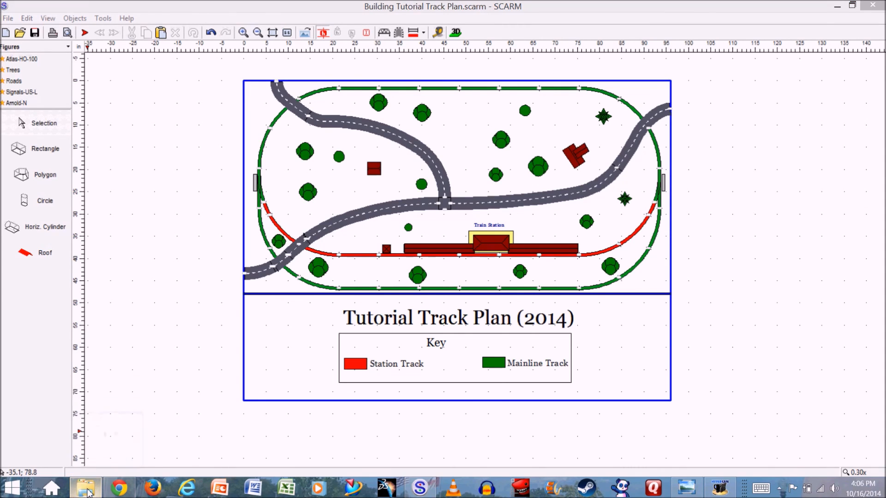
# Step: Browse to the Track Plans folder in File Explorer to find the exported JPEG
pyautogui.click(85, 487)
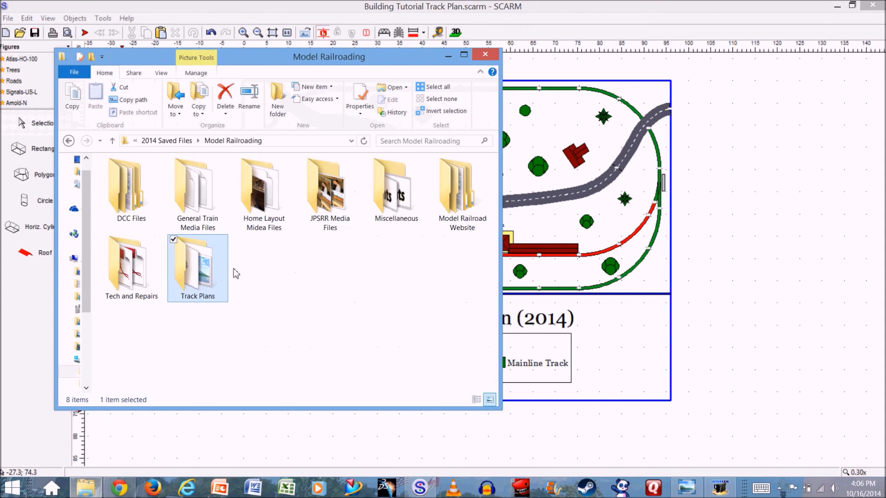
pyautogui.doubleClick(197, 269)
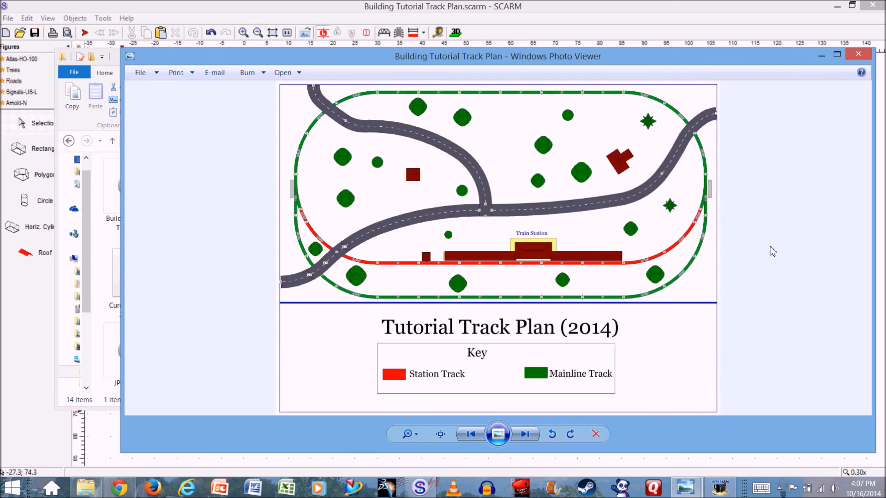
pyautogui.moveTo(357, 327)
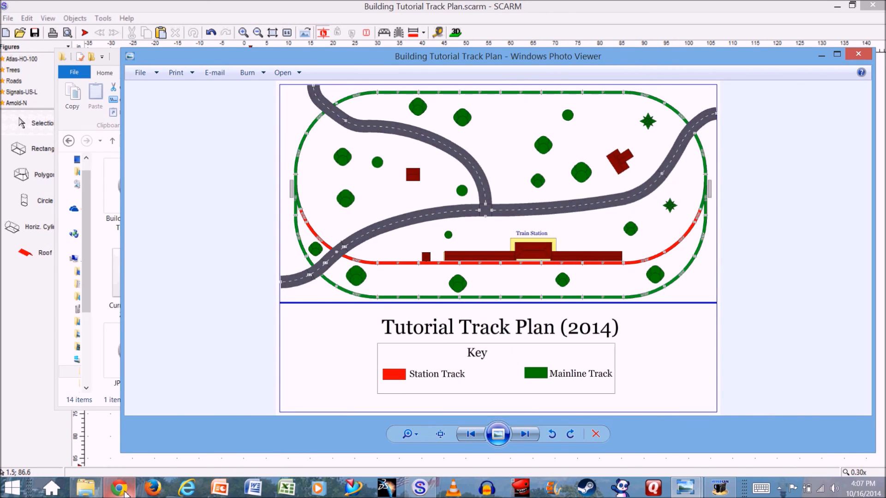
# Step: Switch to the SCARM blog in Chrome and go to its Home page
pyautogui.click(119, 487)
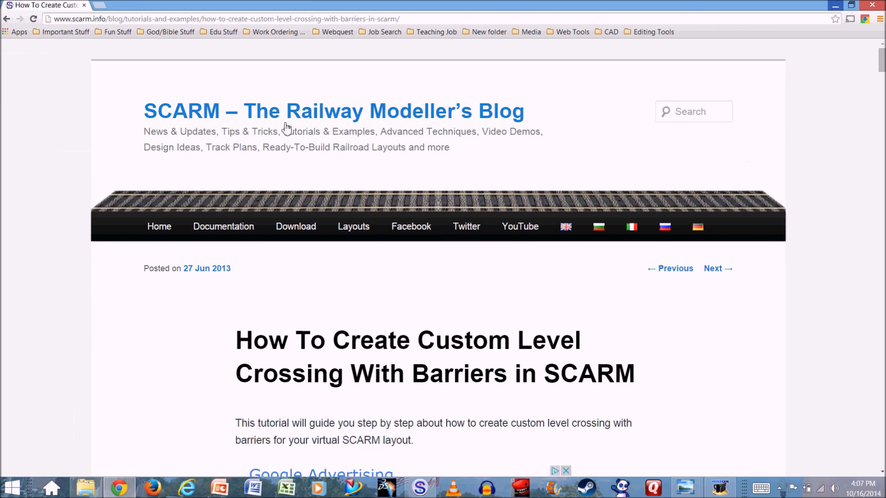
pyautogui.click(159, 228)
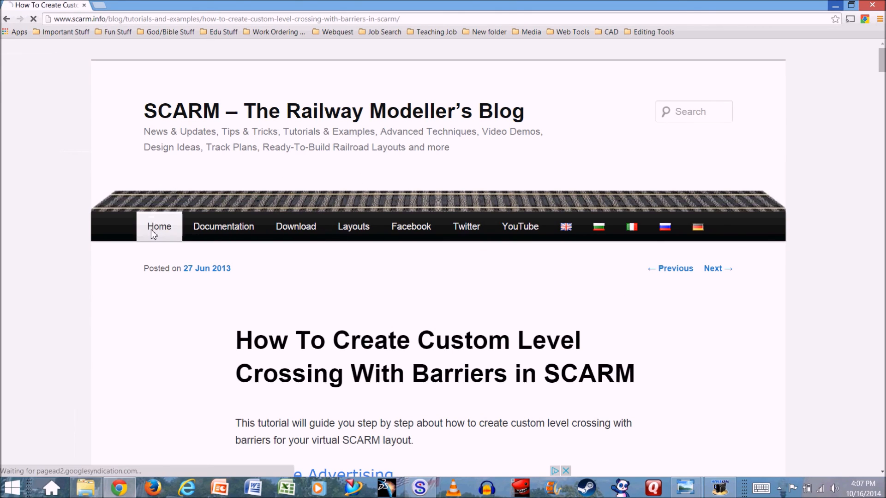
pyautogui.click(159, 228)
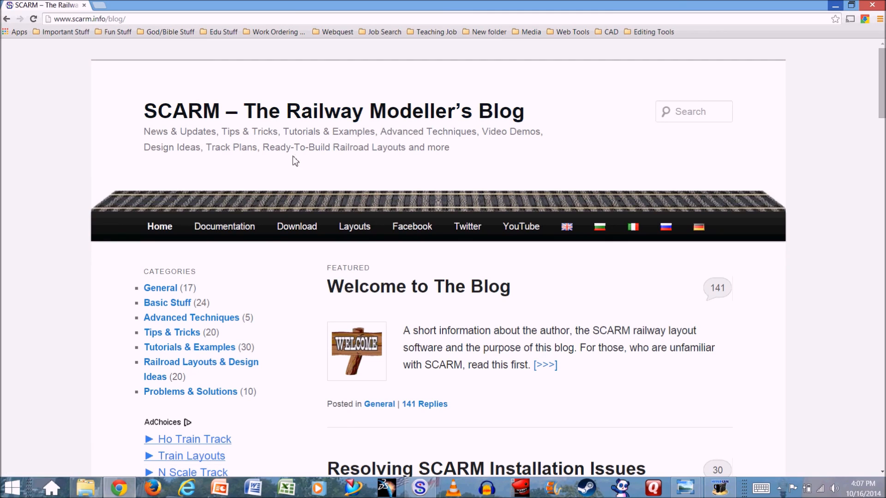
pyautogui.moveTo(479, 388)
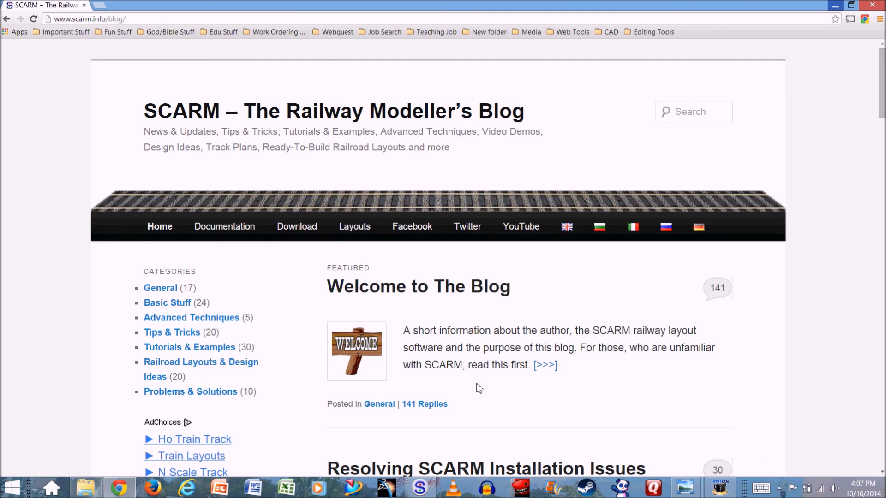